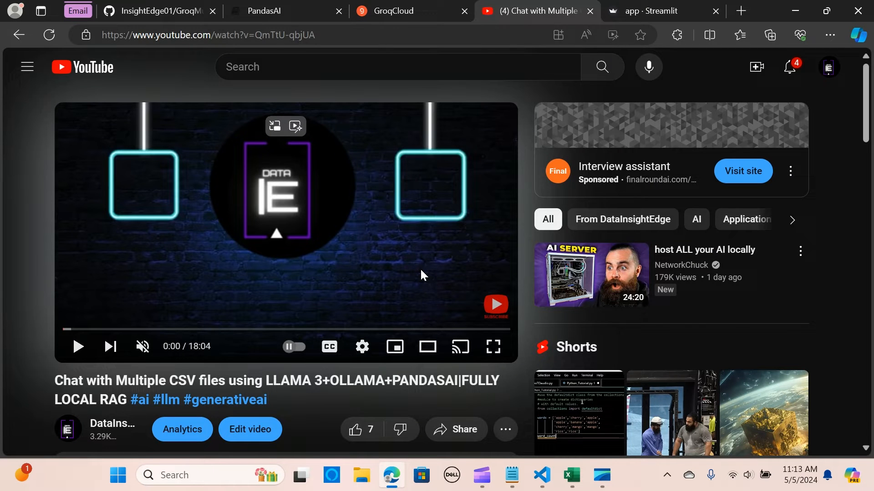
mouse_move(371, 260)
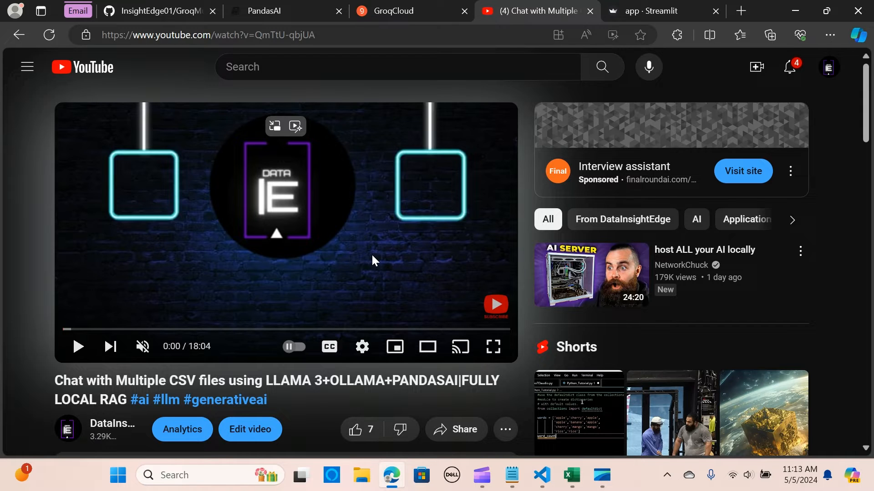
mouse_move(330, 262)
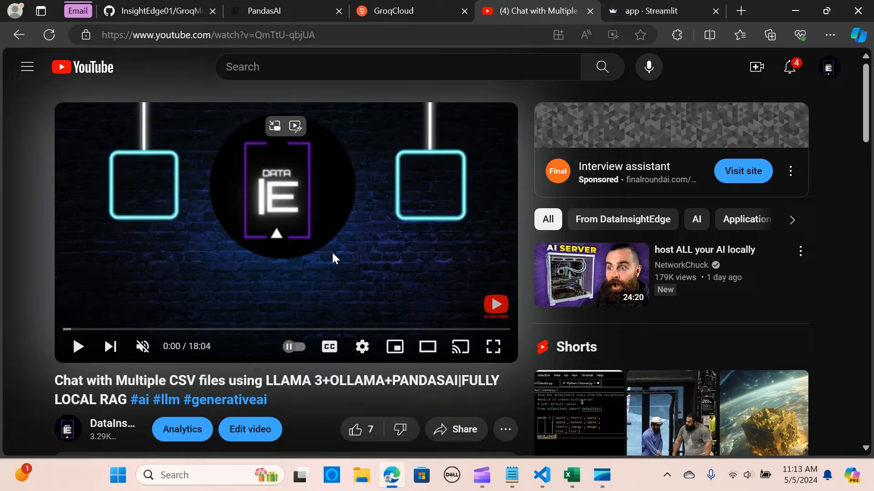
mouse_move(376, 255)
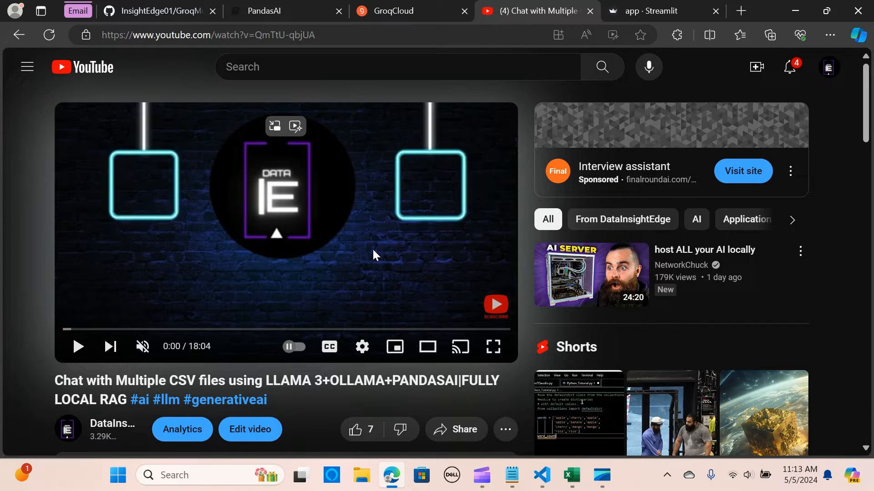
Switch to the GroqCloud browser tab showing the API Keys page with new_key
scroll(down, 3)
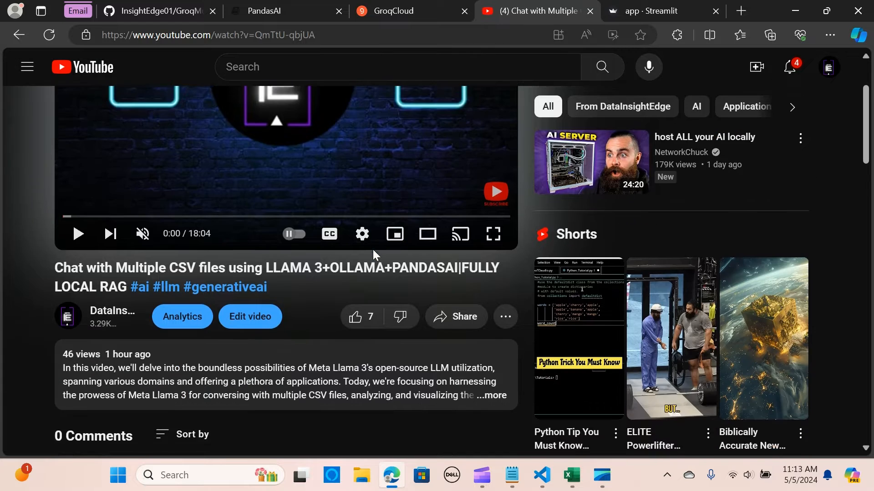
scroll(down, 3)
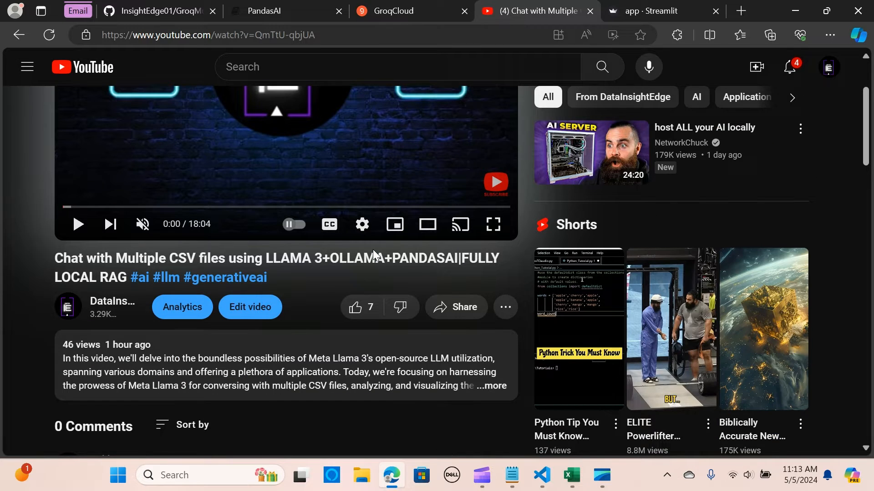
mouse_move(372, 251)
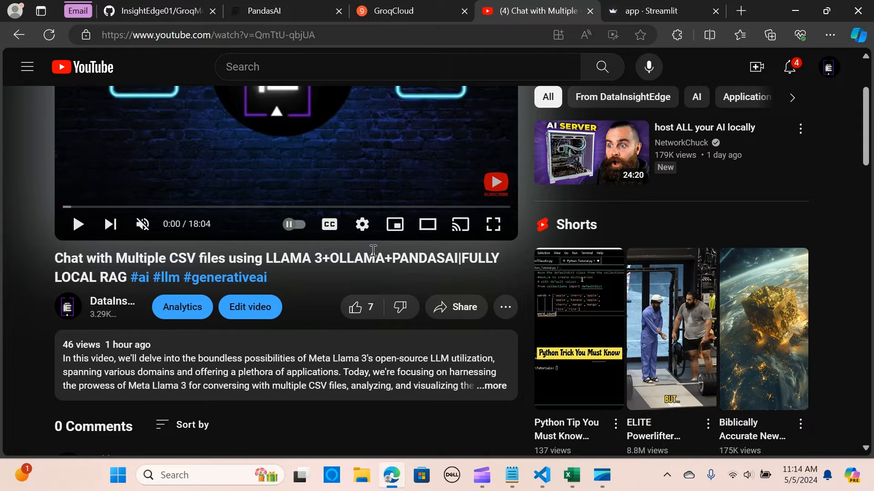
mouse_move(364, 254)
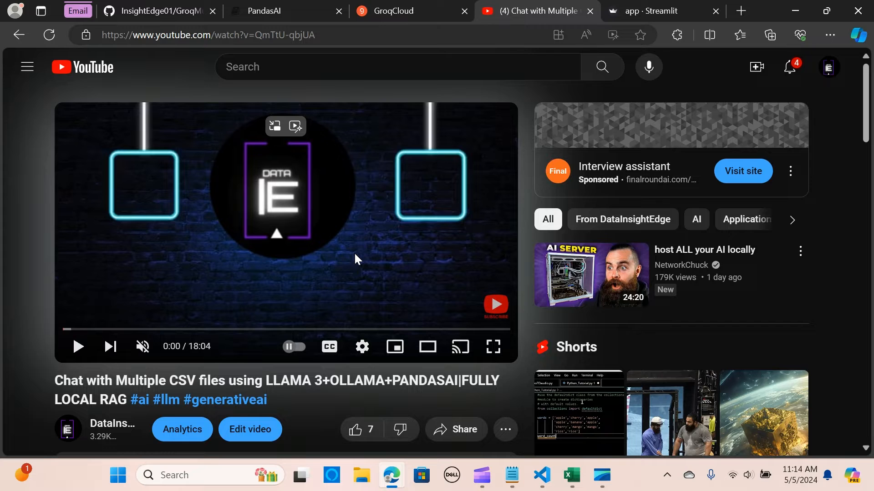
mouse_move(290, 264)
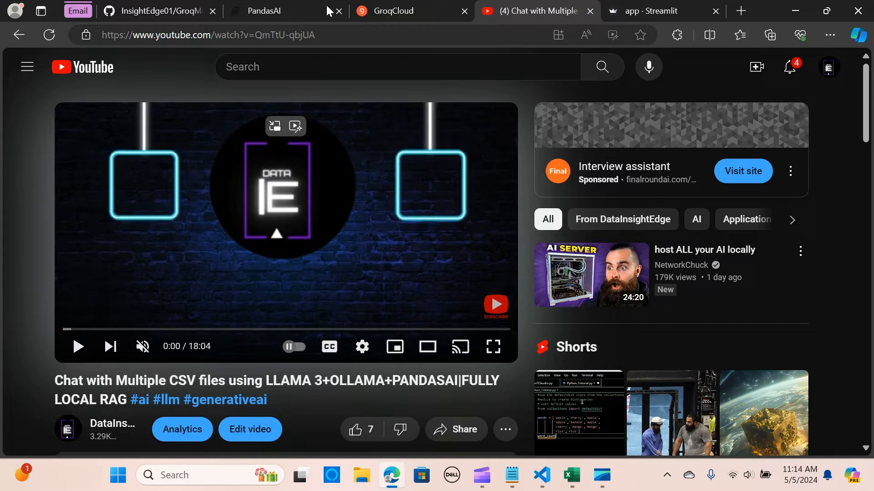
click(411, 10)
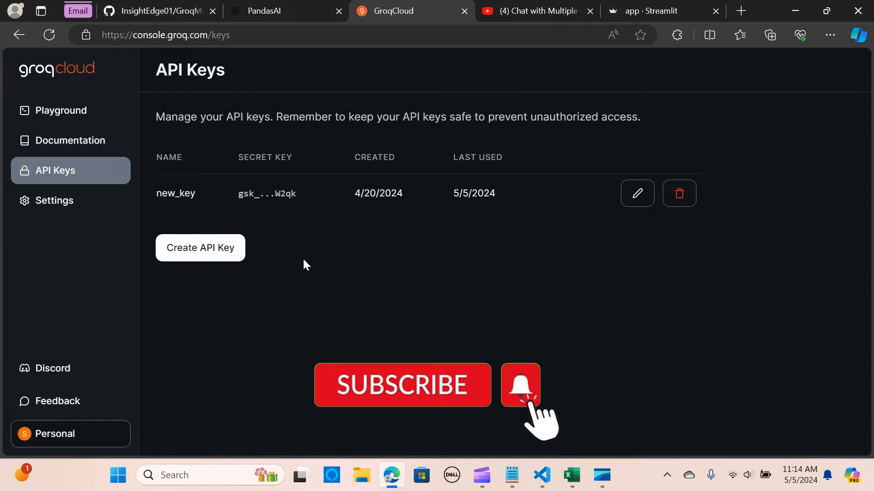
mouse_move(295, 247)
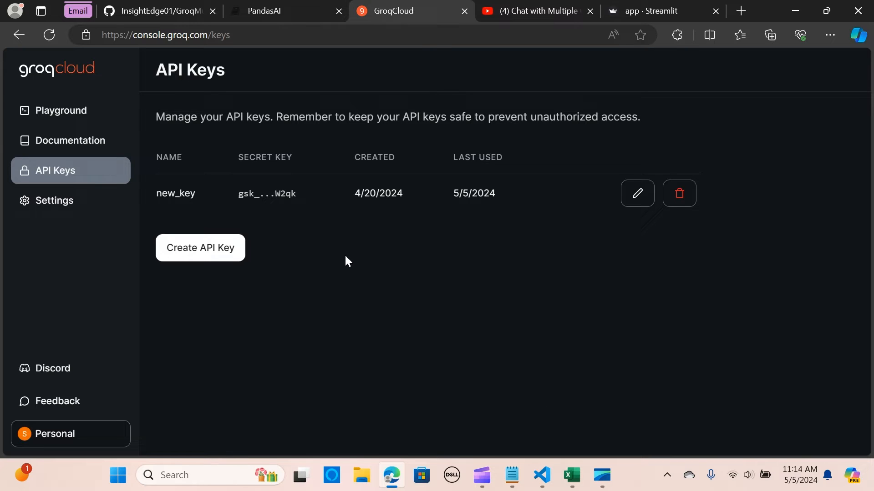
mouse_move(346, 262)
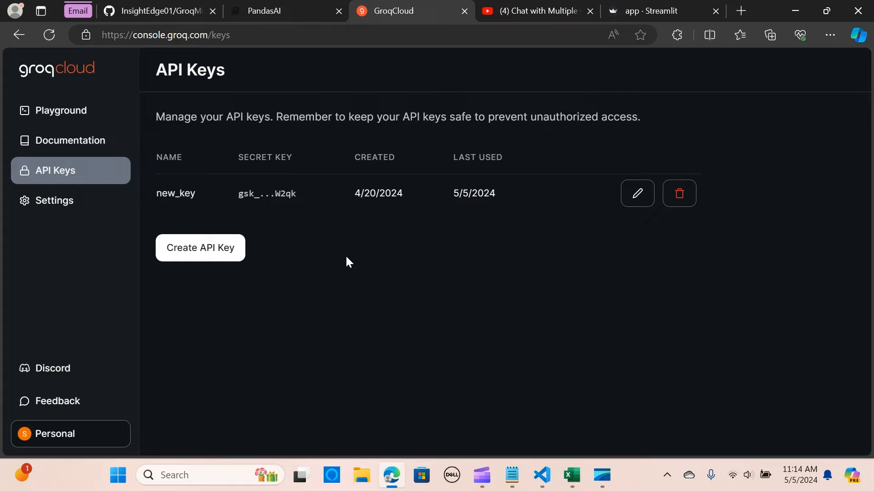
mouse_move(357, 209)
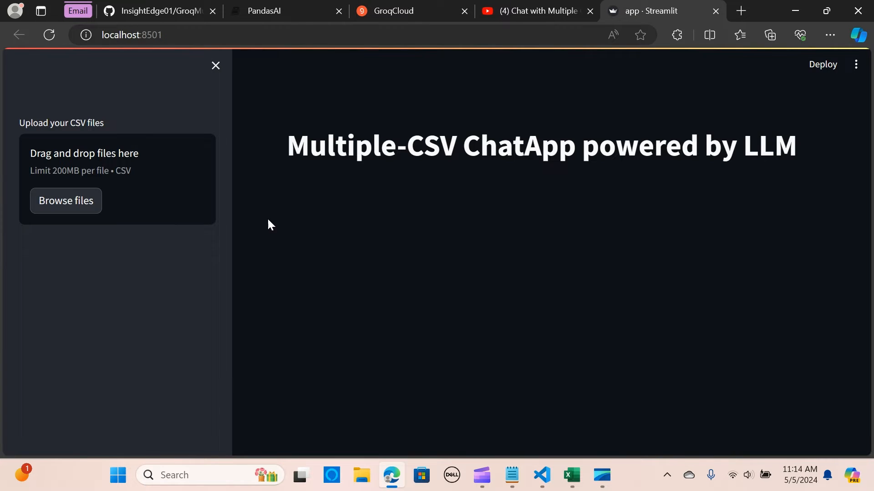
mouse_move(65, 201)
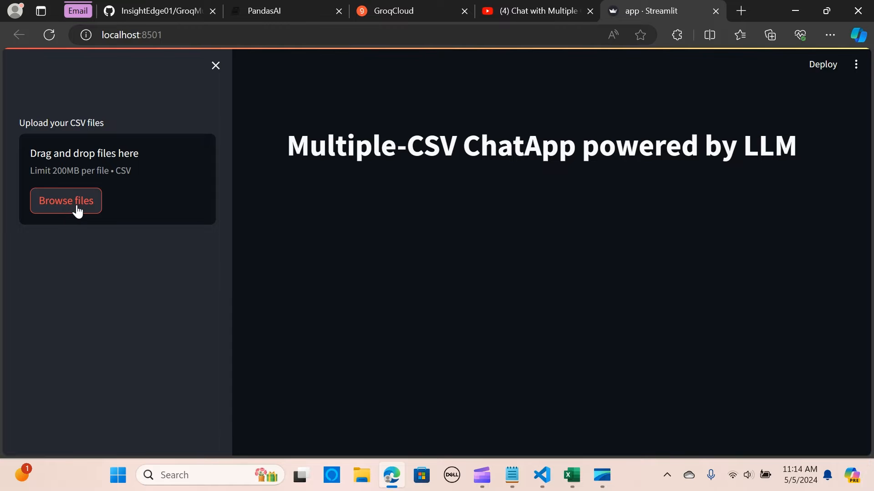
mouse_move(287, 235)
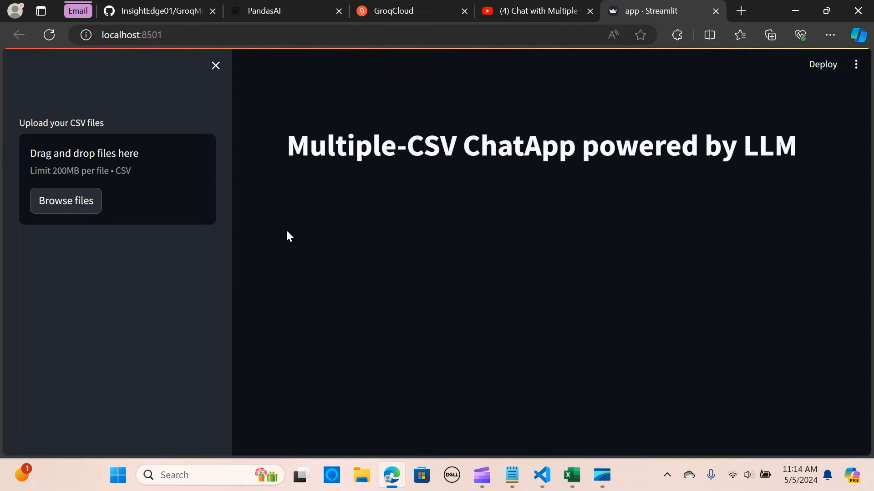
Start browsing for CSV files from the Streamlit app's sidebar upload area
click(66, 200)
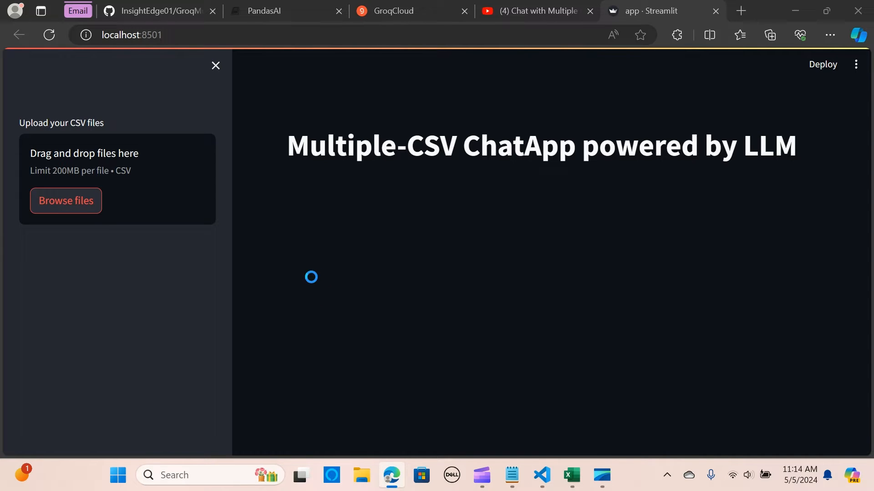
Select data_cleaning_car_claims and iris in the Open dialog and upload both CSVs
click(65, 201)
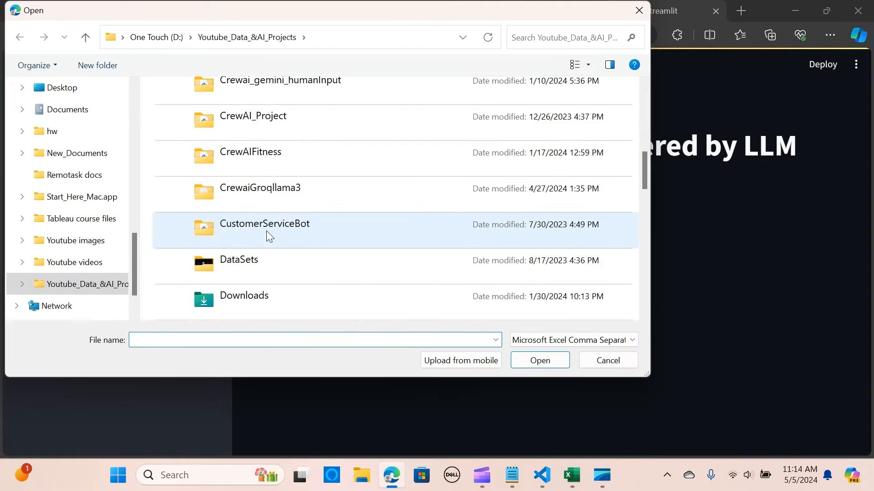
scroll(down, 3)
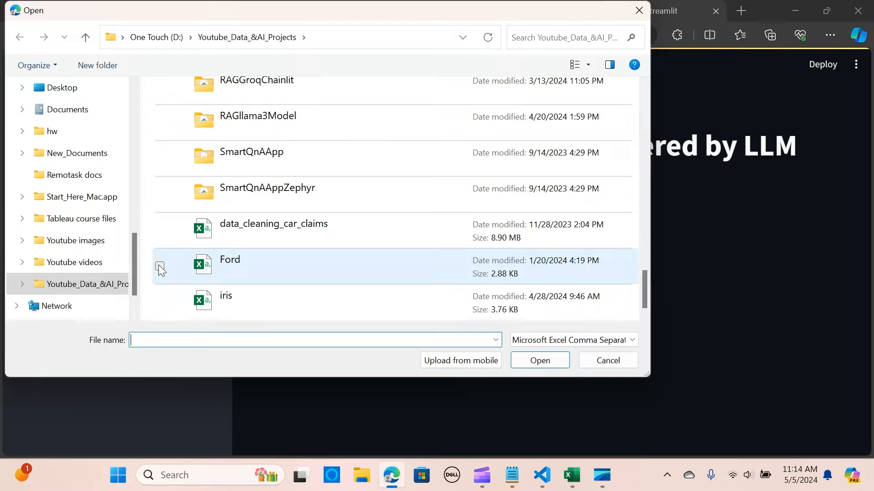
click(273, 223)
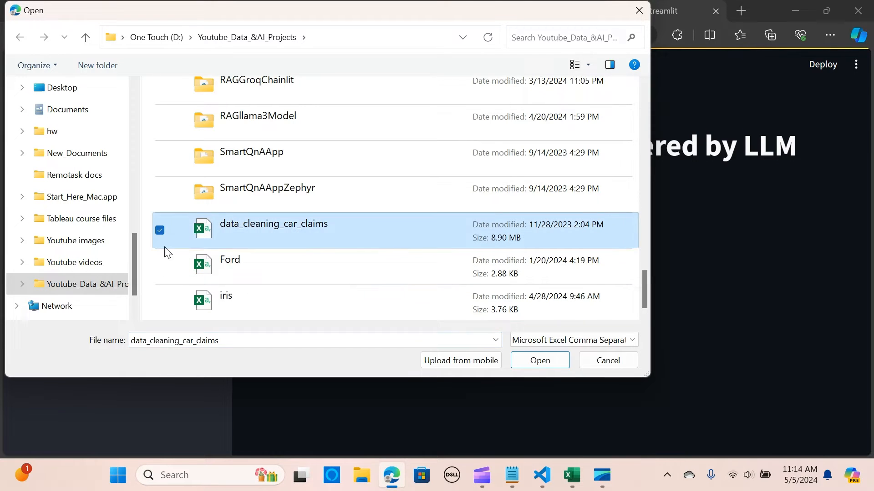
click(226, 295)
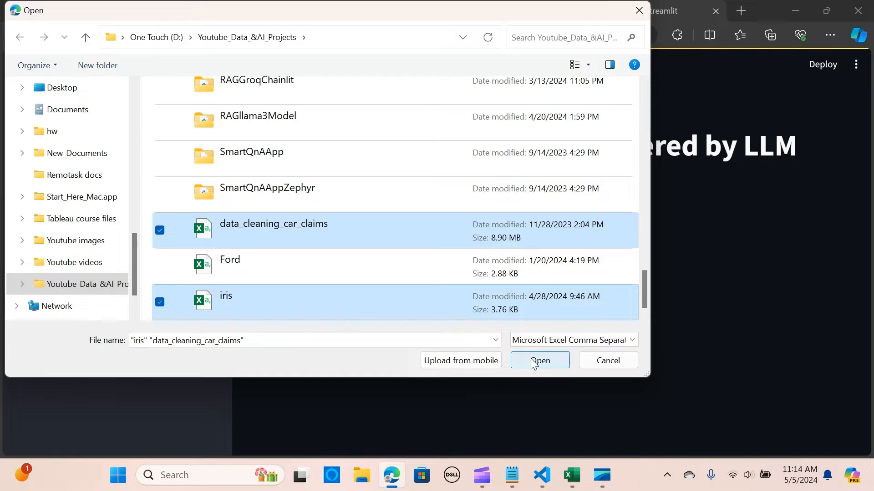
click(539, 361)
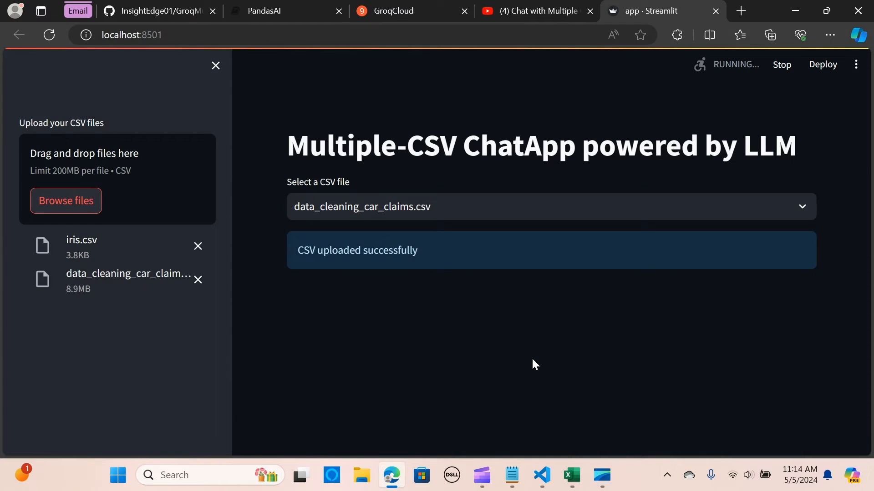
mouse_move(340, 308)
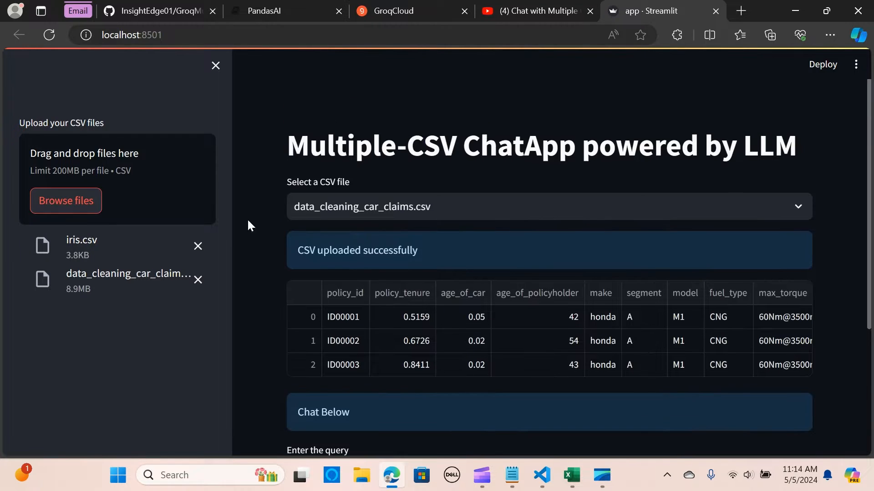
Keep data_cleaning_car_claims.csv selected and scroll to the query box below its preview
click(549, 206)
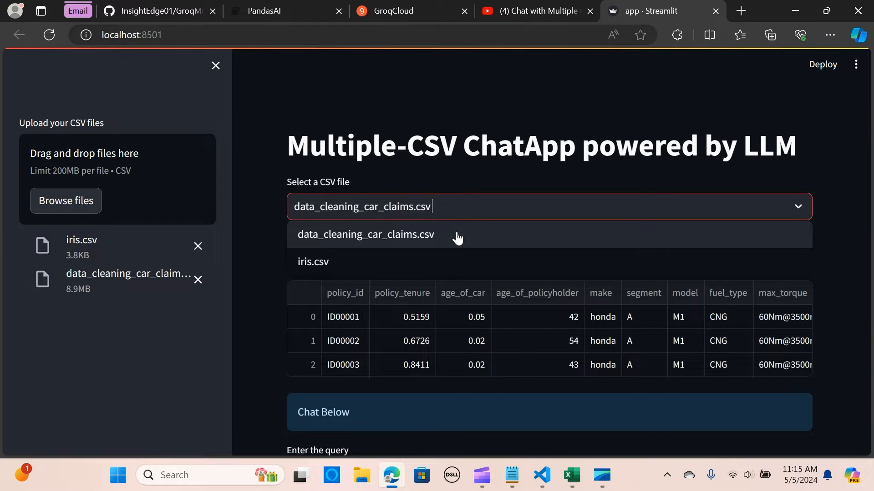
mouse_move(409, 247)
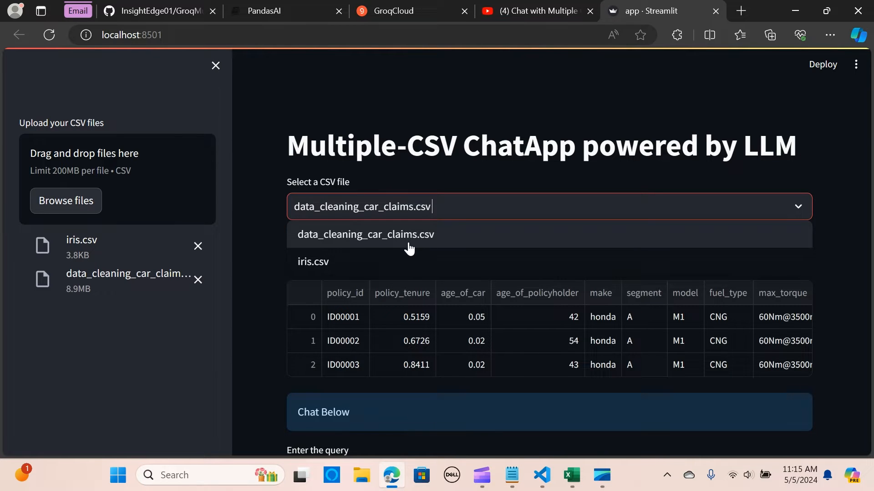
click(365, 234)
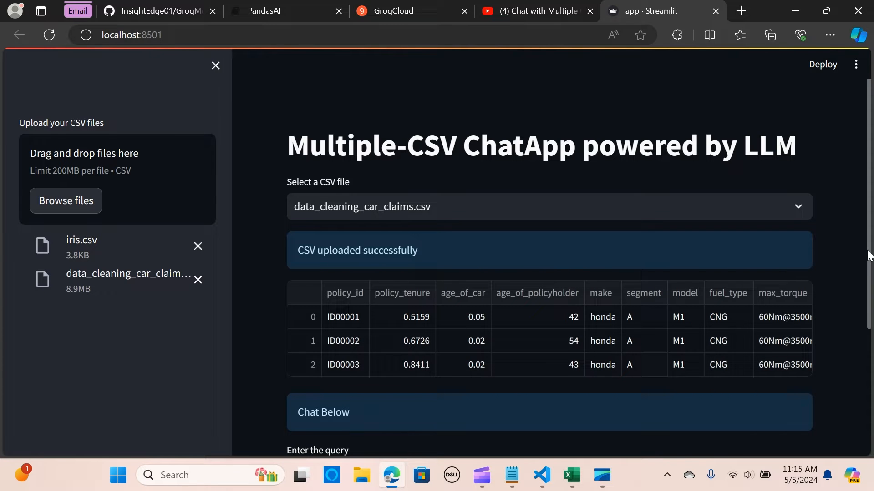
scroll(down, 3)
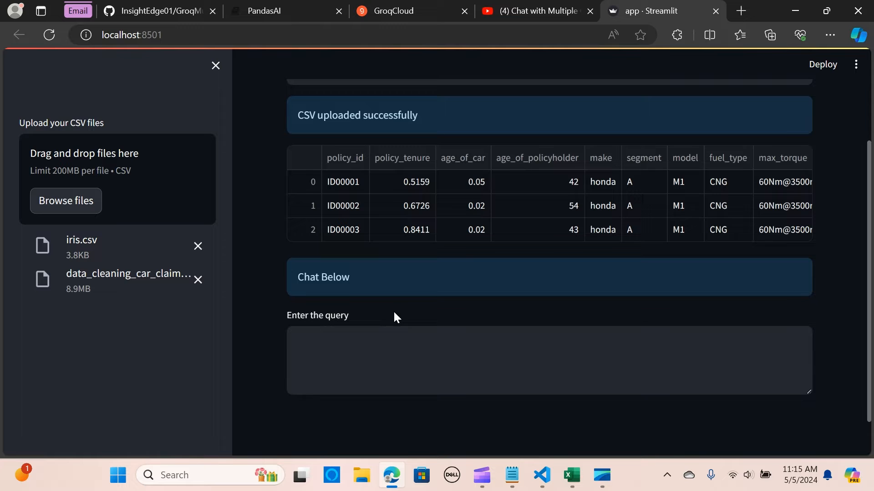
mouse_move(425, 403)
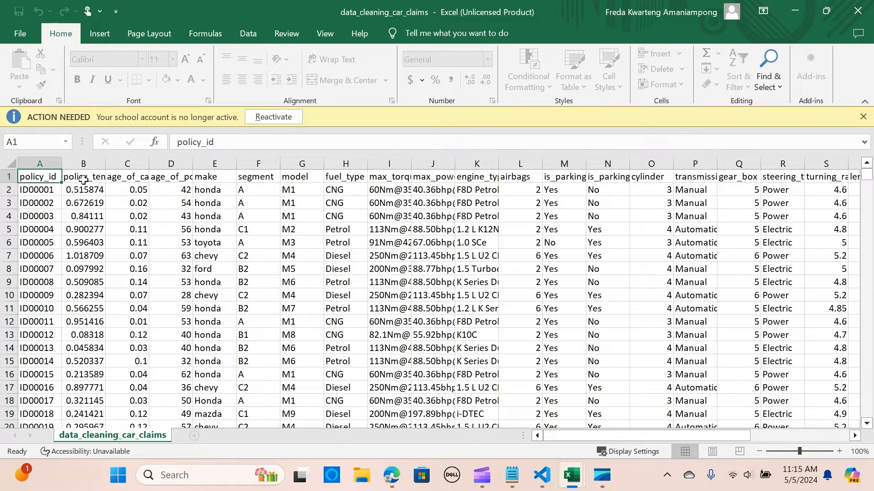
mouse_move(349, 269)
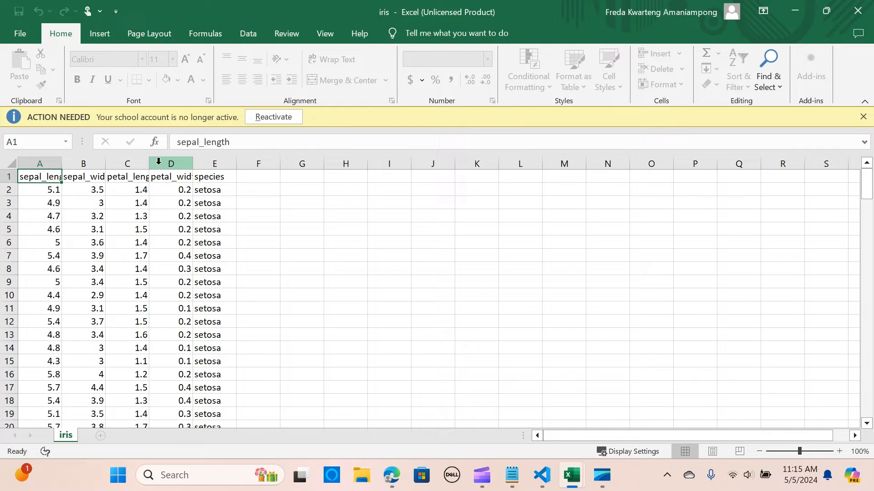
mouse_move(264, 290)
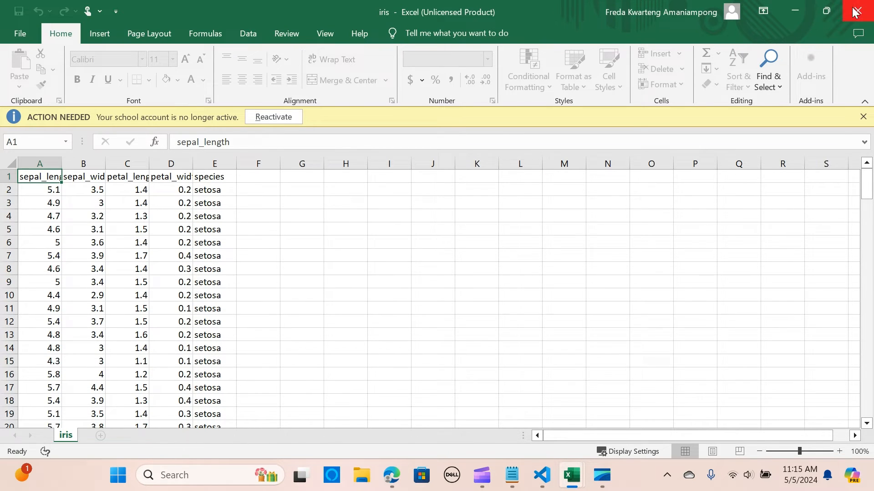
Close the iris workbook in Excel after inspecting both CSV files
click(392, 475)
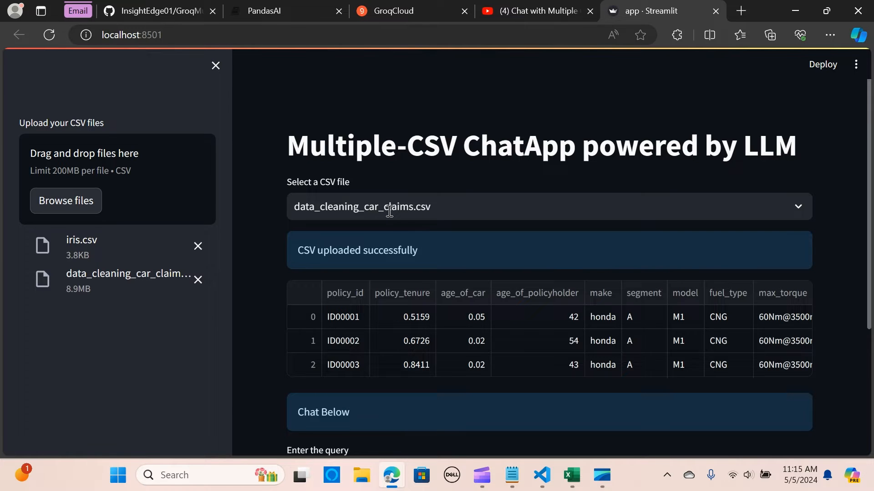
Ask 'how many rows and columns are in the dataset?' and get 58592 rows, 28 columns
scroll(down, 3)
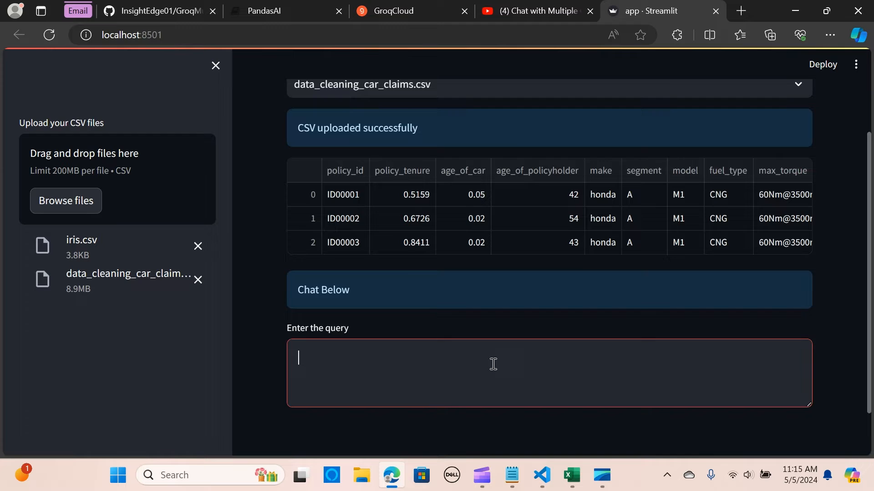
mouse_move(516, 347)
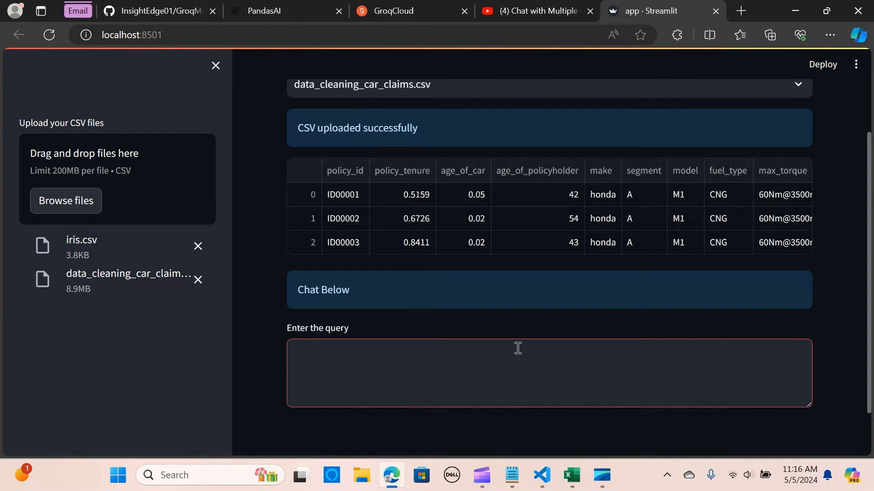
text(how many rows)
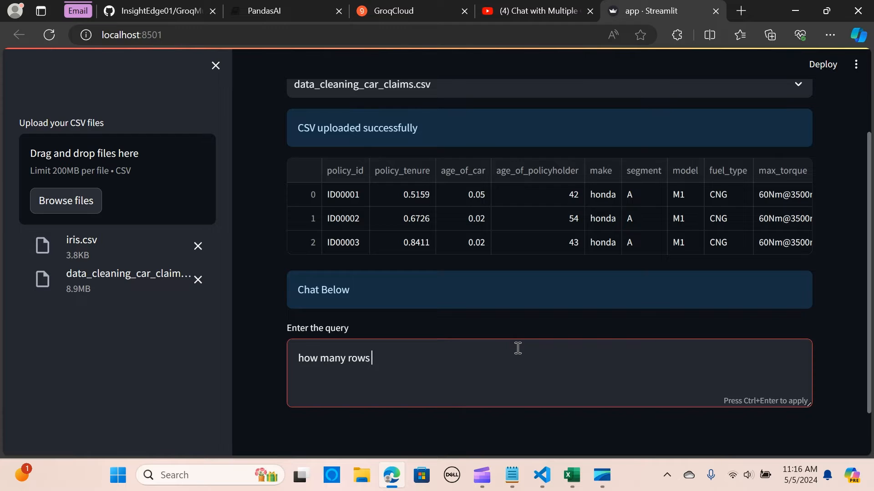
text(and columns)
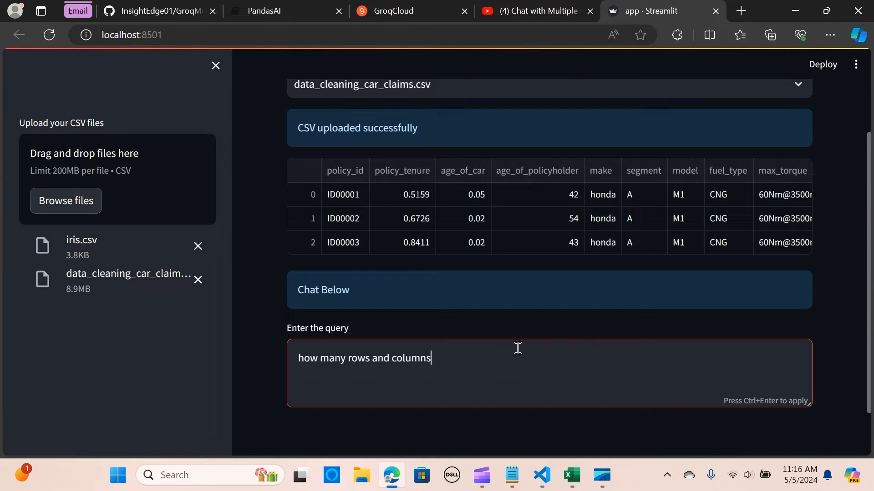
text(are in the)
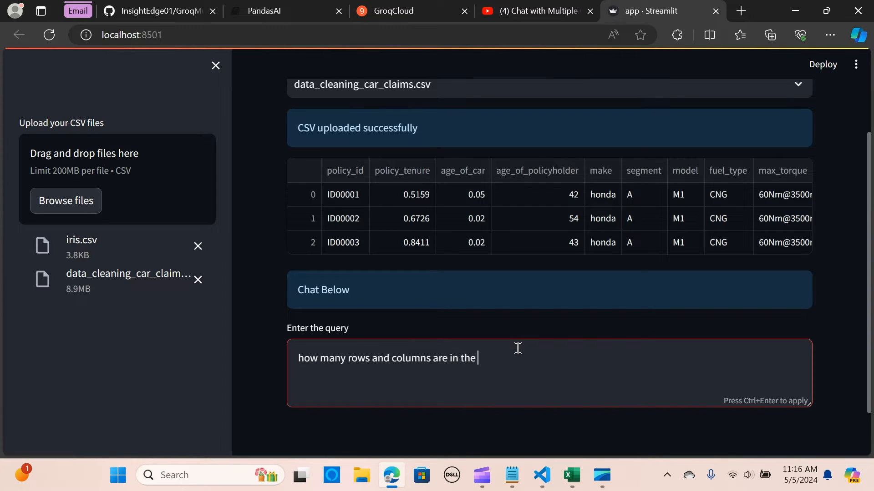
text(dataset?)
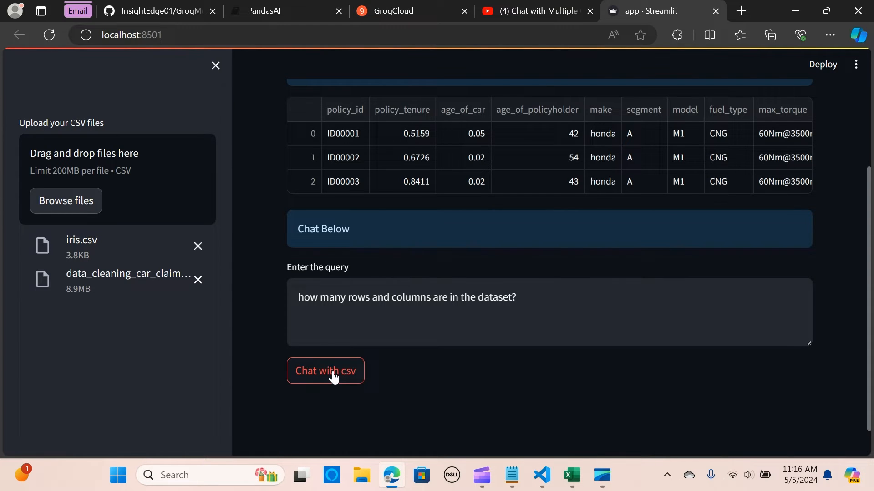
click(325, 370)
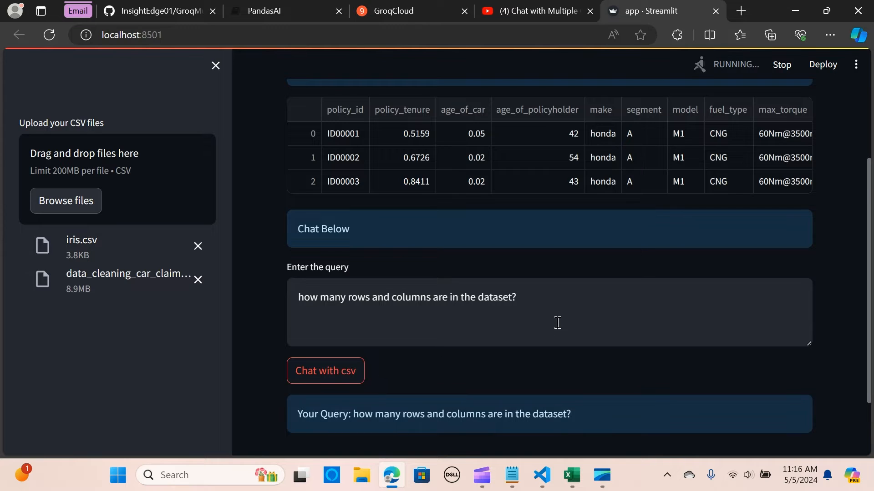
scroll(down, 3)
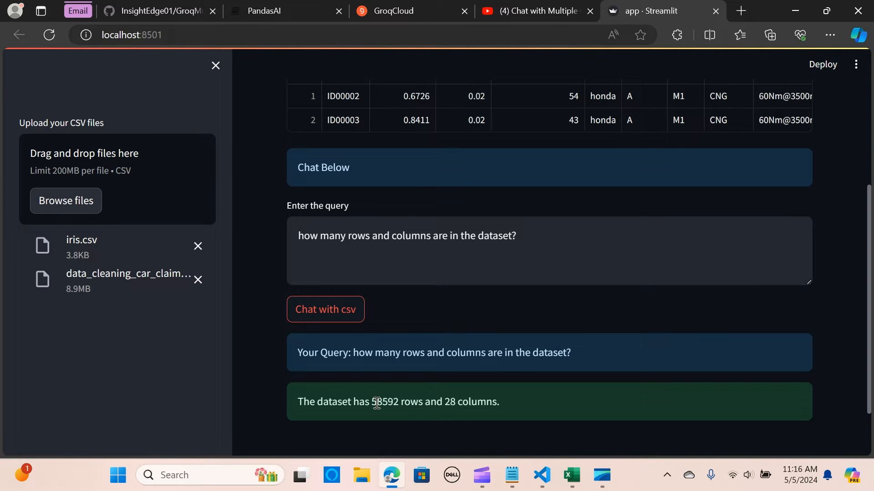
mouse_move(537, 454)
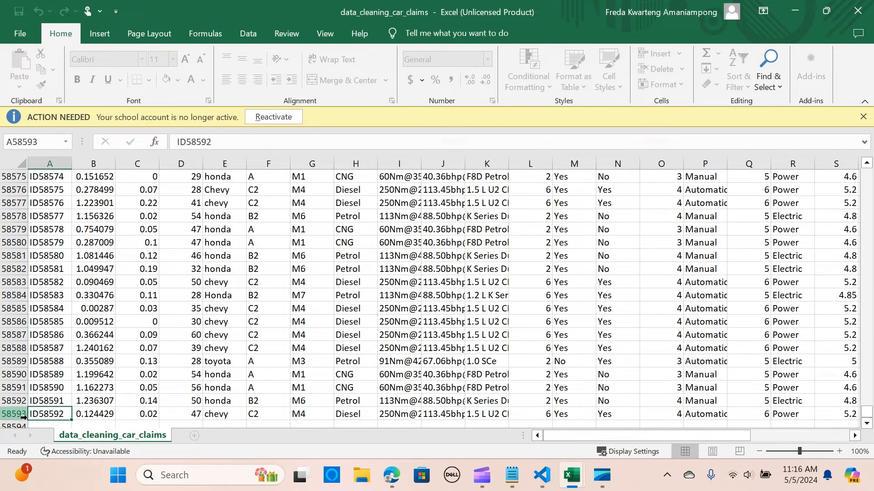
mouse_move(543, 388)
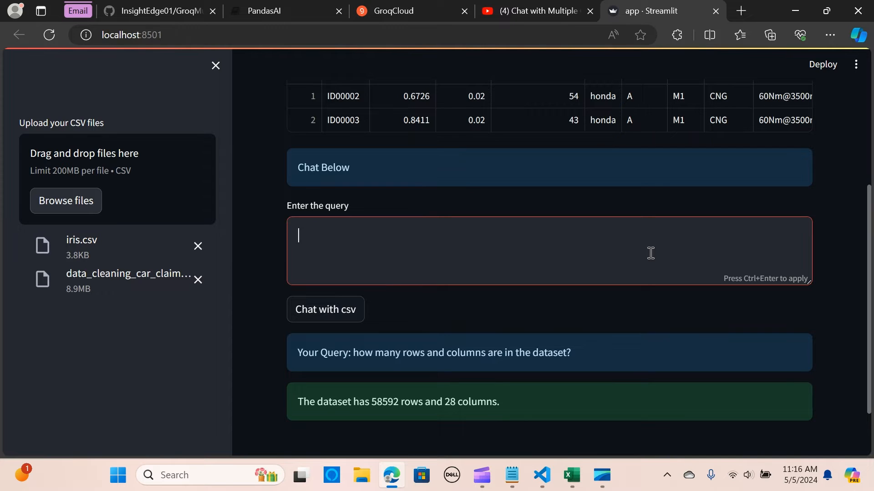
Ask 'which make has the highest number of airbags?' and get honda with 34490 airbags
text(which mak)
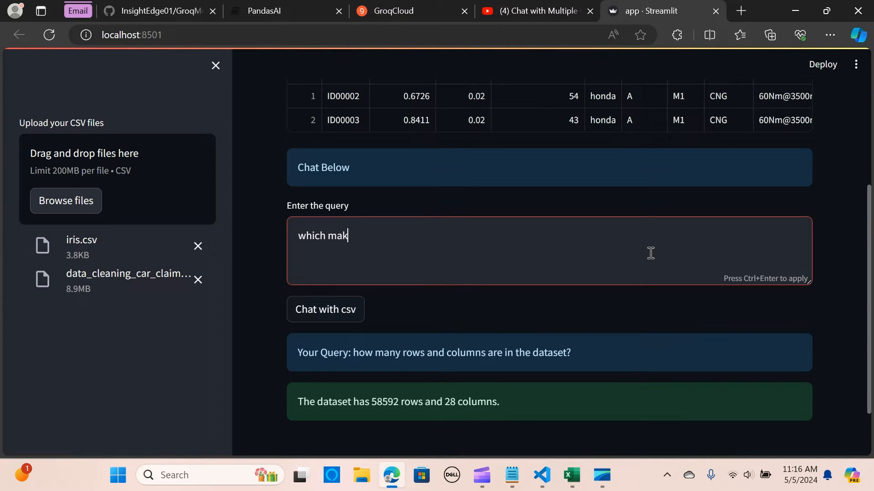
text(e has the)
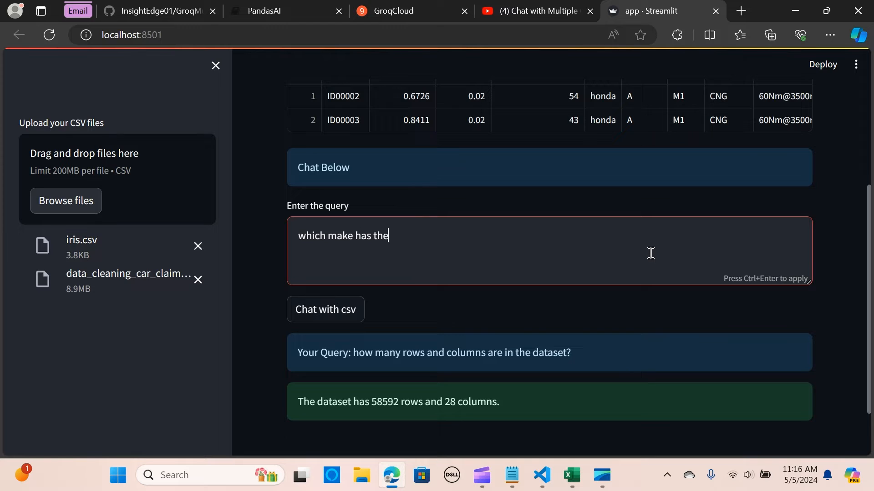
text(highest)
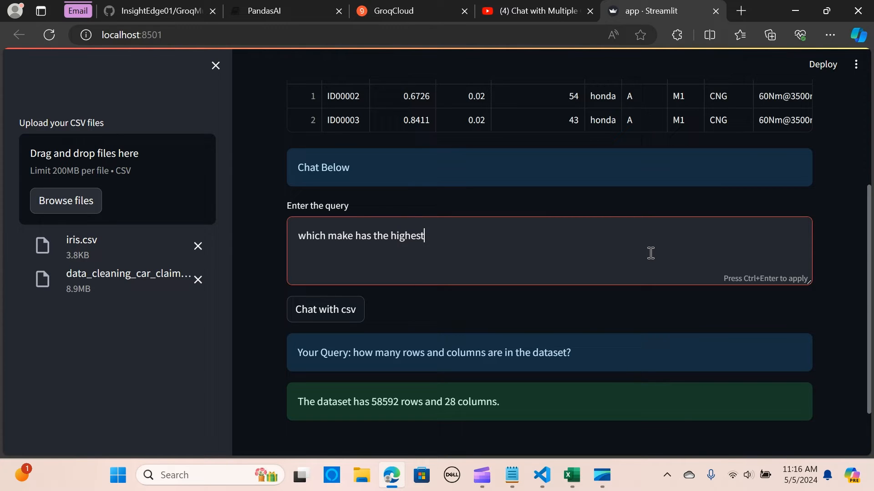
text(number of)
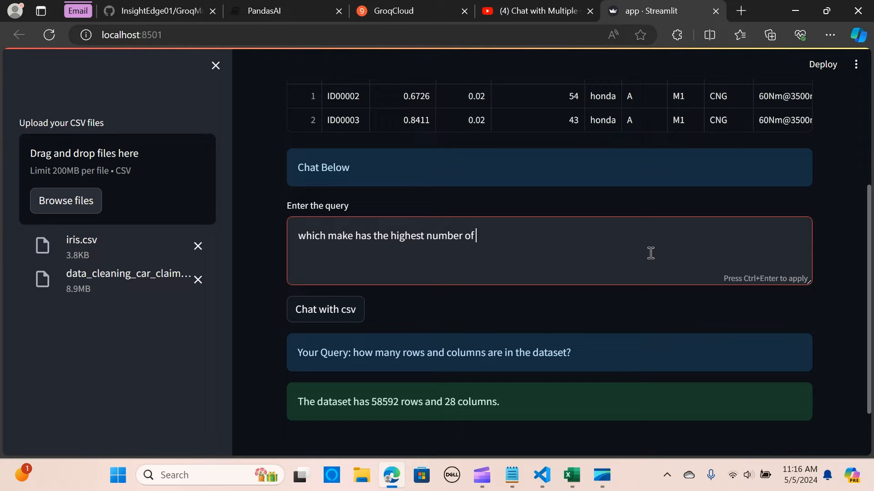
text(airg)
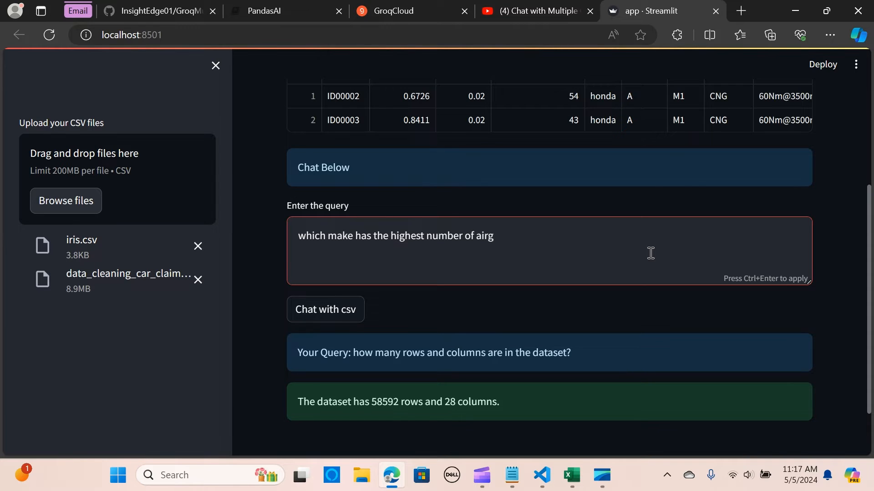
text(bag)
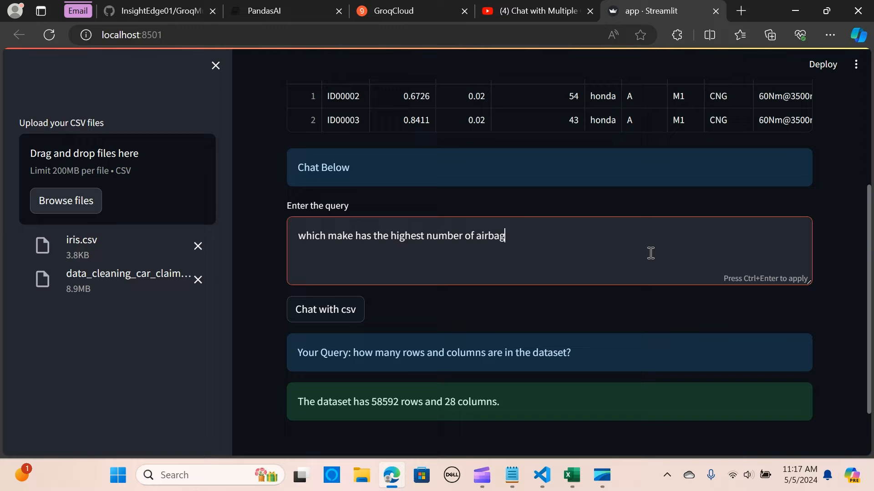
text(s?)
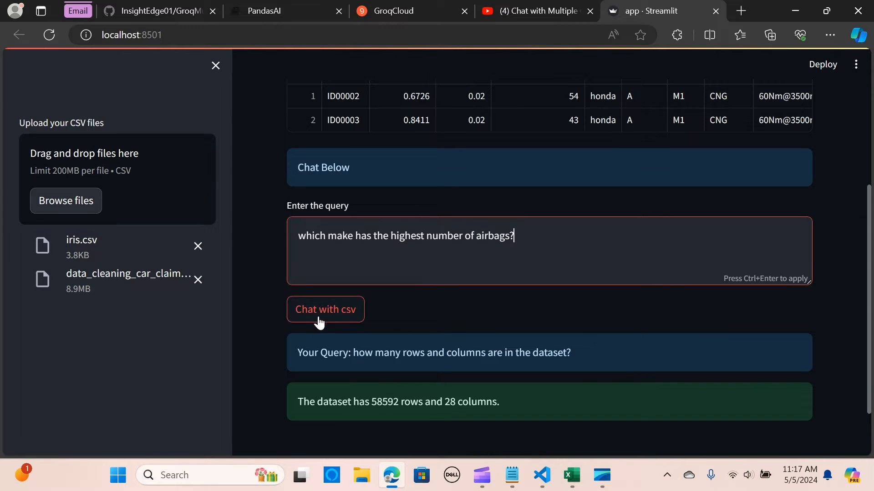
click(325, 310)
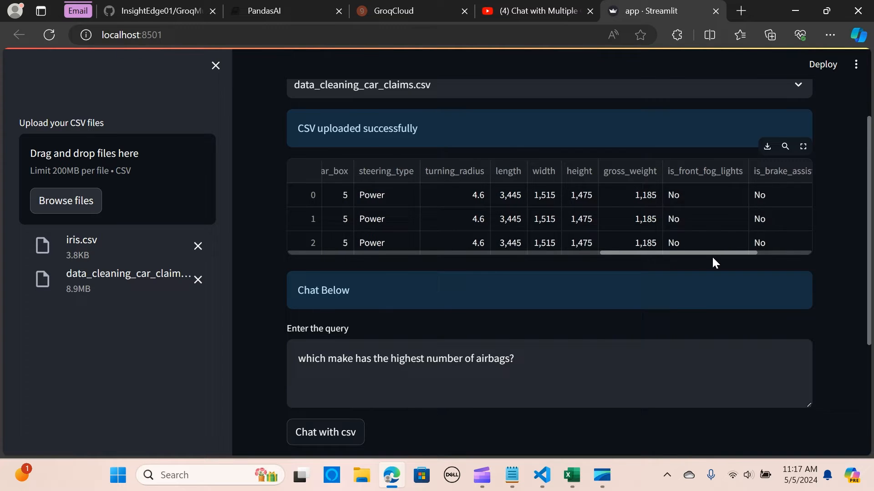
scroll(right, 3)
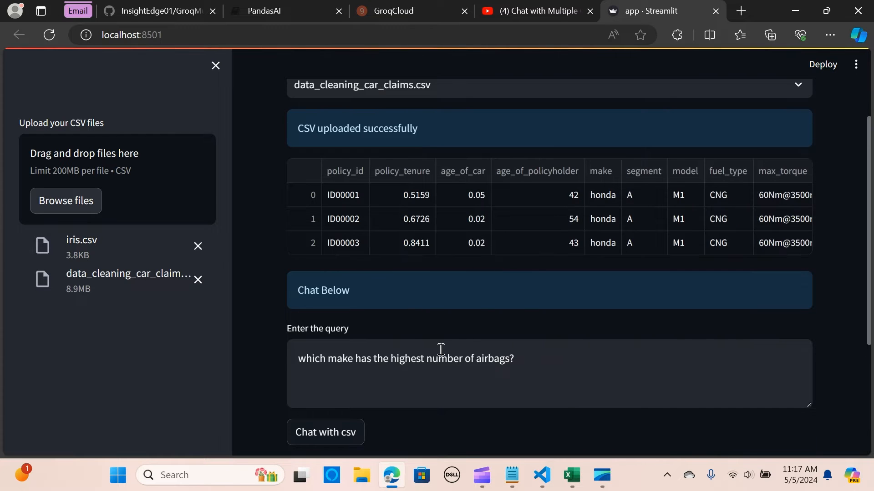
click(325, 432)
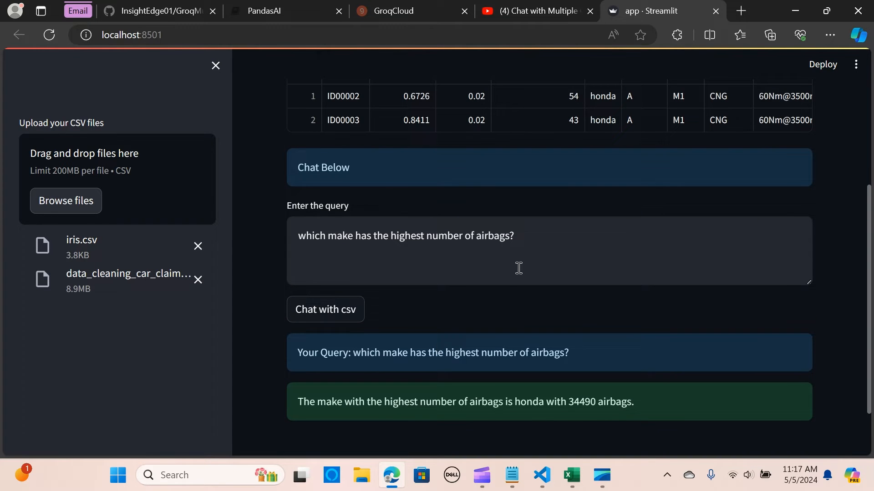
Select iris.csv as the working file and clear the old query text
triple_click(405, 235)
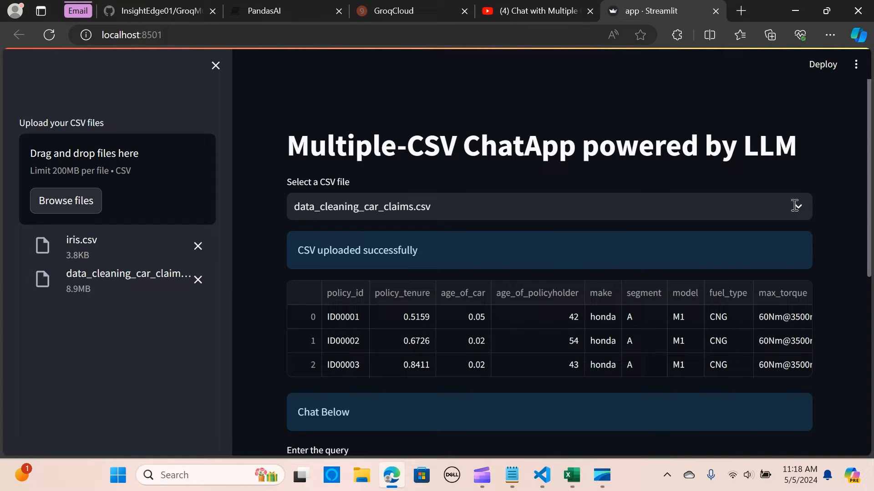
click(548, 206)
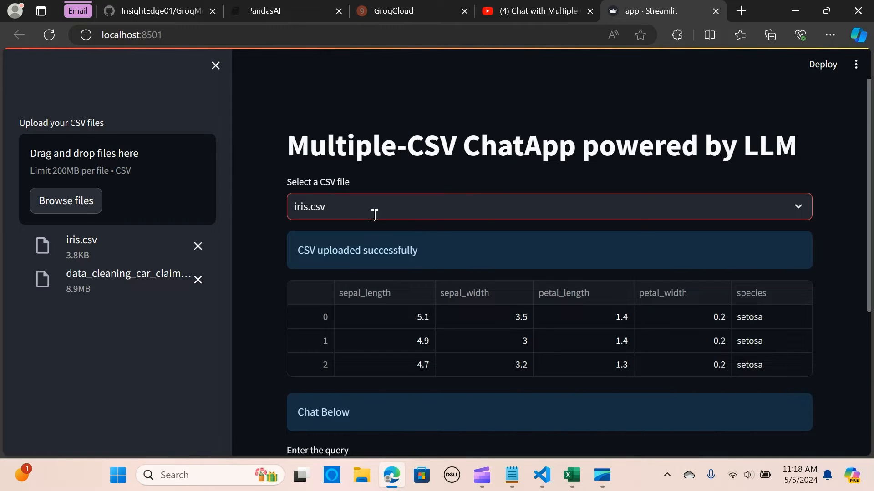
mouse_move(485, 213)
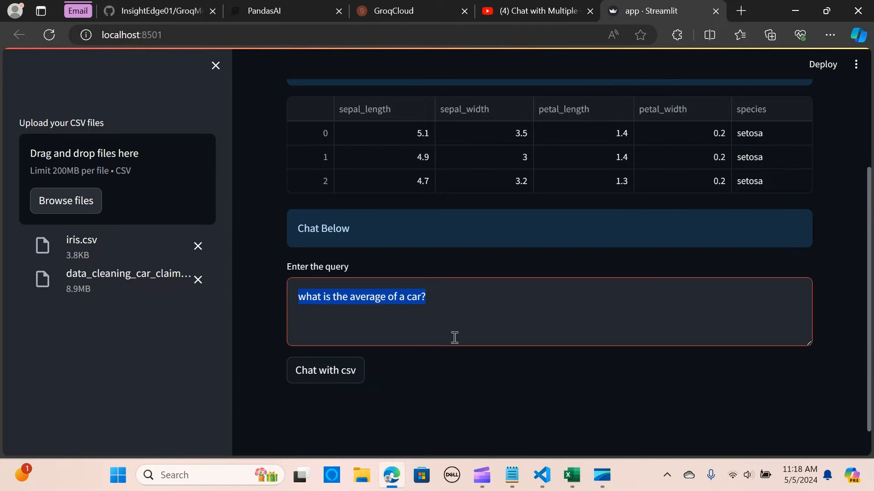
key(Delete)
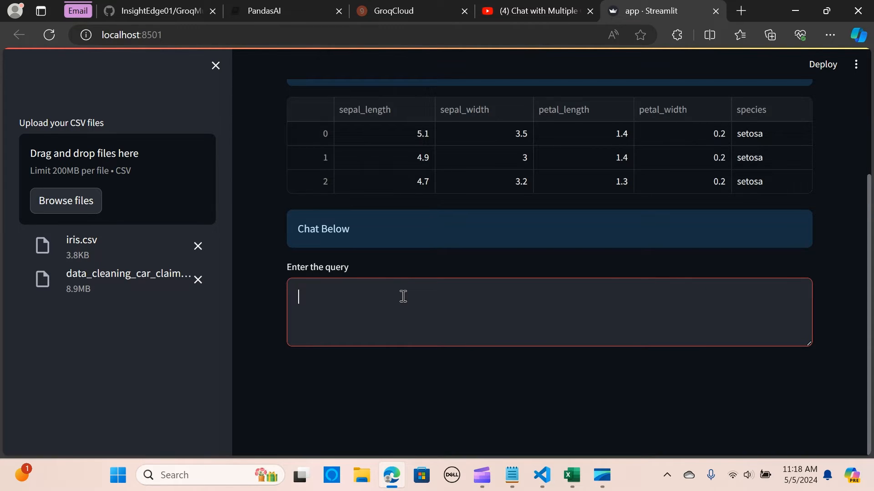
Ask the iris data to describe its summary statistics and submit the question
text(Describe the)
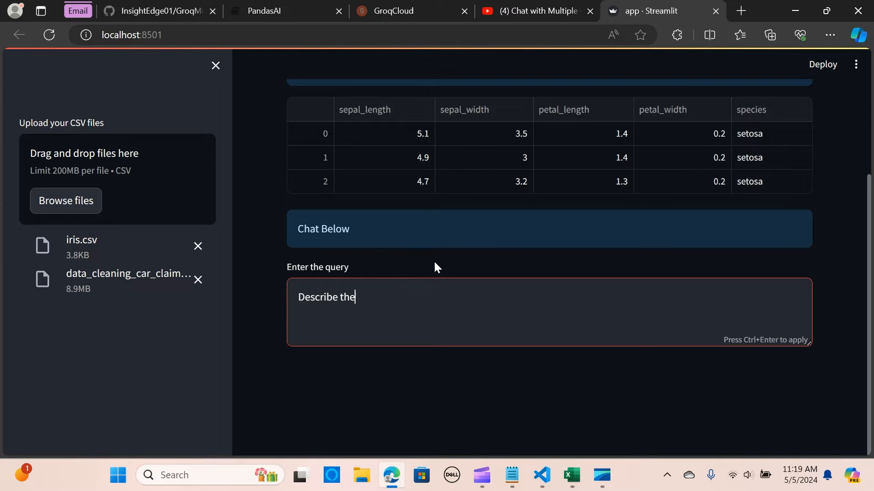
text(summary)
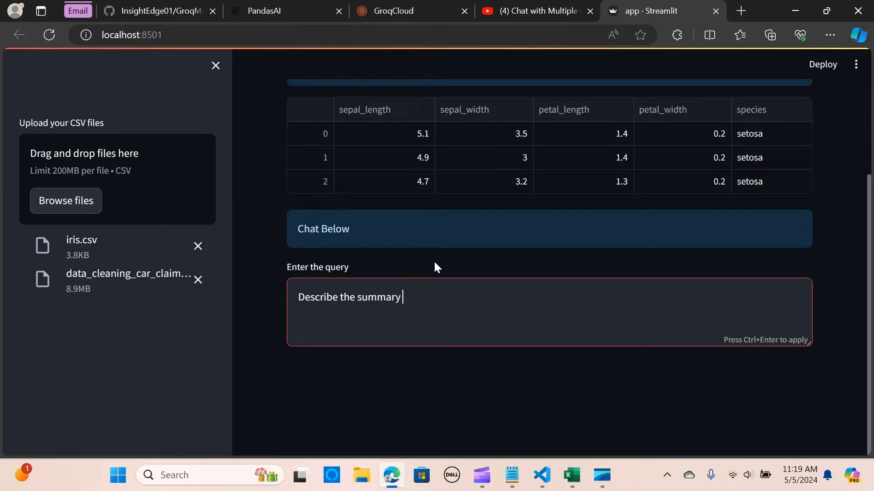
text(sta)
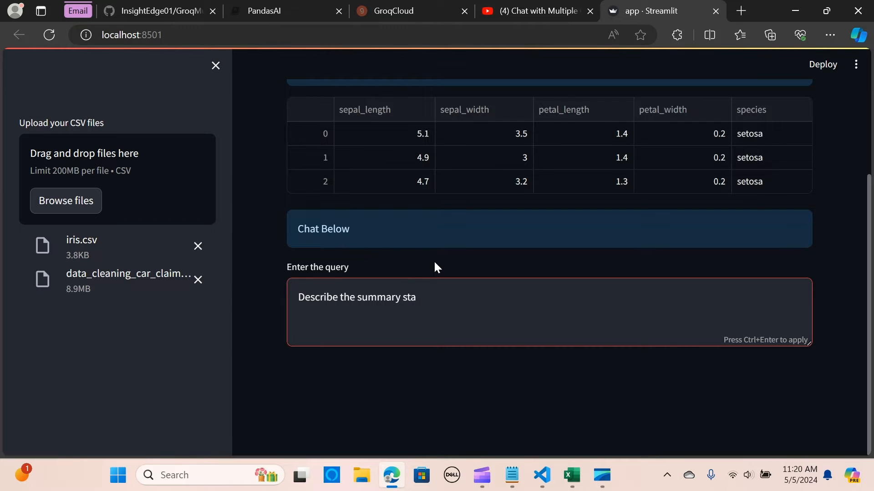
text(tistics of dat)
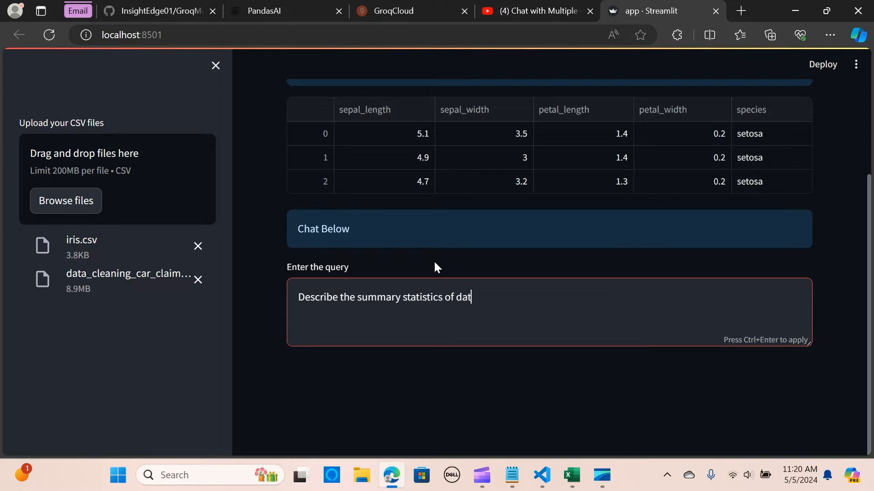
text(a)
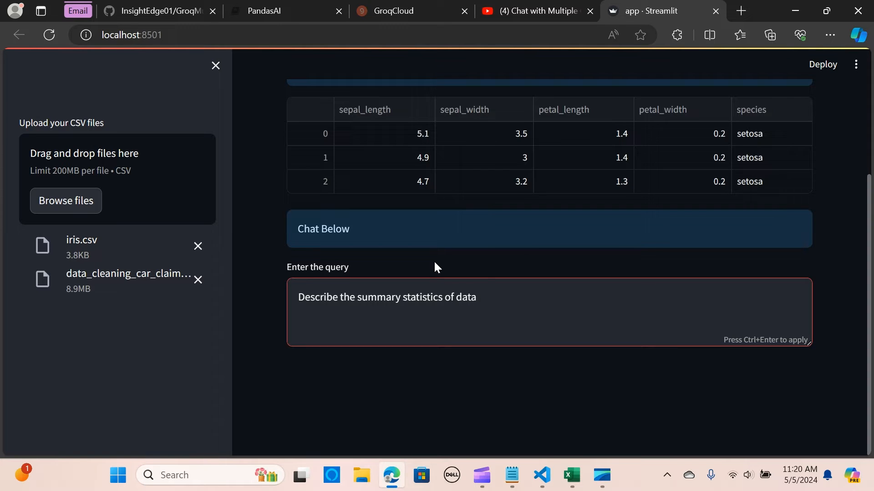
mouse_move(450, 271)
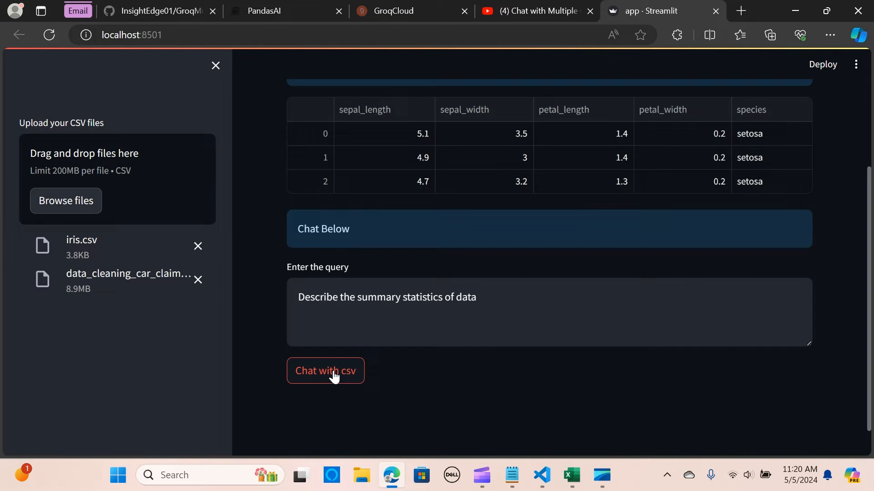
mouse_move(349, 372)
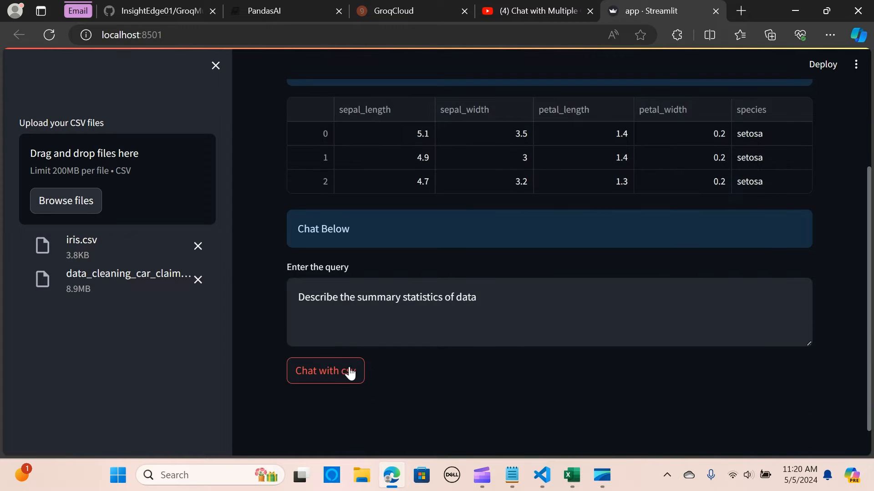
click(325, 370)
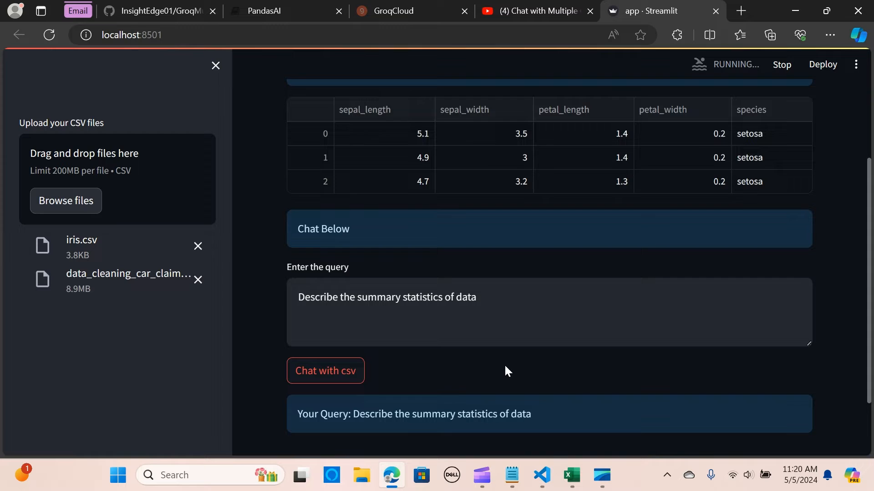
click(325, 370)
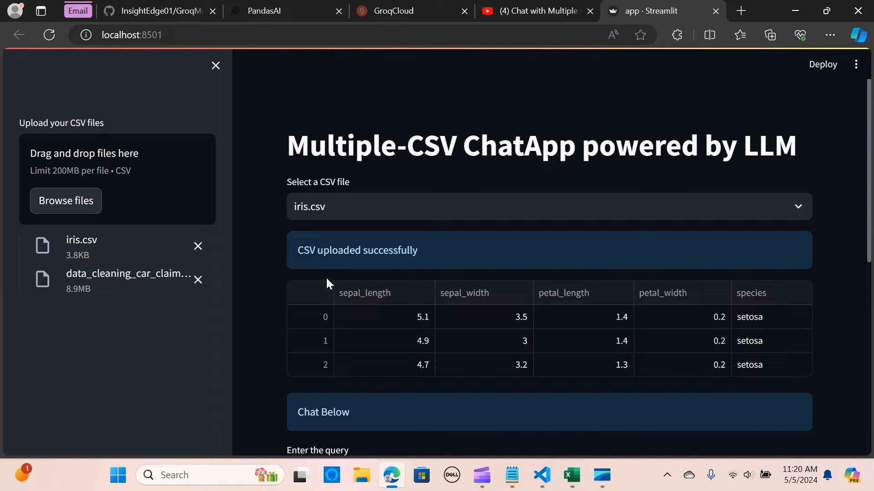
mouse_move(607, 438)
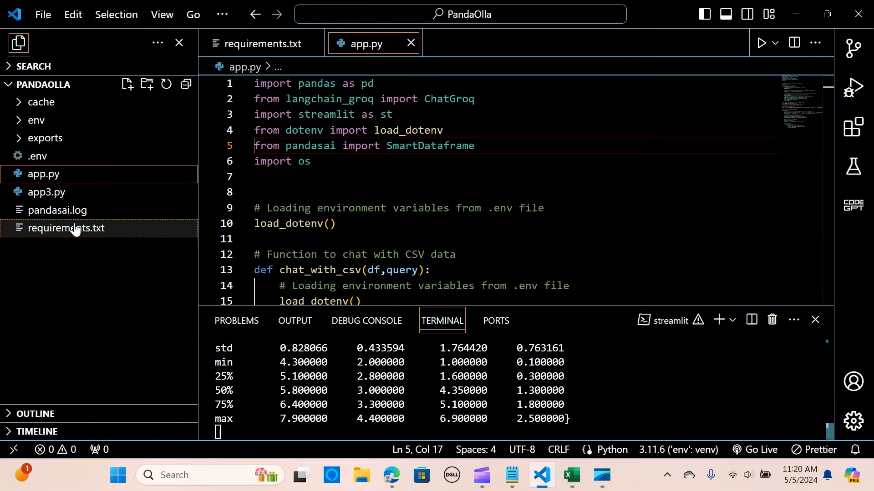
View requirements.txt listing streamlit, langchain-groq, groq, pandasai and more
click(259, 43)
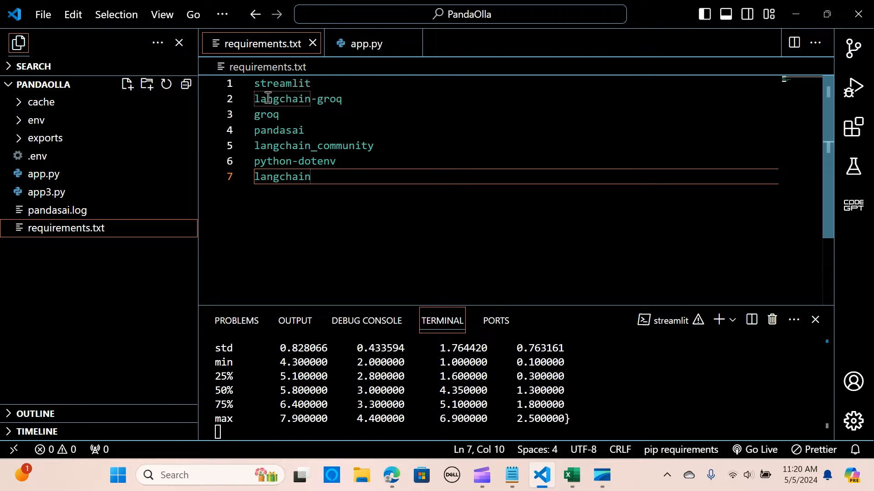
mouse_move(266, 114)
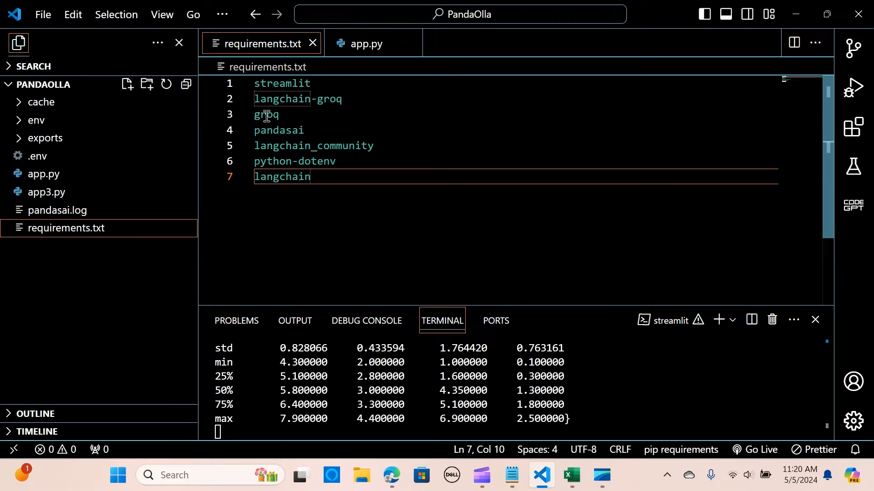
mouse_move(314, 154)
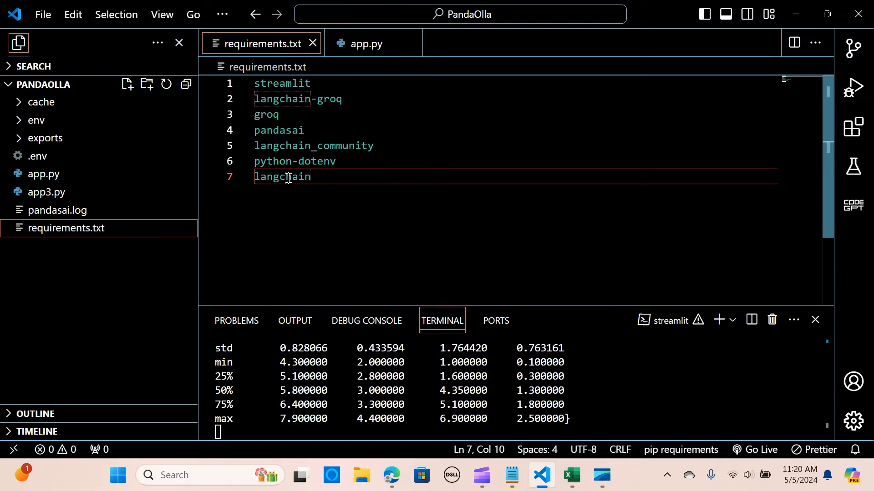
mouse_move(46, 192)
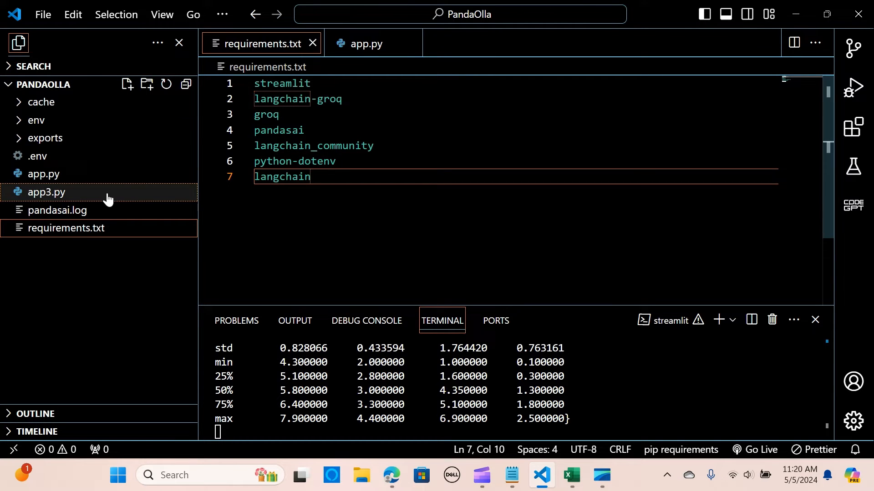
mouse_move(37, 156)
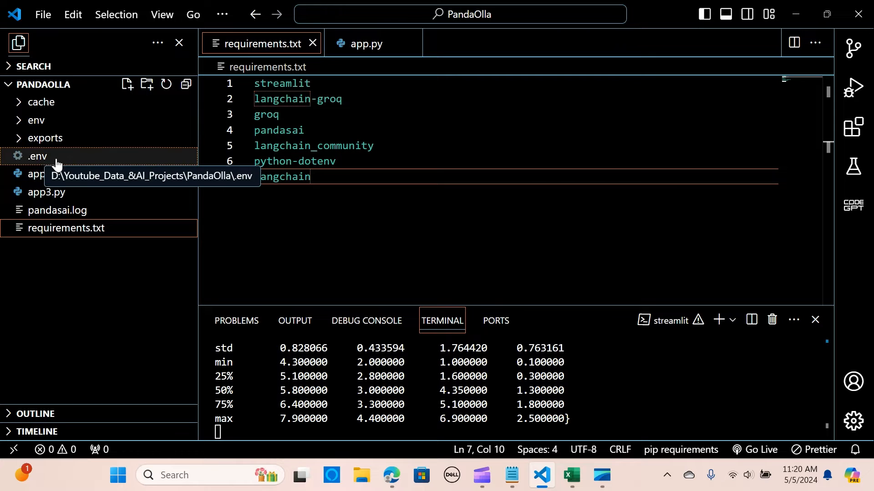
mouse_move(39, 164)
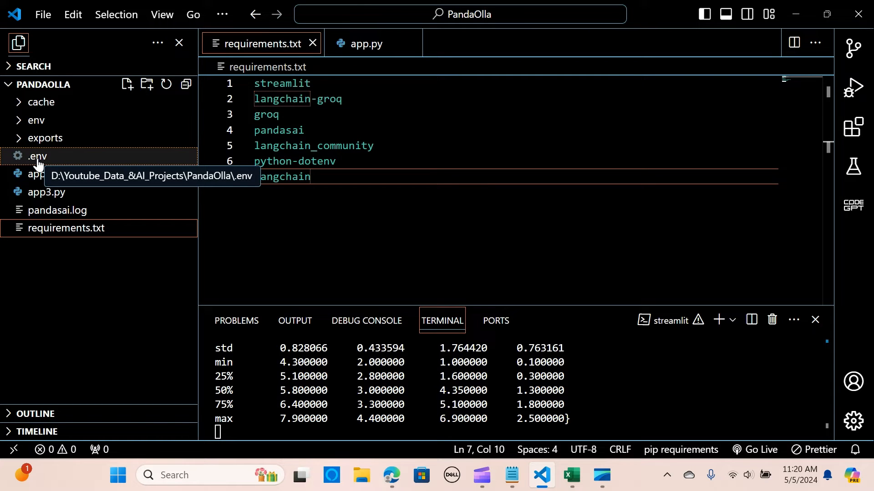
mouse_move(49, 170)
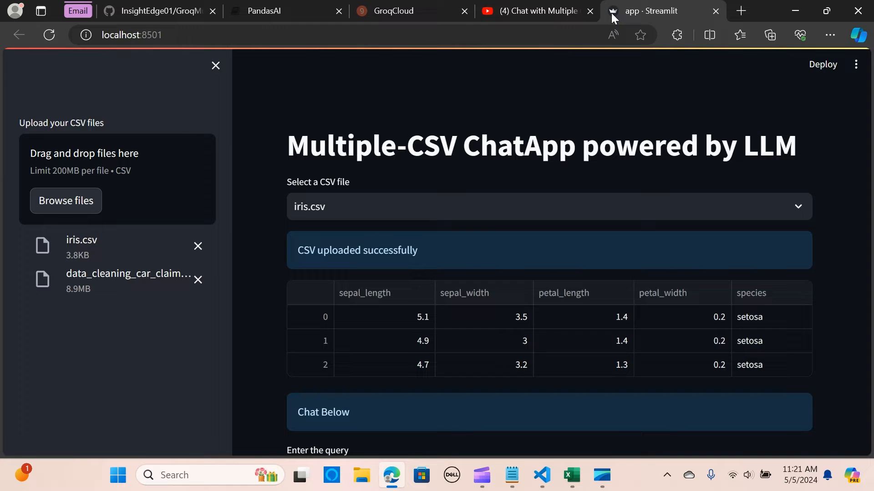
Revisit GroqCloud API Keys, select the masked new_key secret, and return to VS Code
click(409, 11)
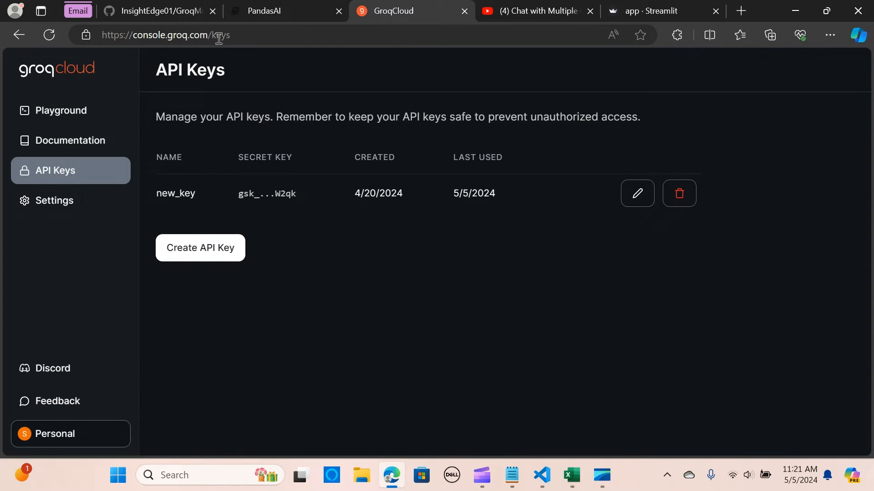
mouse_move(70, 171)
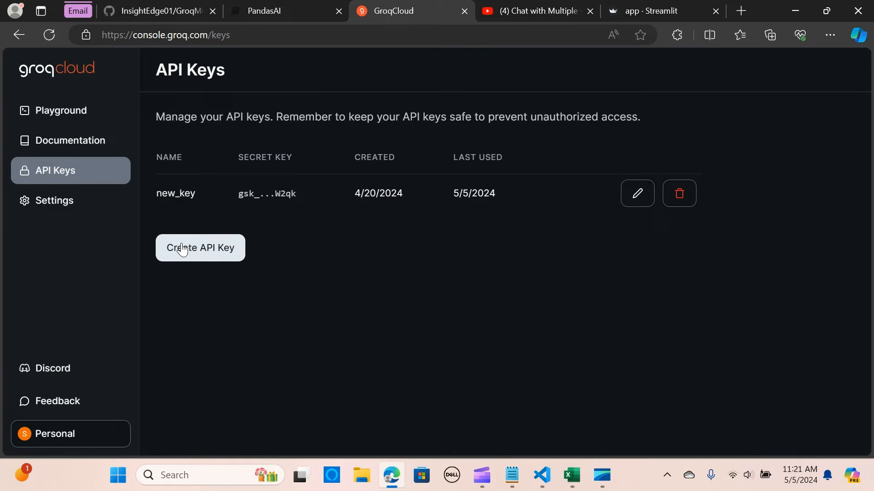
mouse_move(209, 246)
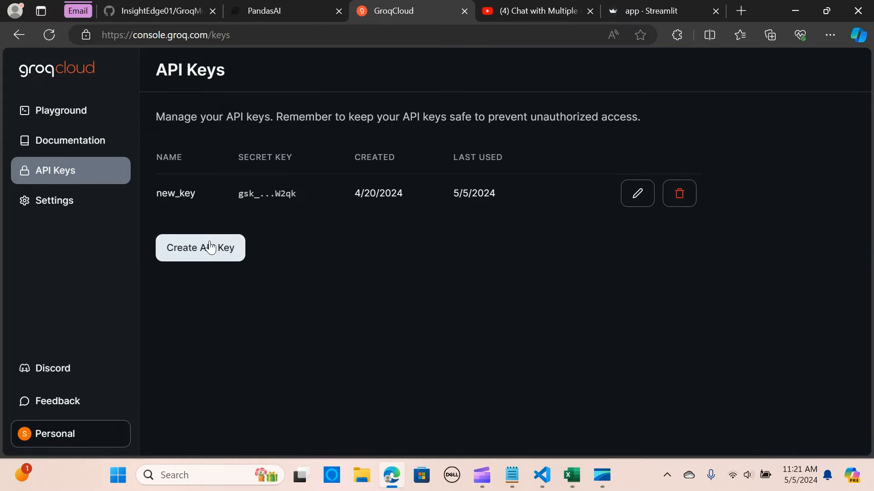
double_click(268, 194)
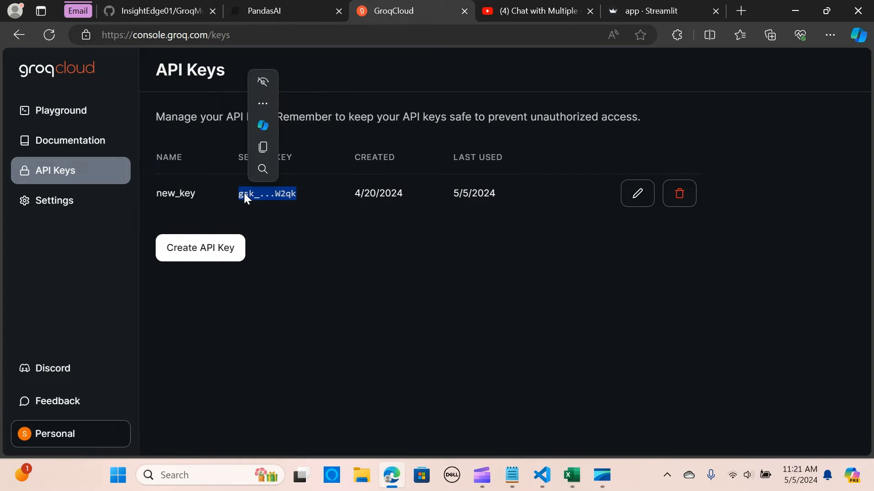
click(540, 475)
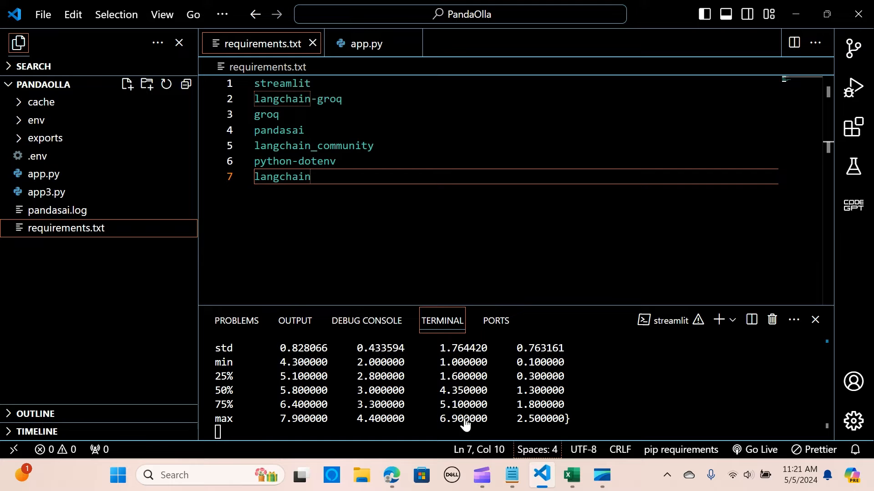
mouse_move(37, 157)
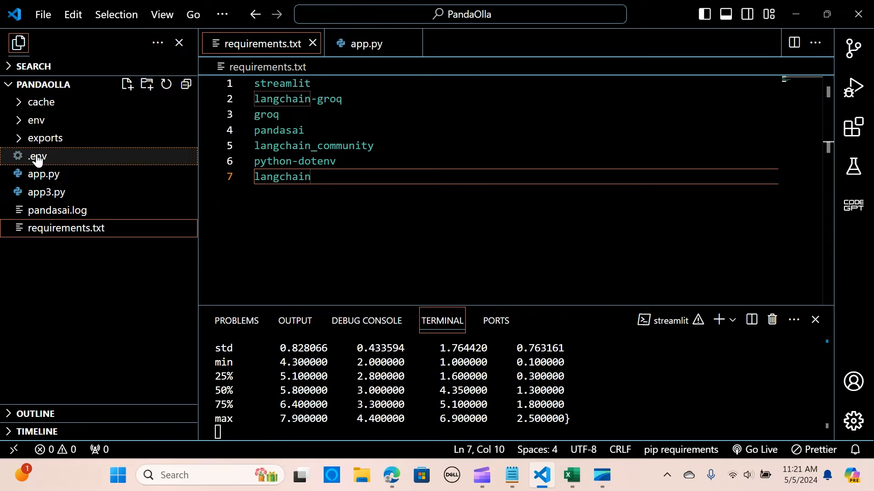
mouse_move(38, 157)
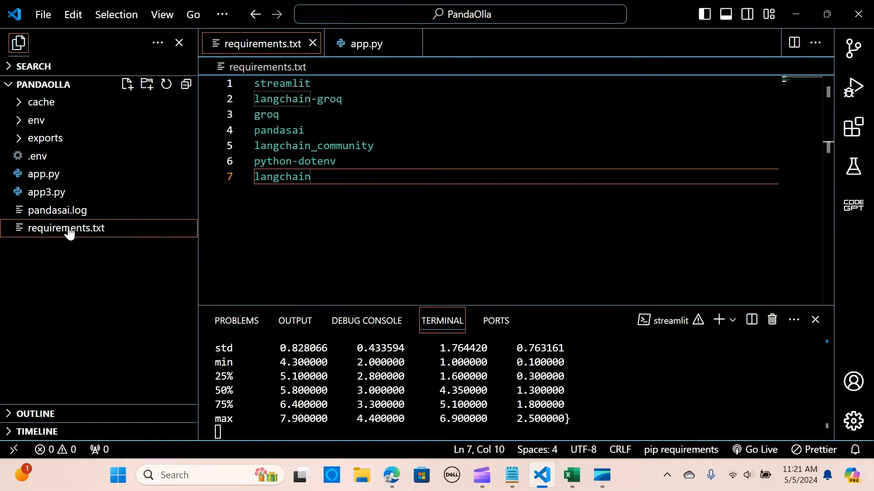
mouse_move(43, 174)
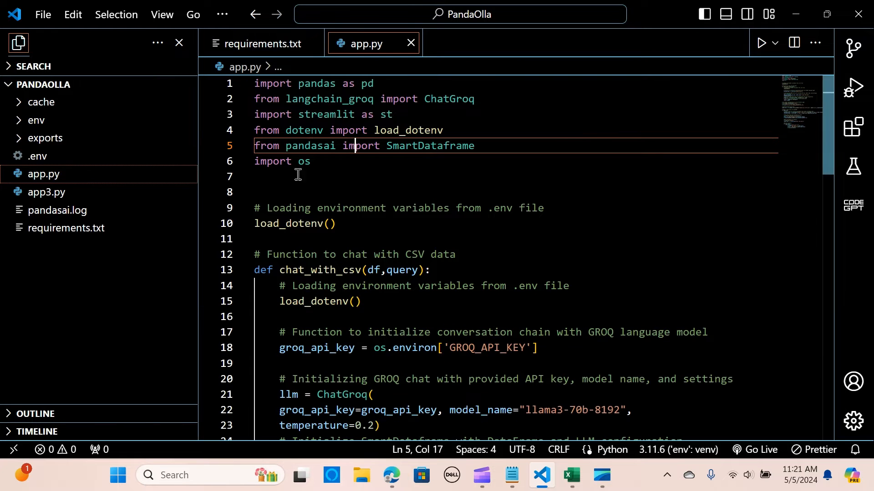
Start a new terminal and begin a python -m venv command for the env environment
click(222, 14)
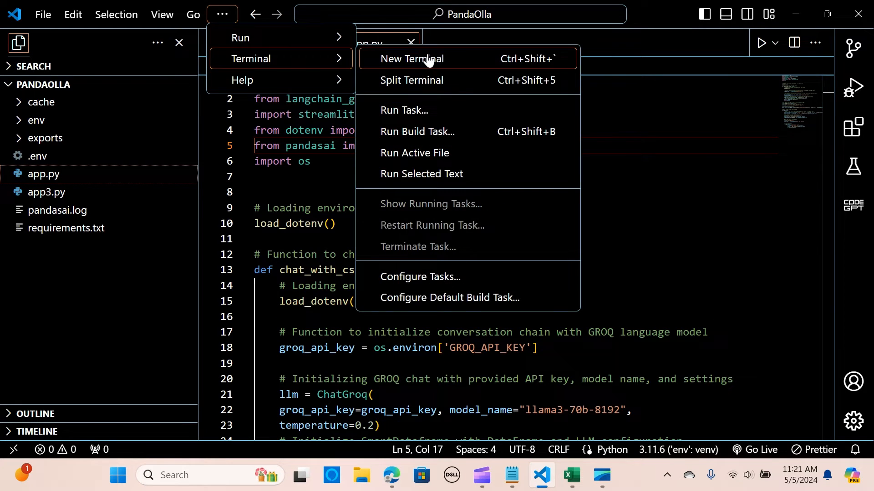
click(411, 59)
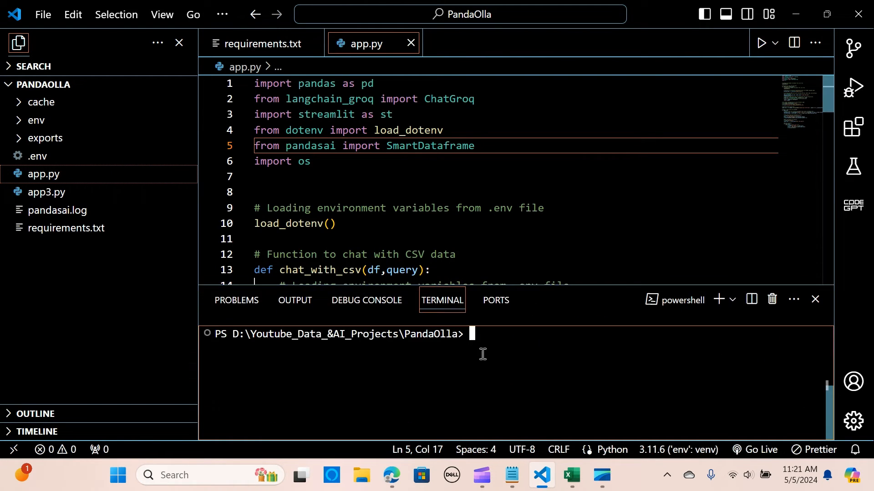
text(p)
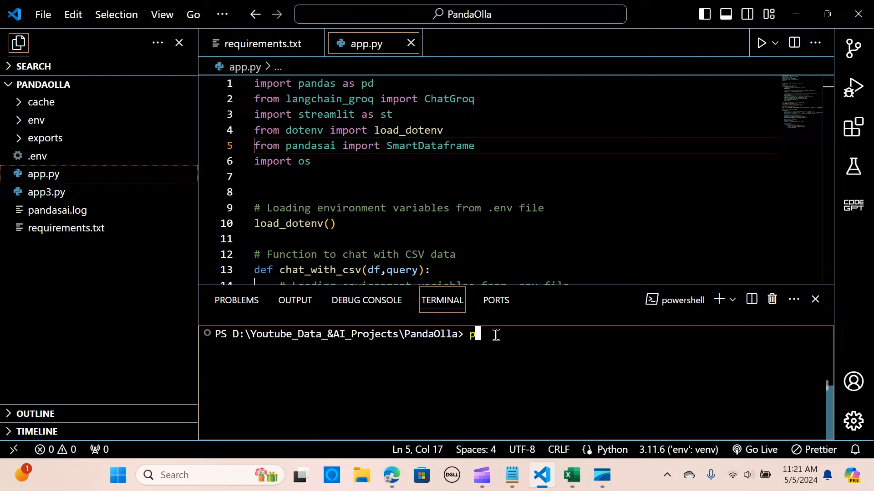
text(ython)
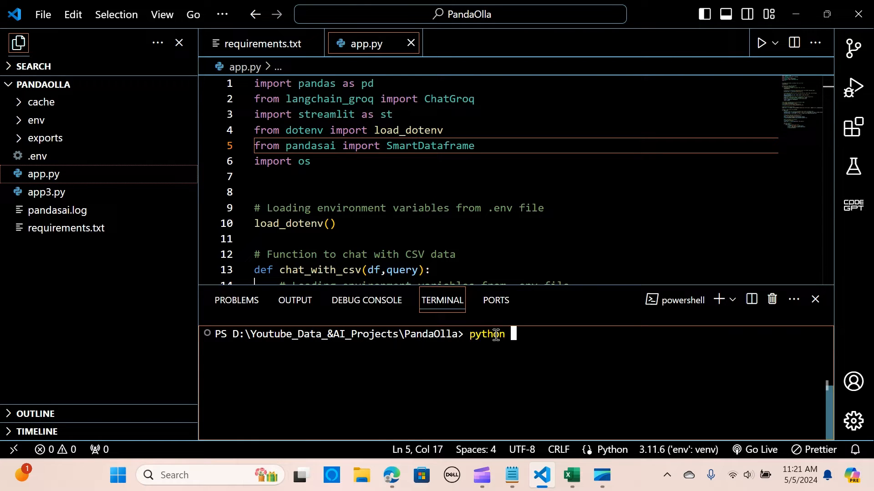
text(-m venv env)
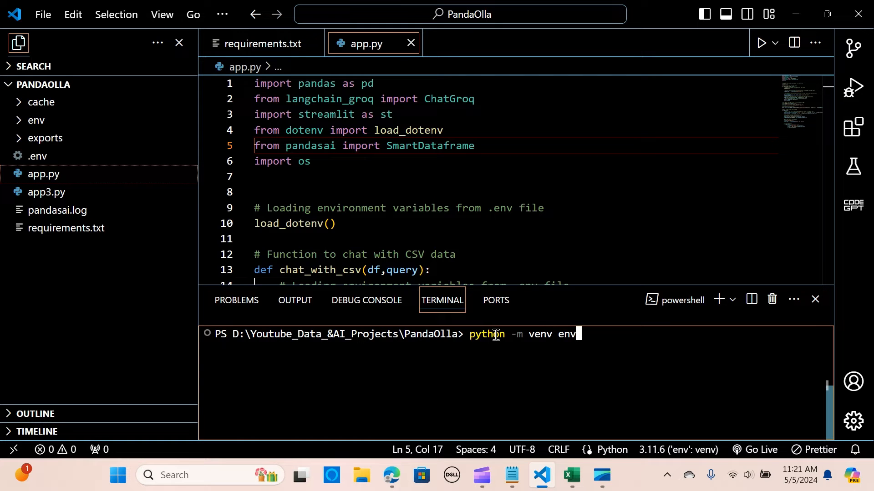
mouse_move(36, 120)
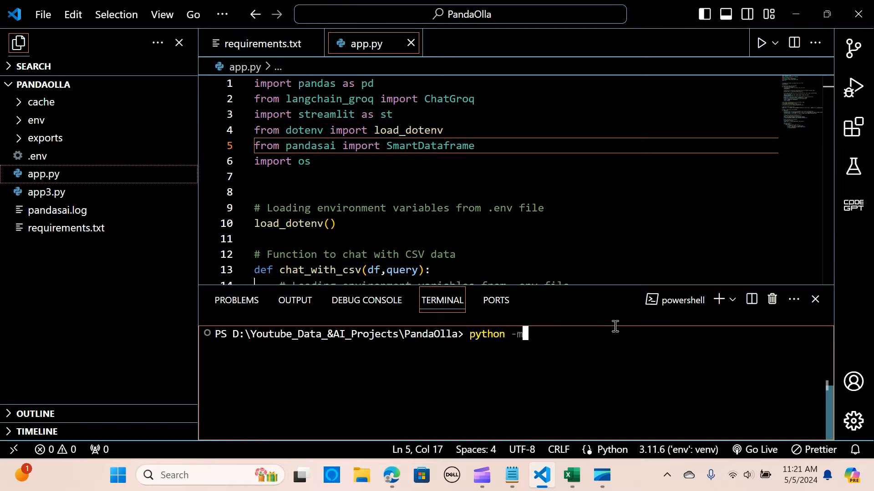
Run pip install -r requirements.txt to install the listed packages
text(pip install -r requirements.txt)
text(env\Scripts\activate)
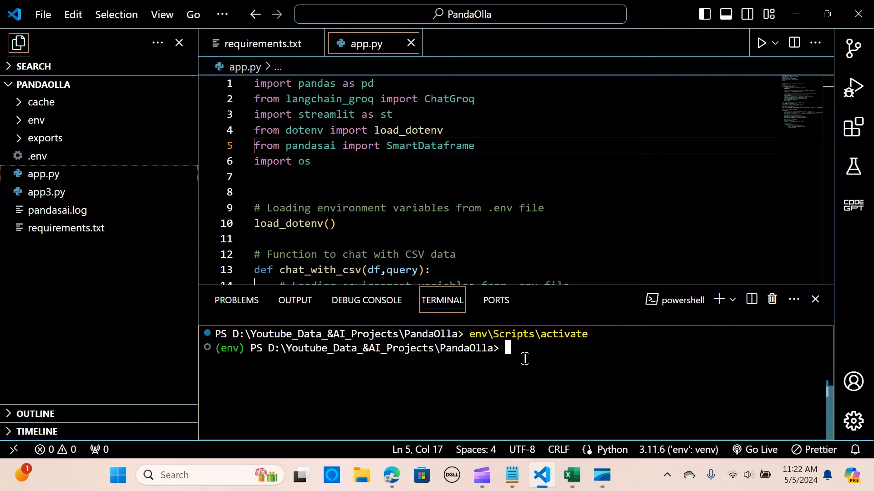
text(pip i)
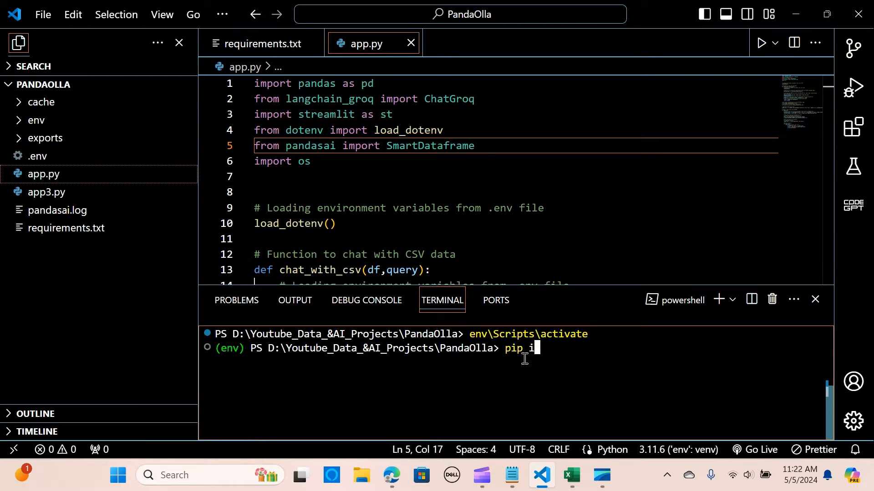
text(nstall -r)
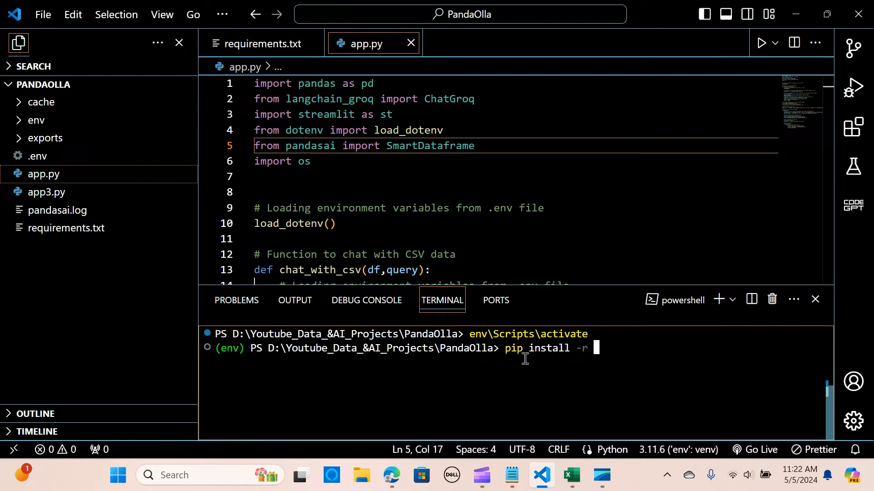
text(requirem)
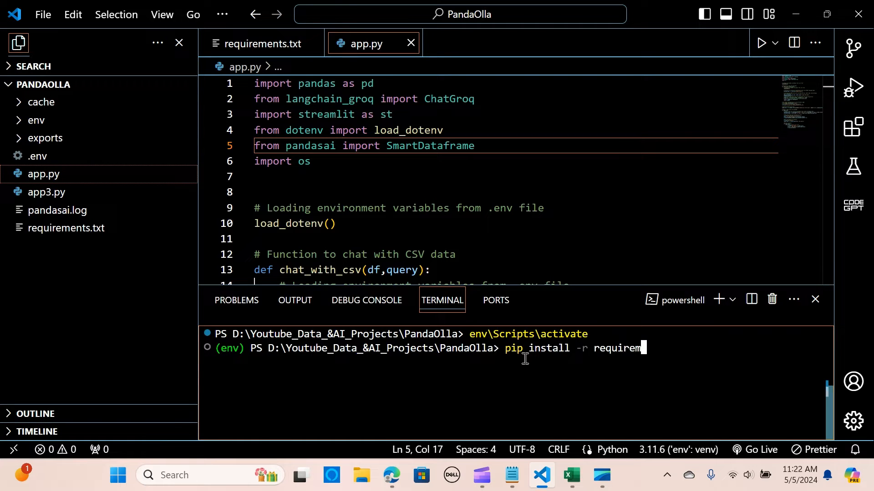
text(ents.t)
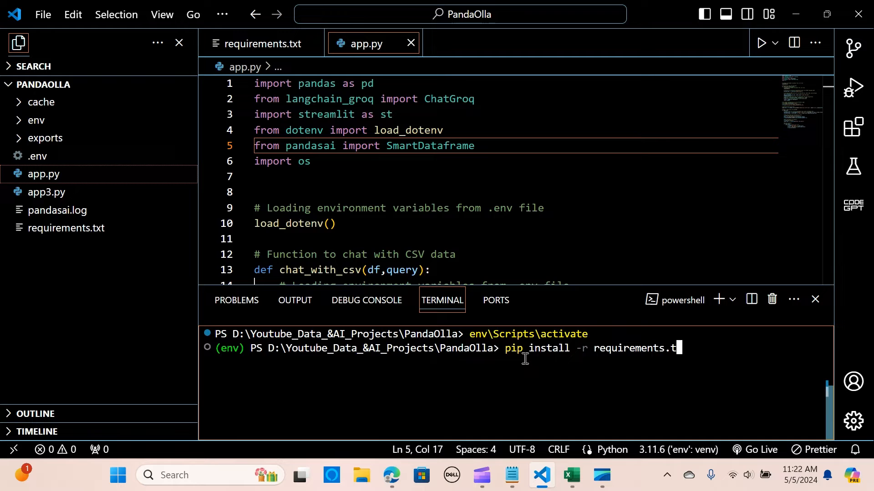
key(Enter)
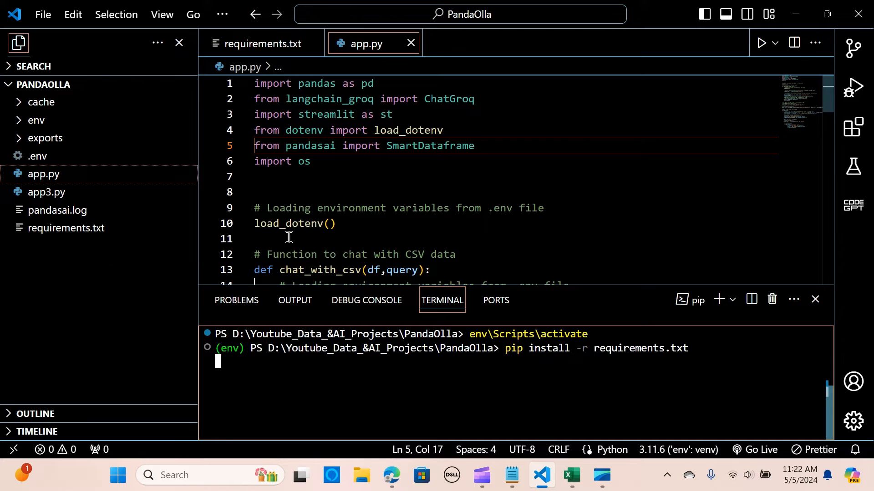
mouse_move(369, 318)
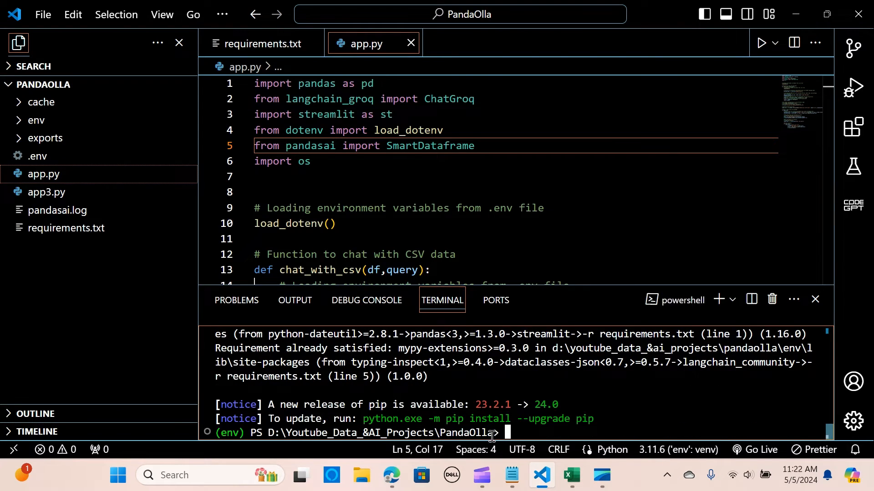
mouse_move(294, 224)
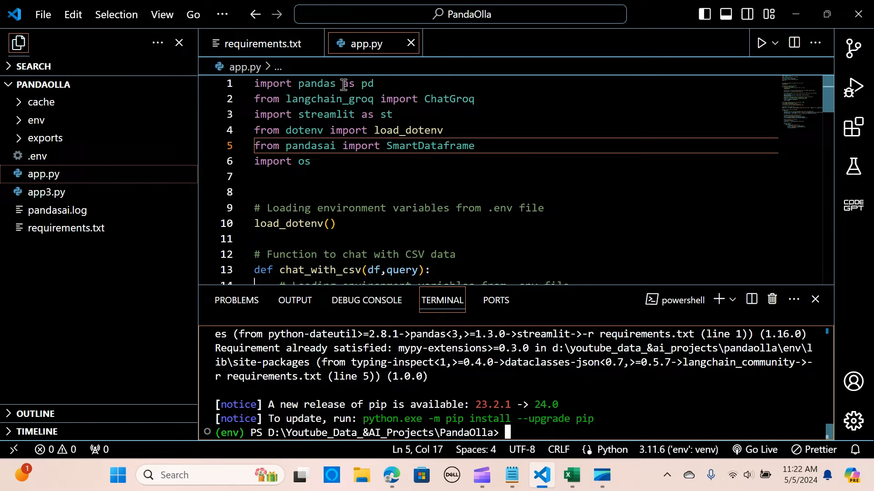
mouse_move(335, 102)
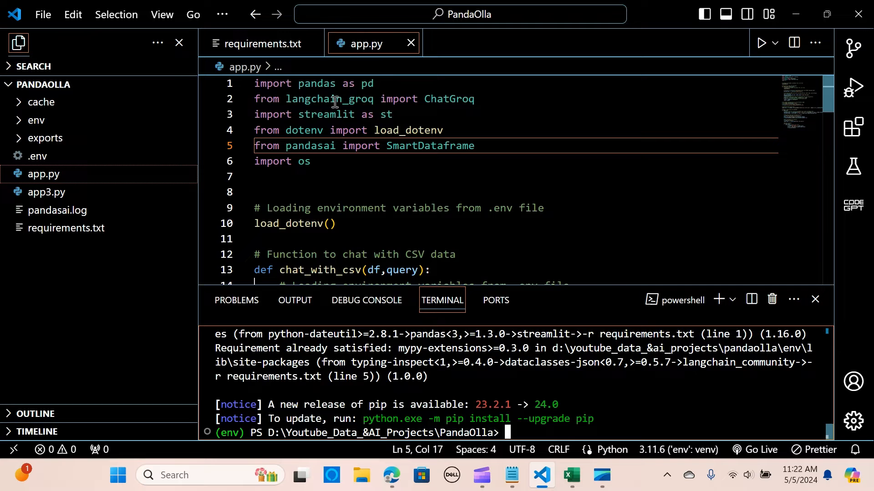
mouse_move(457, 103)
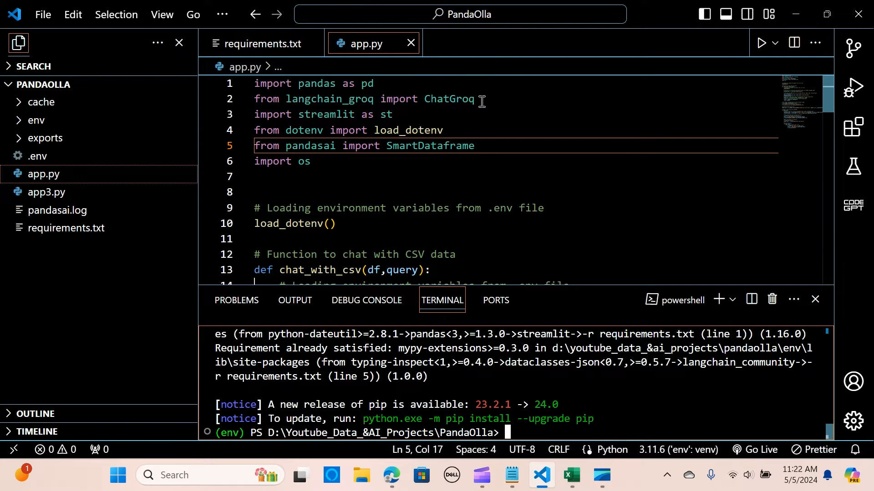
mouse_move(428, 164)
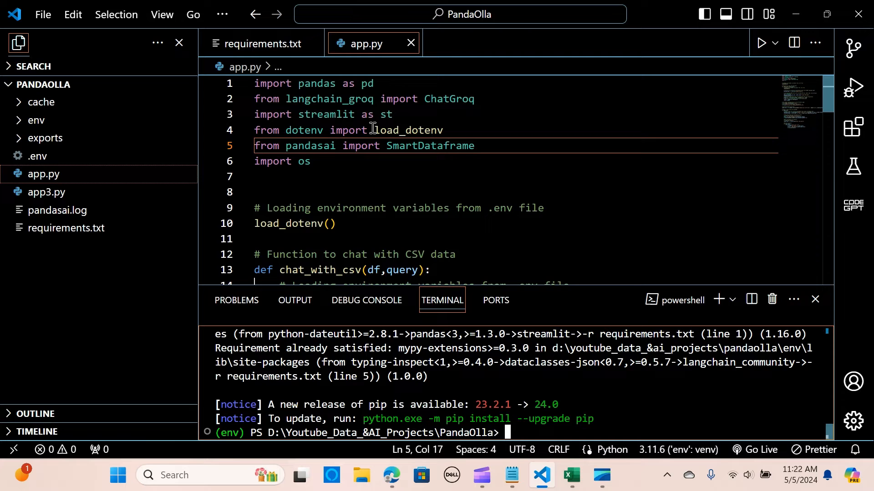
mouse_move(410, 130)
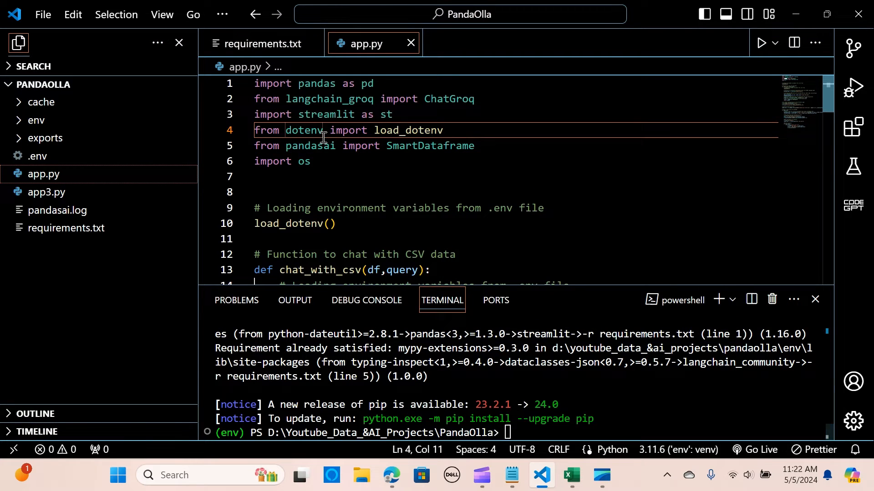
click(446, 130)
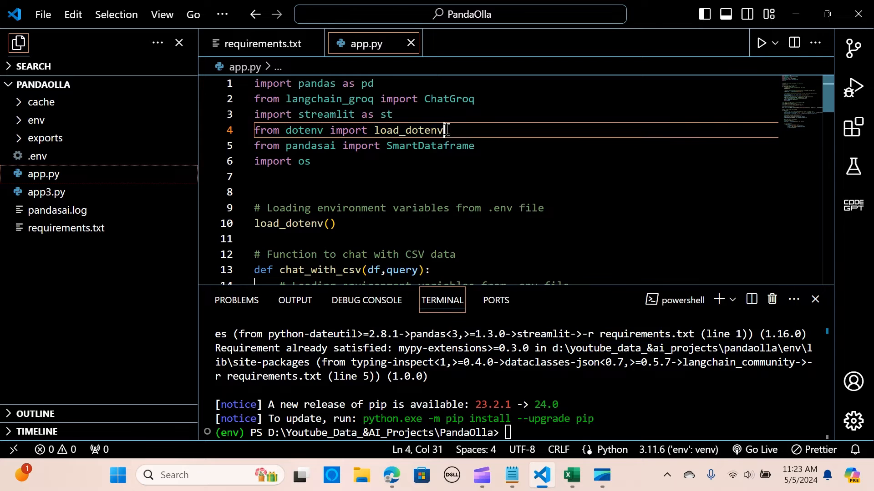
mouse_move(429, 146)
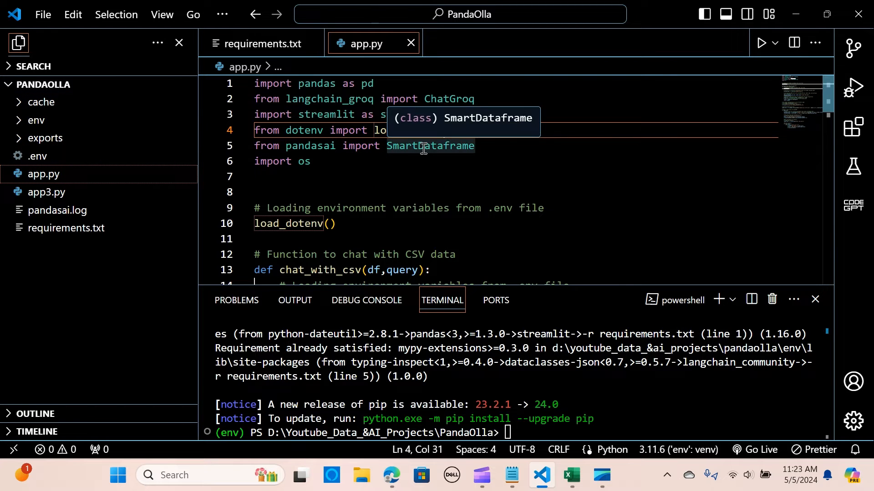
mouse_move(453, 150)
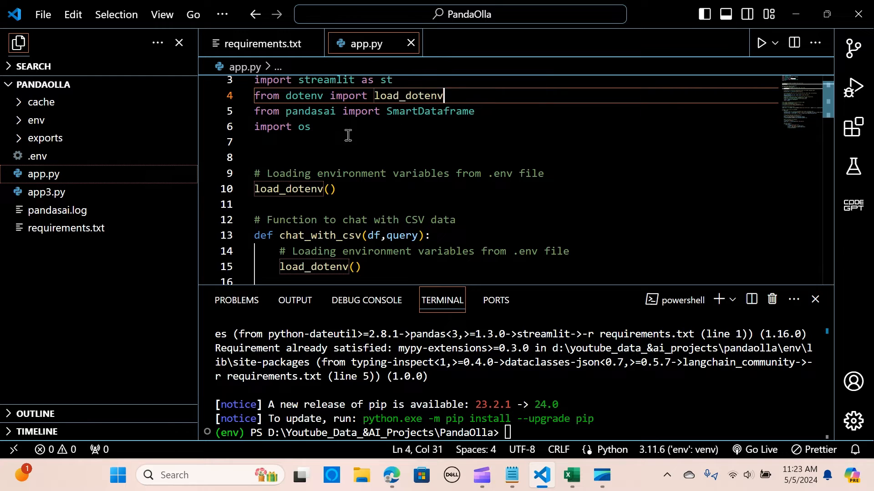
mouse_move(280, 173)
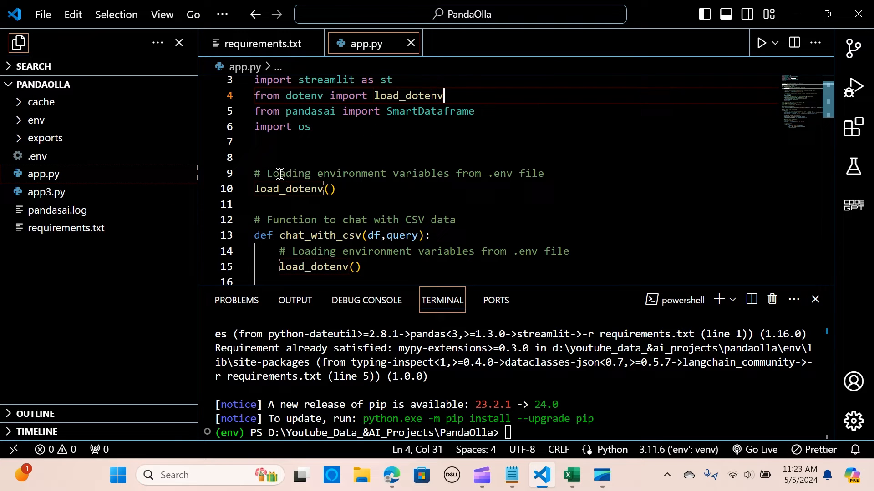
scroll(down, 3)
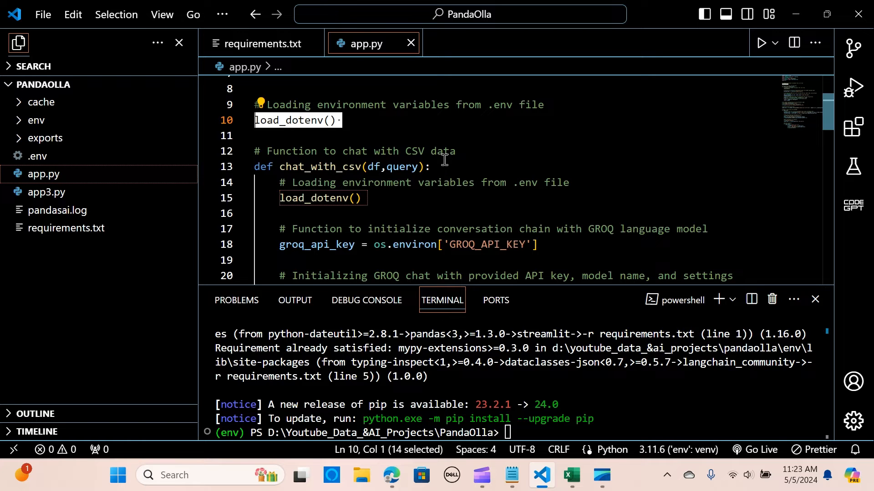
scroll(down, 3)
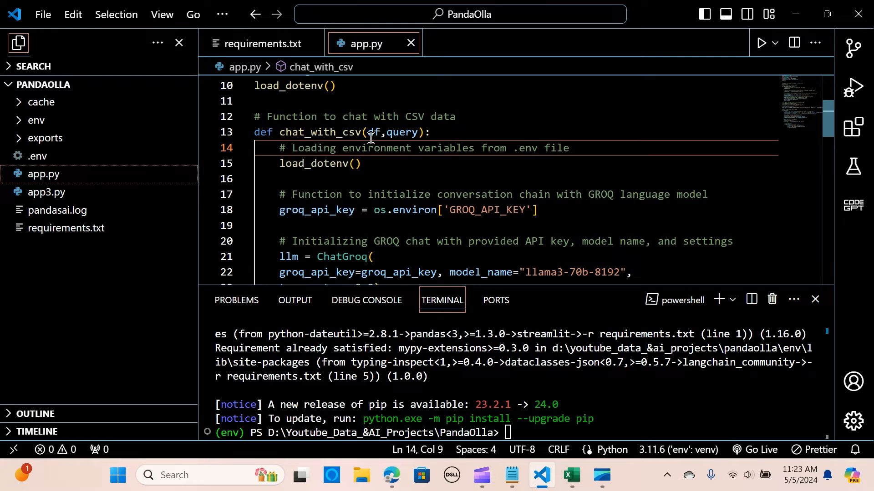
click(304, 148)
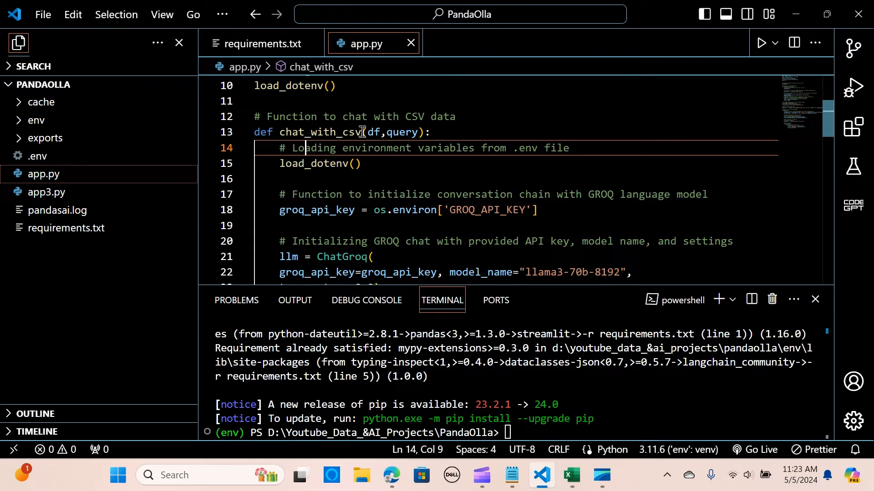
mouse_move(456, 154)
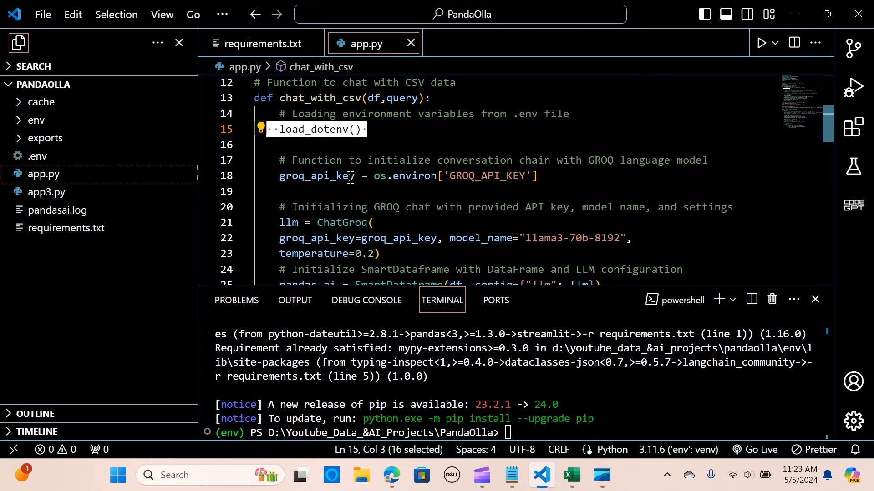
scroll(down, 3)
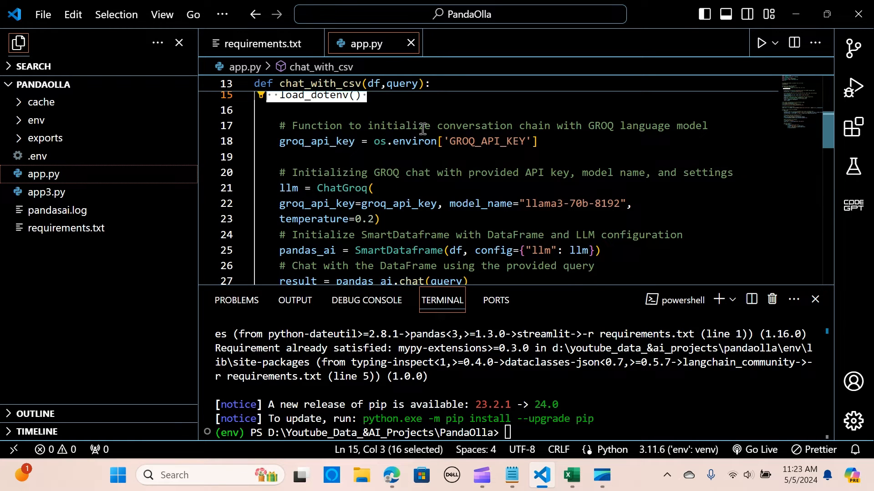
mouse_move(581, 130)
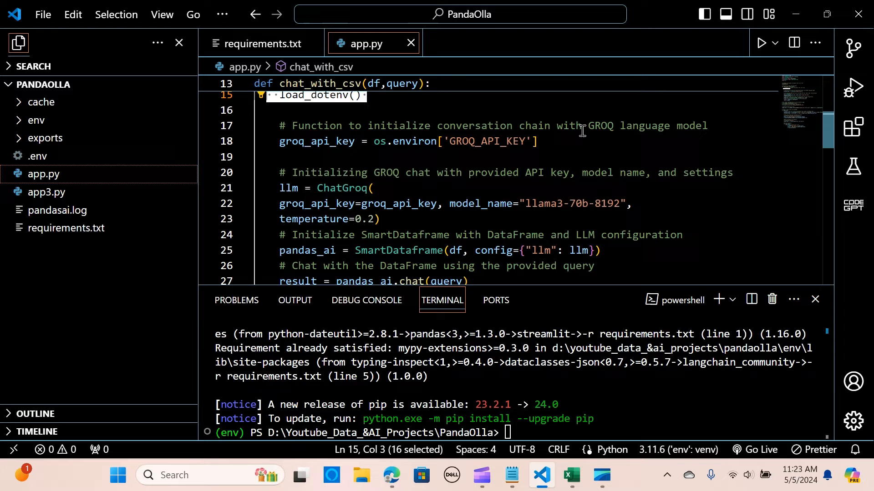
mouse_move(320, 140)
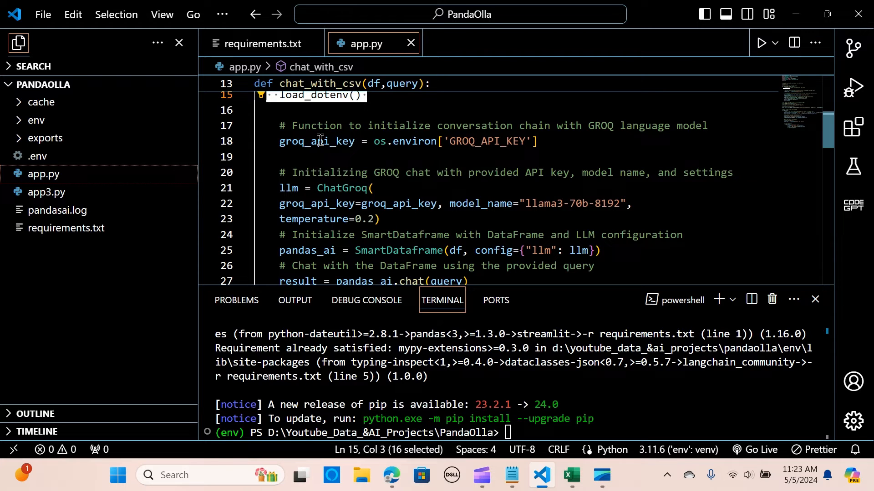
double_click(314, 141)
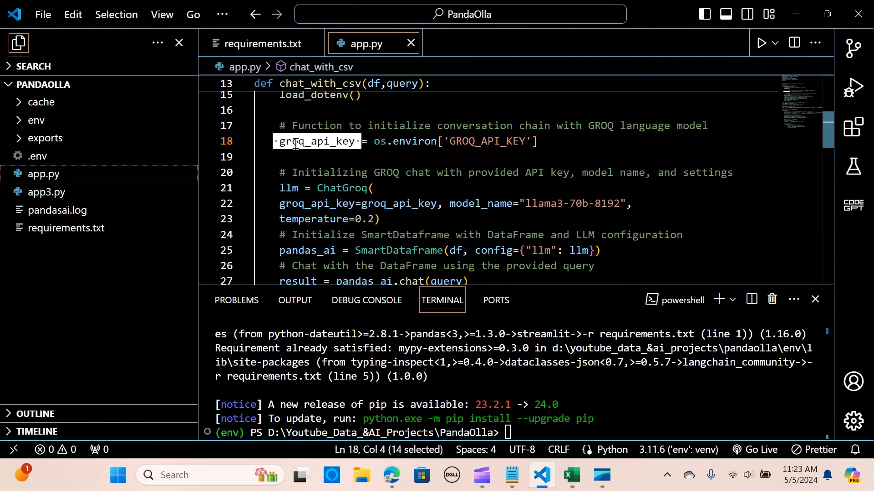
mouse_move(297, 141)
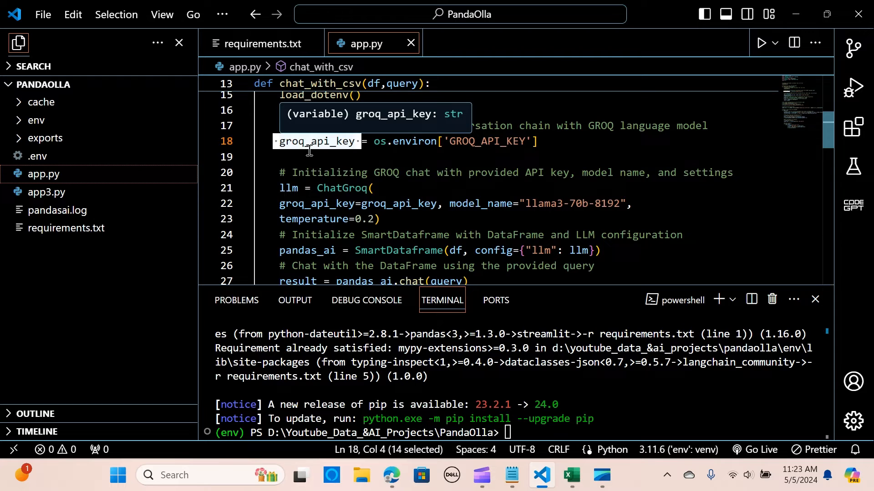
mouse_move(405, 141)
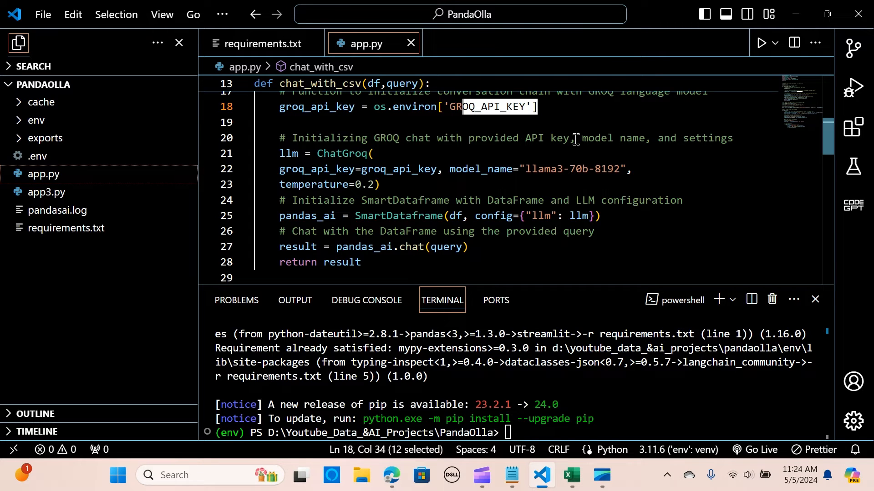
mouse_move(313, 161)
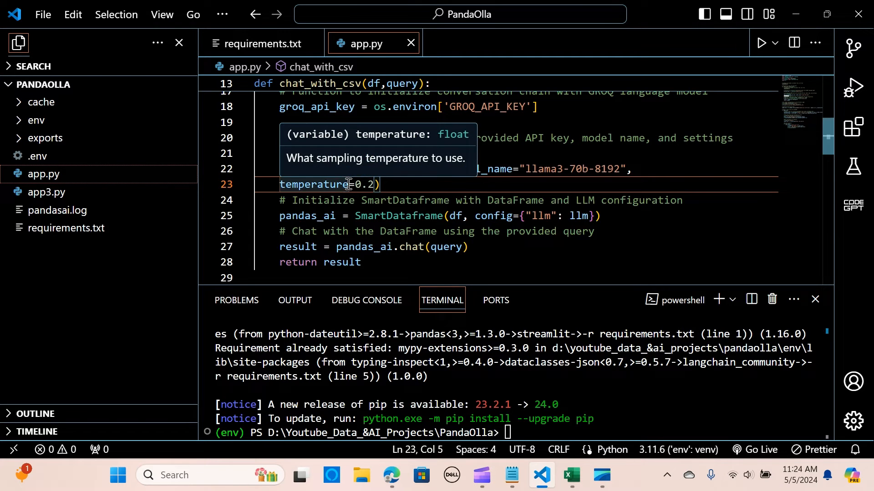
mouse_move(384, 185)
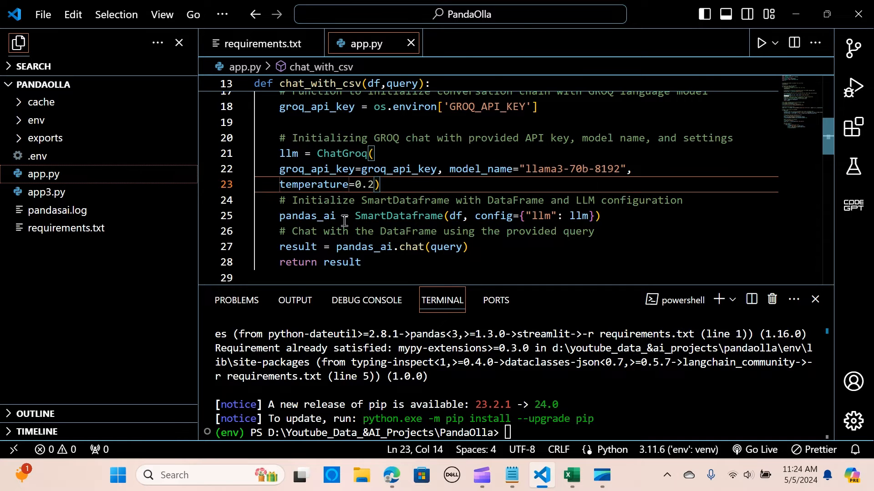
scroll(down, 3)
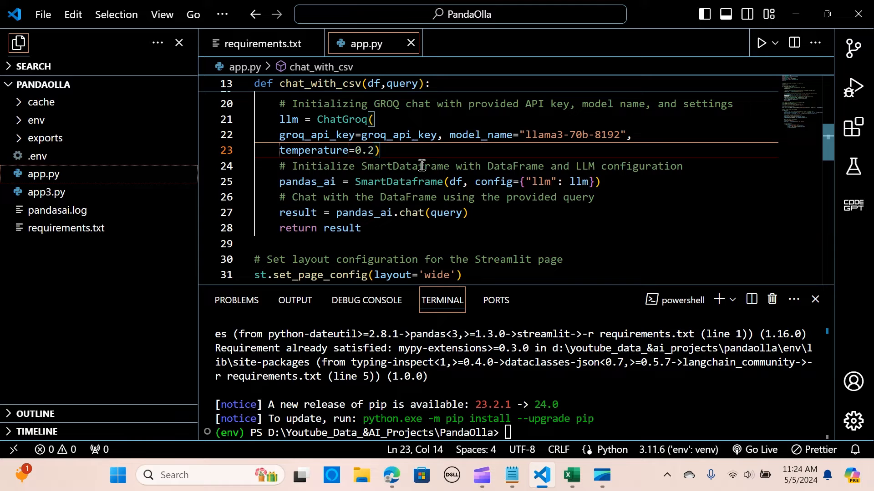
mouse_move(593, 167)
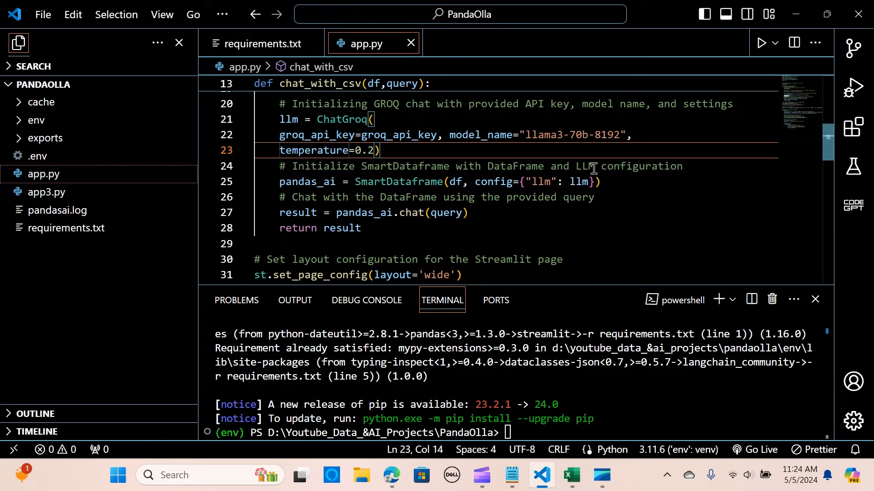
mouse_move(349, 188)
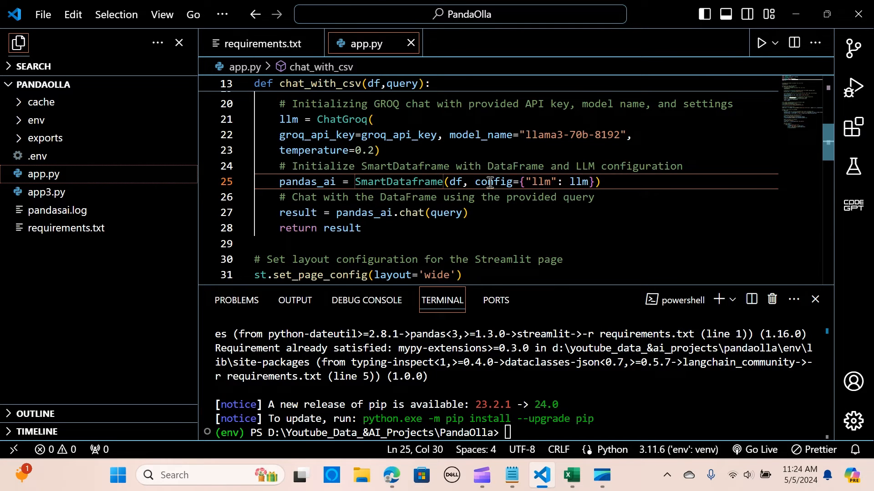
mouse_move(456, 181)
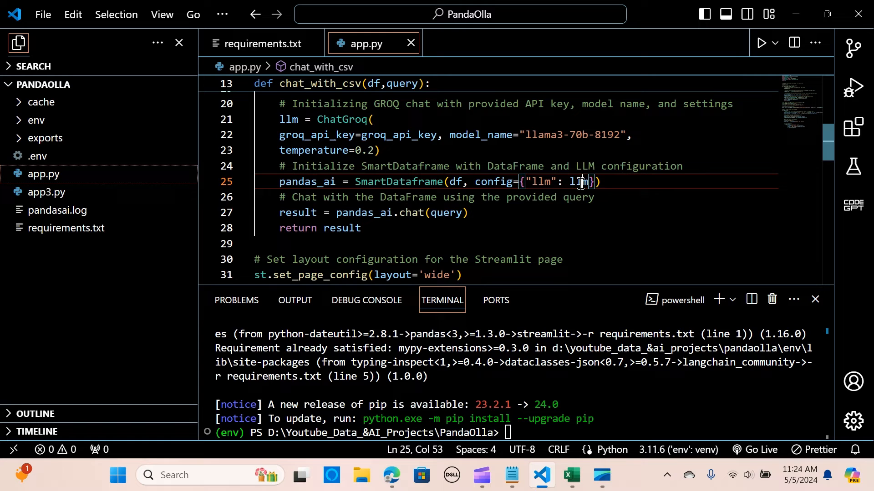
double_click(291, 119)
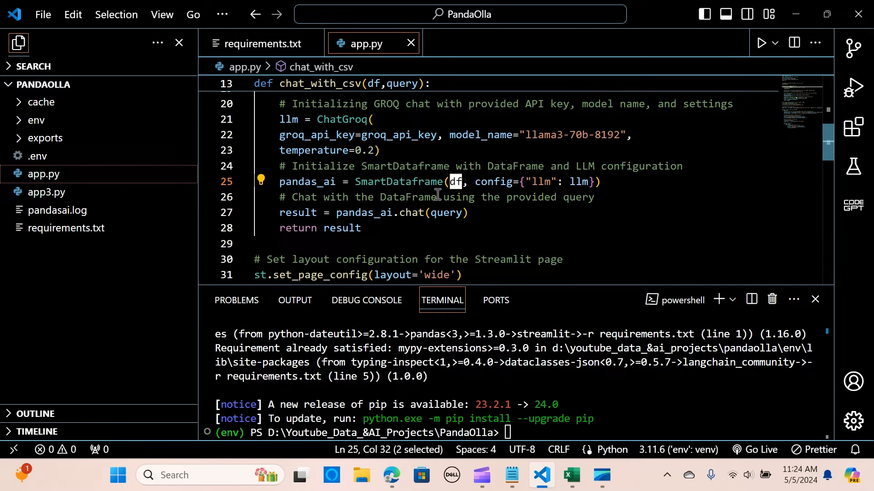
scroll(down, 3)
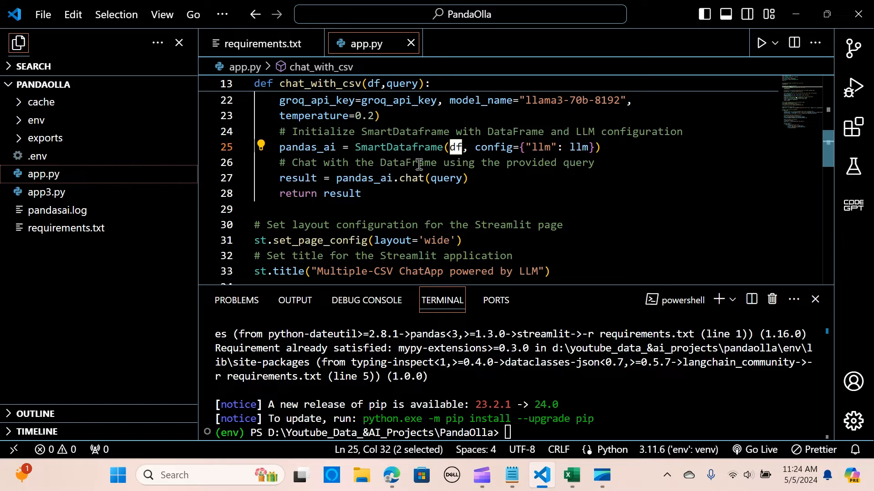
scroll(down, 3)
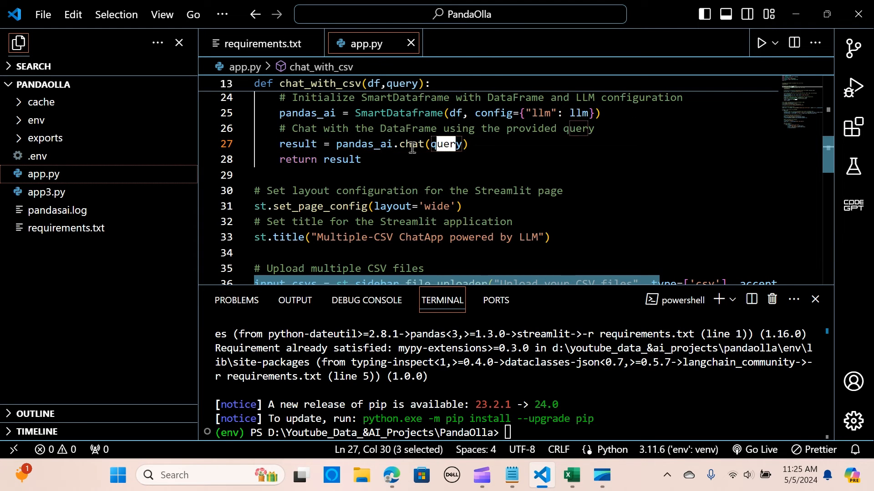
mouse_move(365, 144)
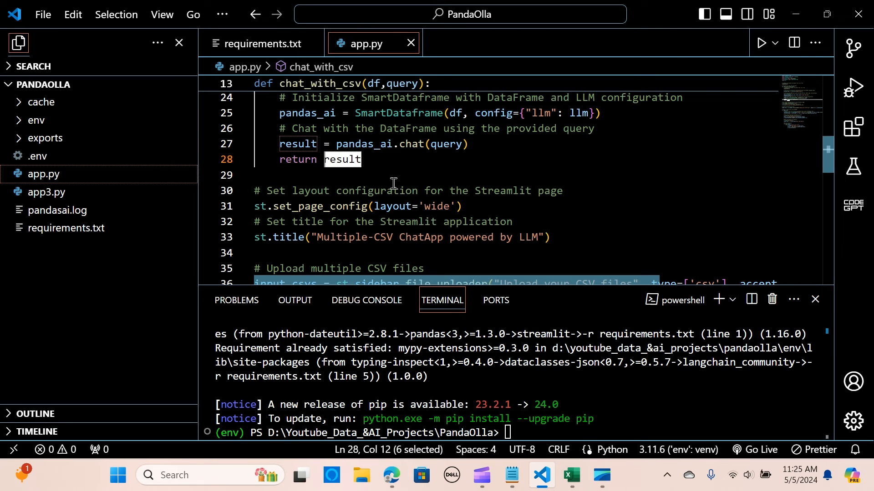
scroll(down, 3)
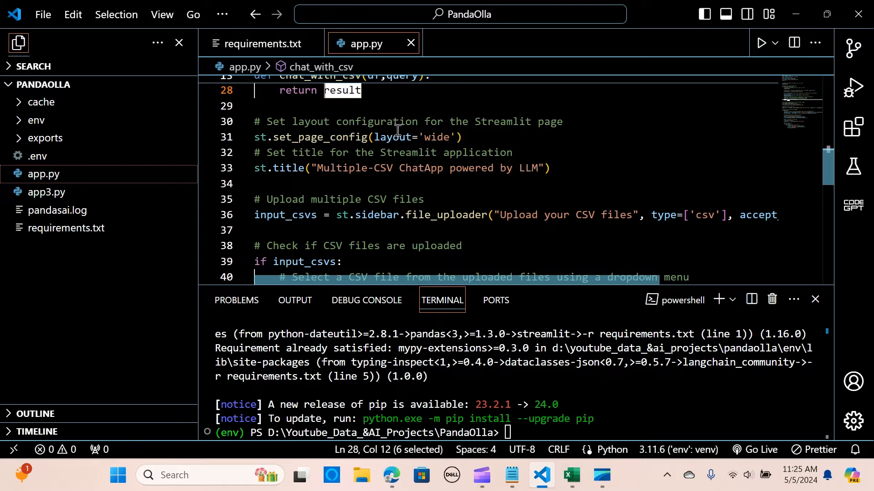
mouse_move(423, 172)
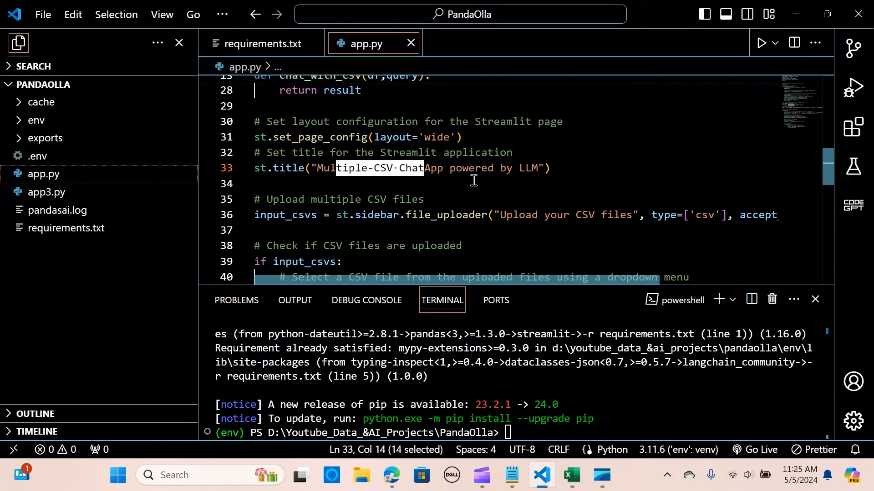
scroll(down, 3)
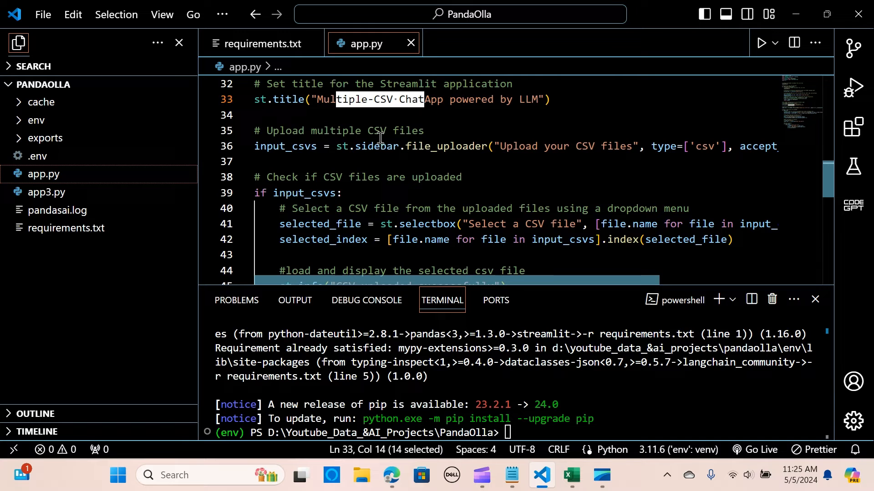
mouse_move(503, 153)
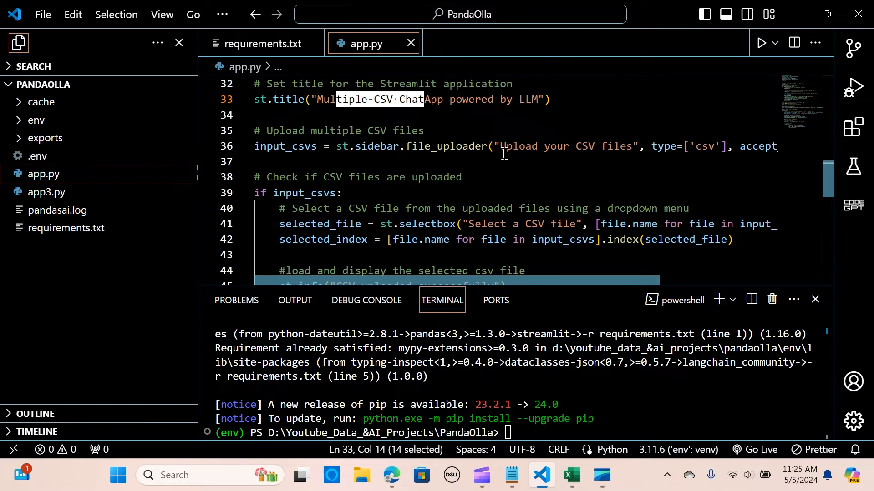
mouse_move(435, 280)
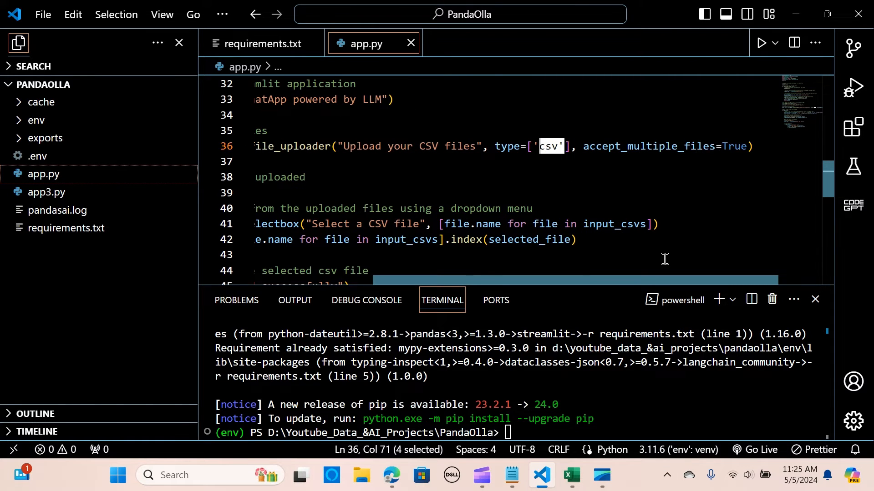
scroll(down, 3)
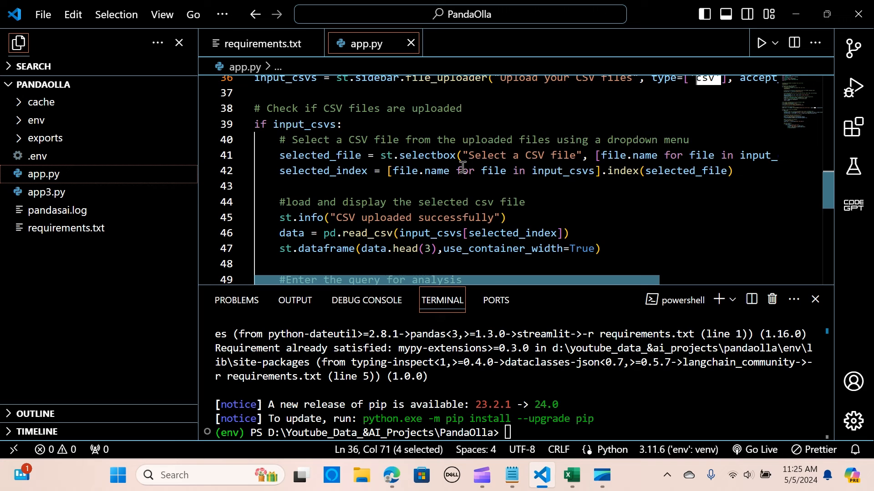
mouse_move(348, 109)
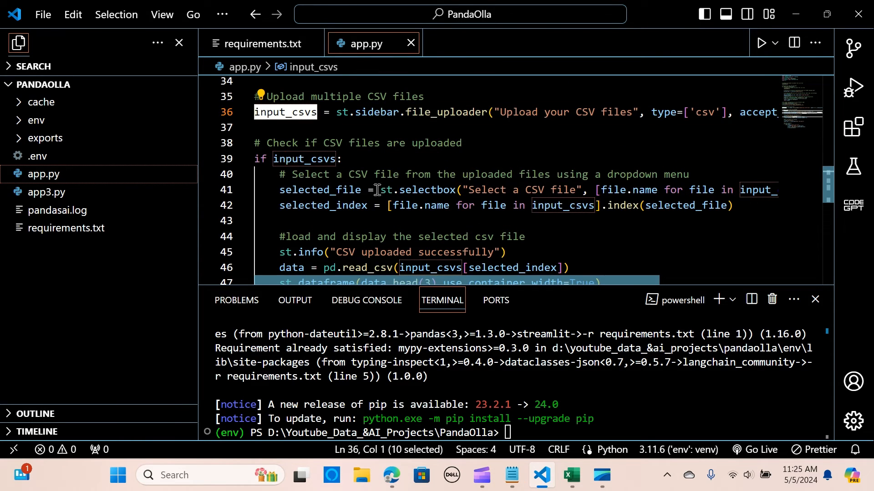
scroll(down, 3)
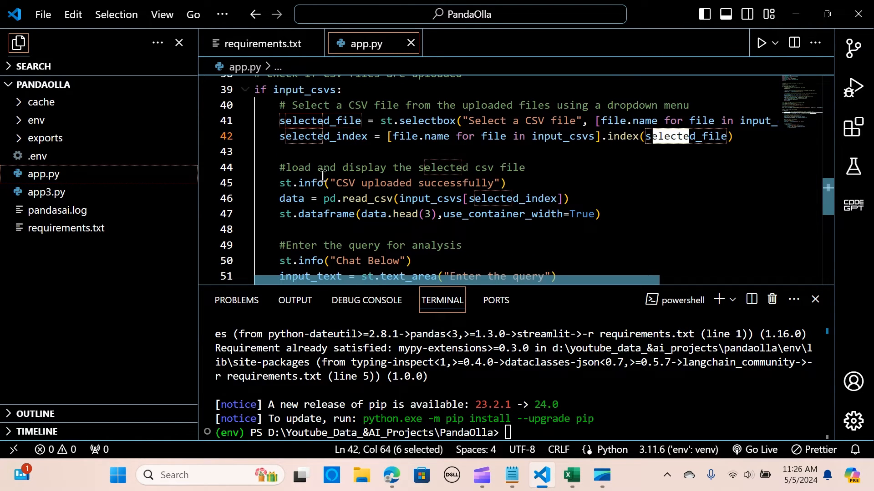
scroll(down, 3)
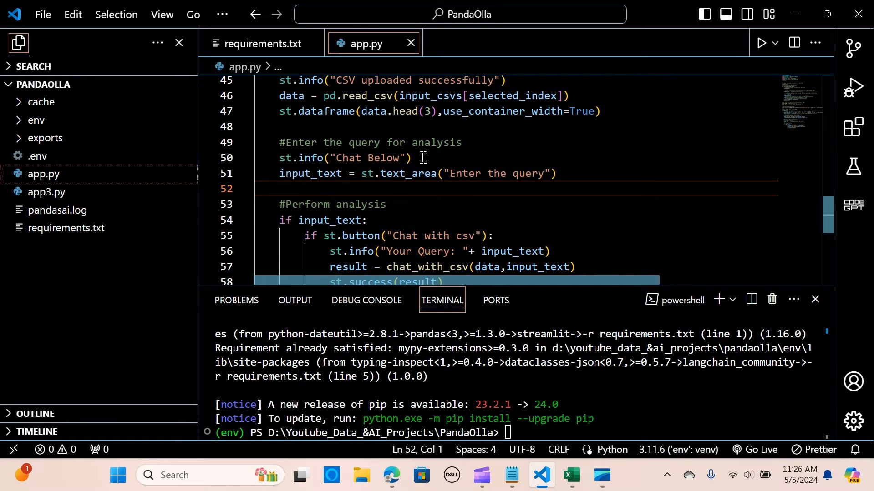
Review the chat_with_csv result handling at the end of app.py and save the file
scroll(down, 3)
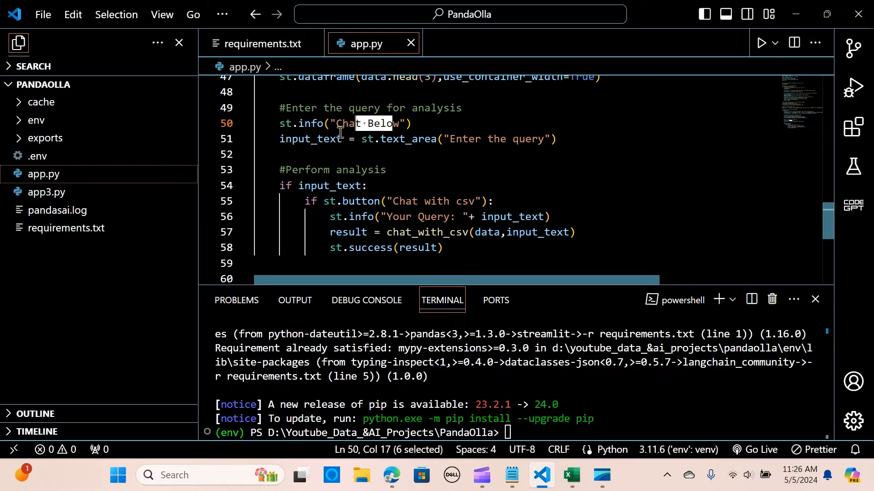
mouse_move(531, 141)
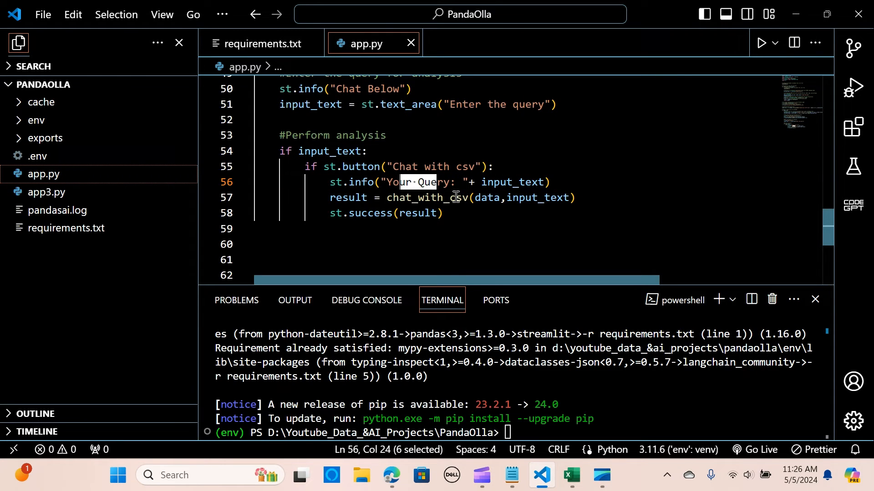
click(493, 197)
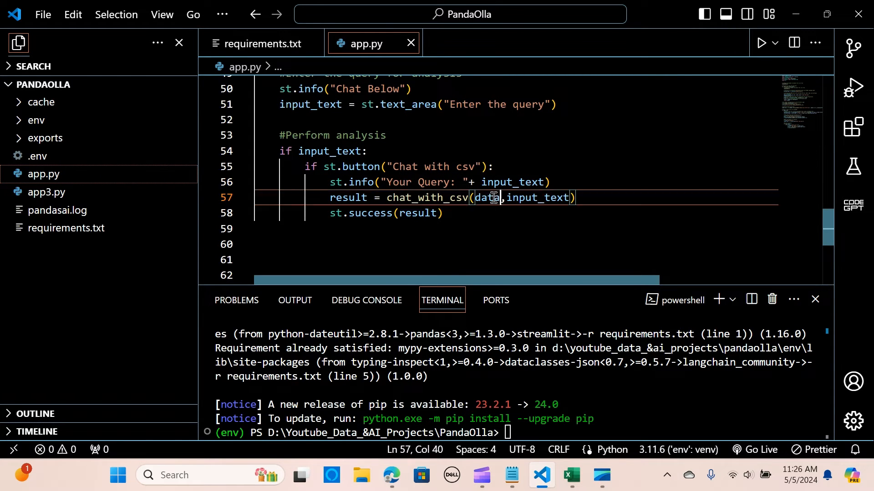
double_click(518, 198)
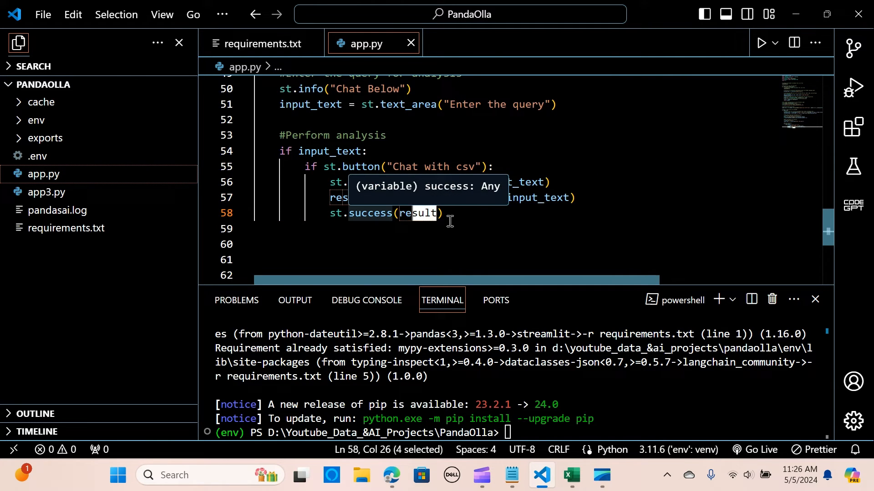
click(42, 15)
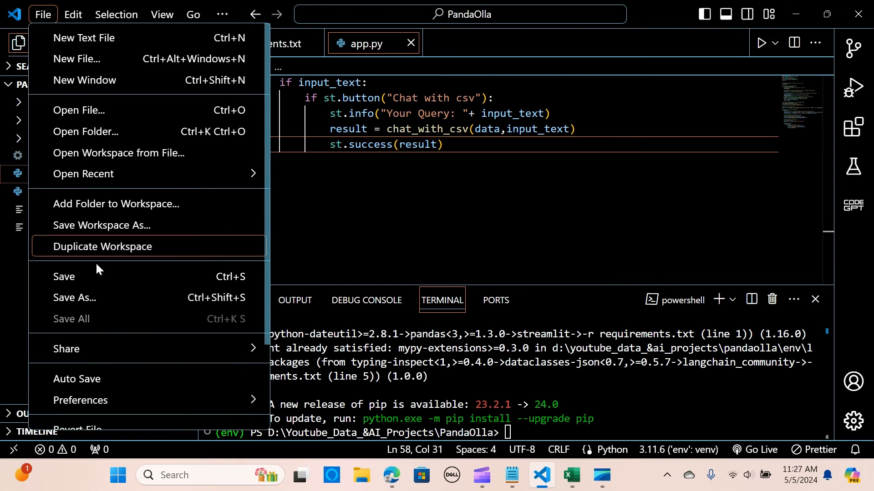
click(513, 432)
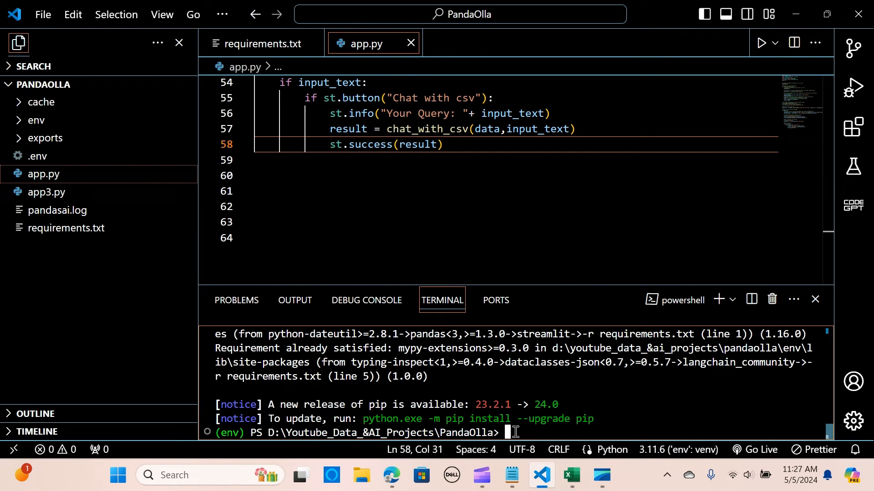
mouse_move(674, 398)
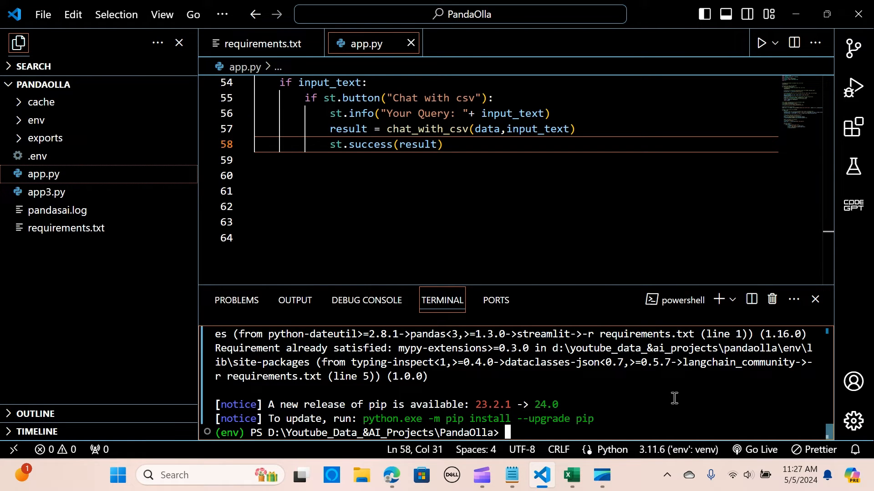
Enter pip install -r requirements.txt and env\Scripts\activate in the terminal
text(pip install -r requirements.txt)
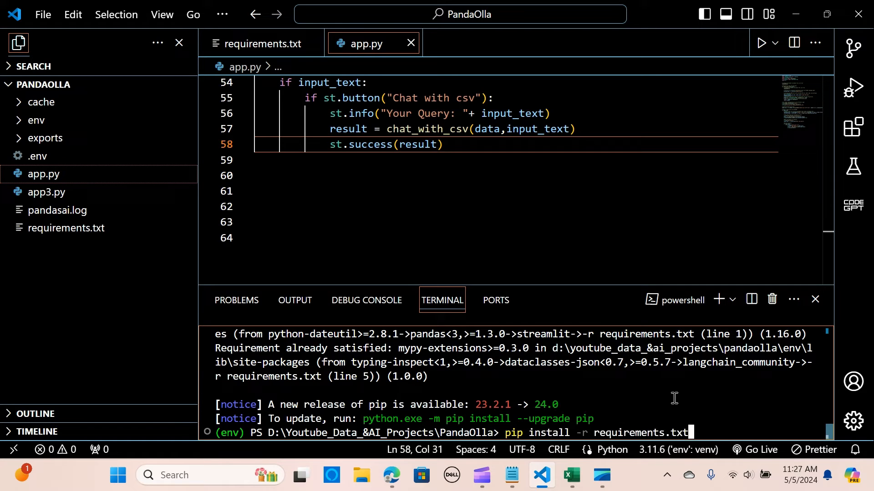
text(env\Scripts\activate)
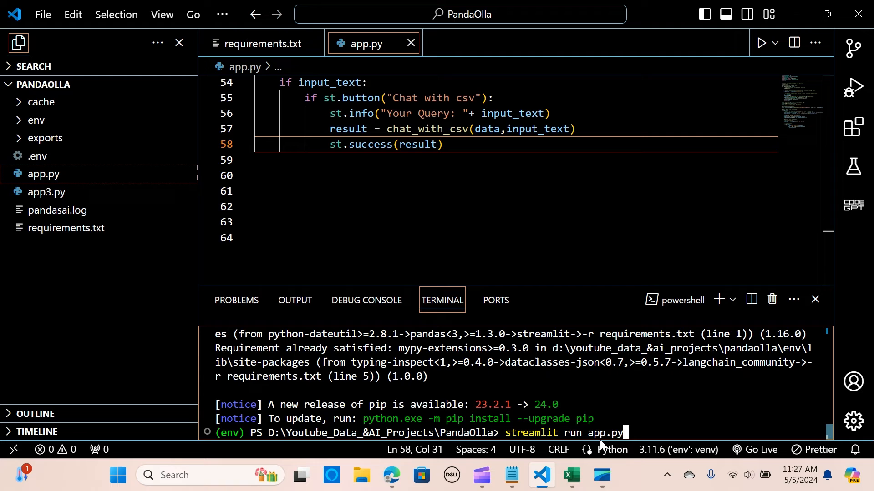
mouse_move(683, 422)
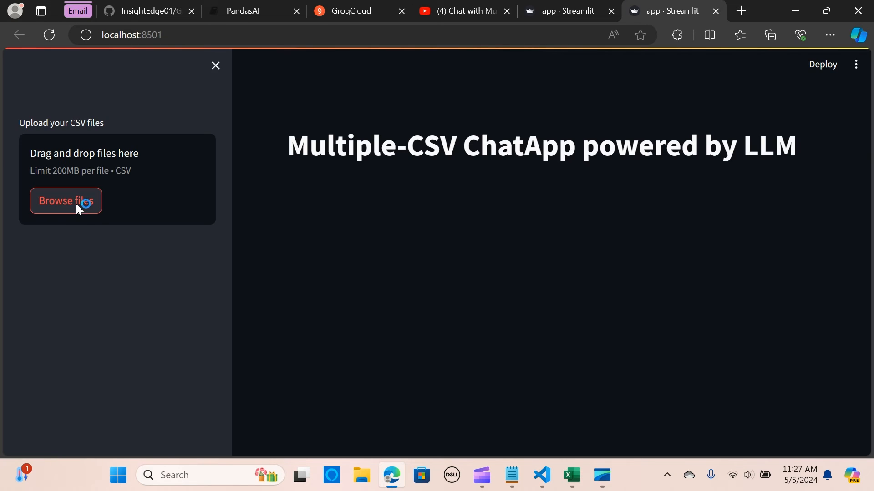
Upload iris.csv and data_cleaning_car_claims.csv through Browse files
click(65, 201)
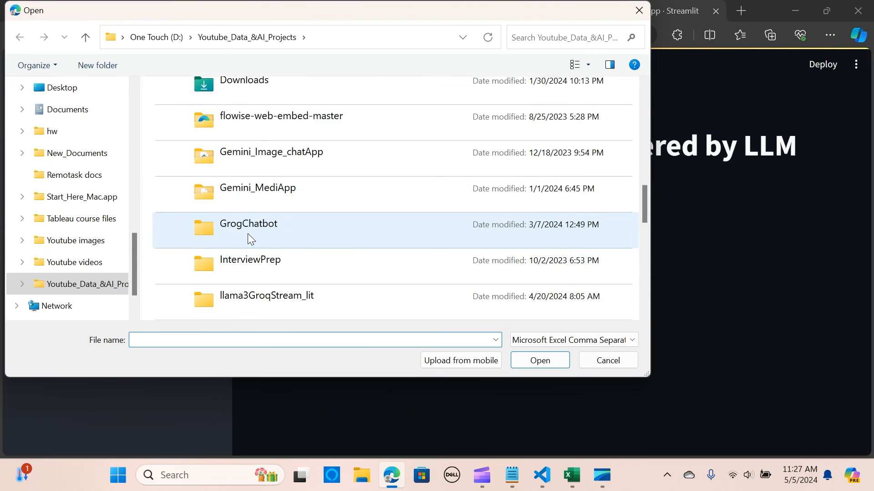
click(273, 223)
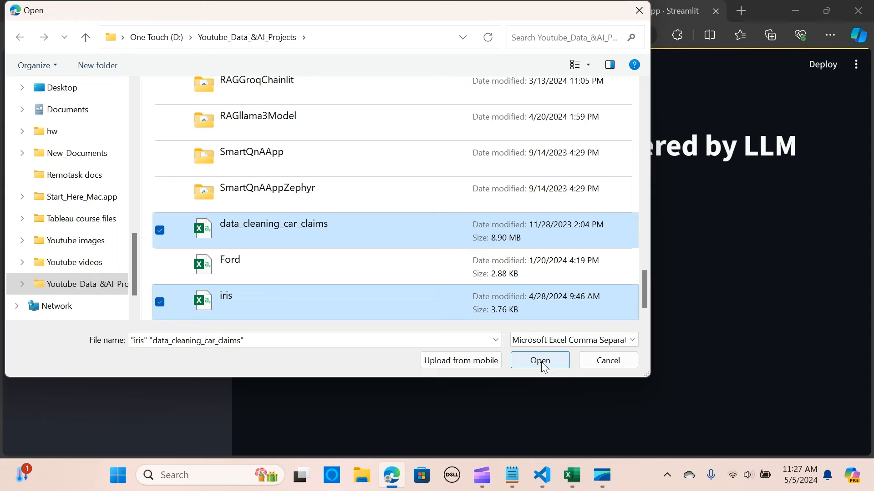
click(538, 360)
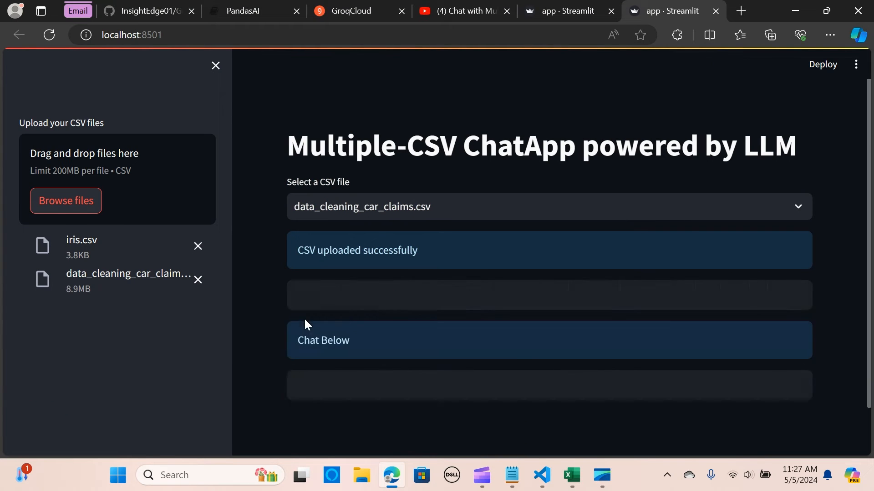
scroll(down, 3)
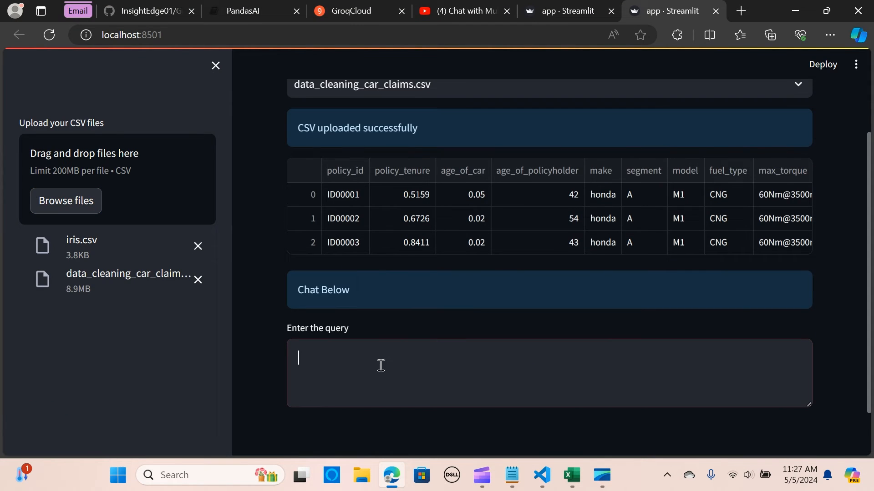
Ask 'which policy id has the lowest policy tenure?' and send it to Chat with csv
text(w)
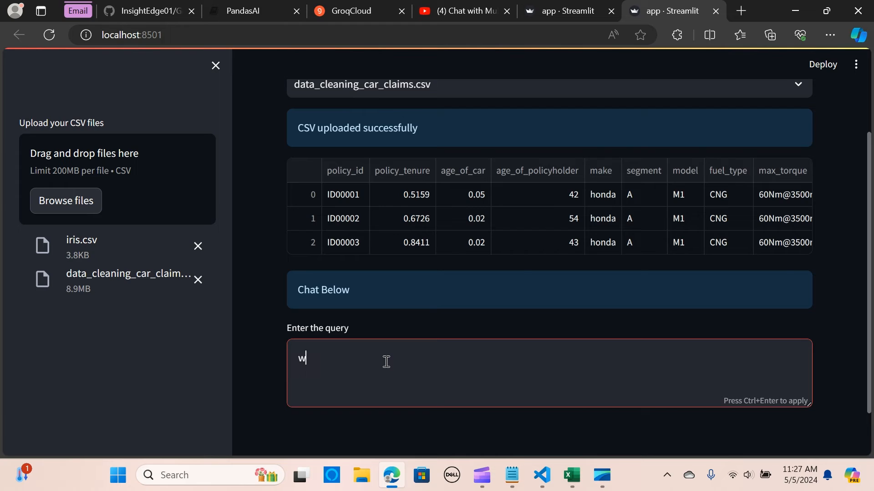
text(hich policy id has)
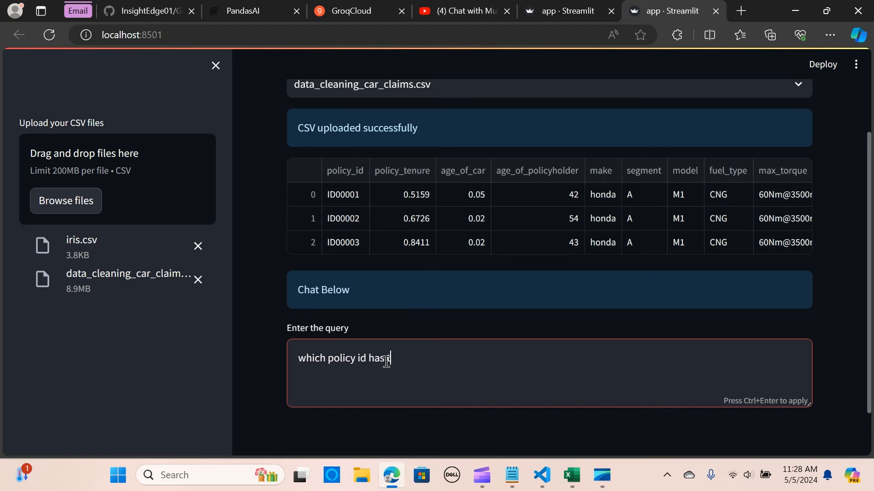
text(the lowest pol)
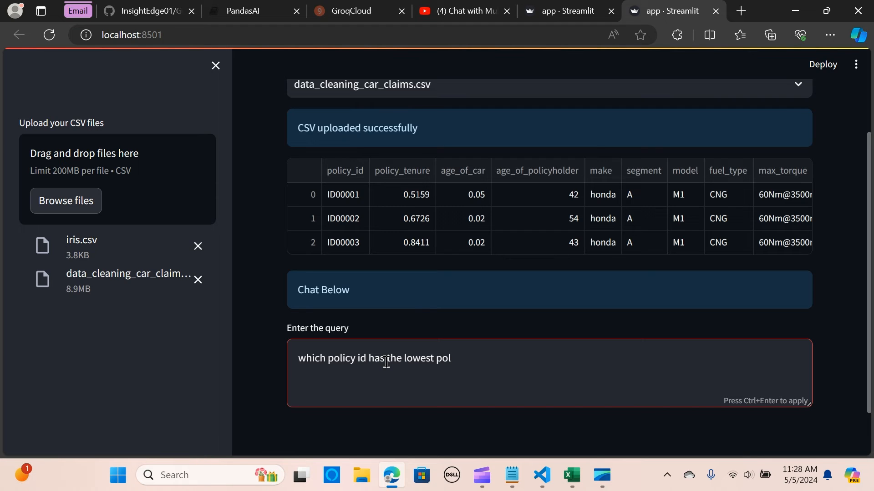
text(icy e)
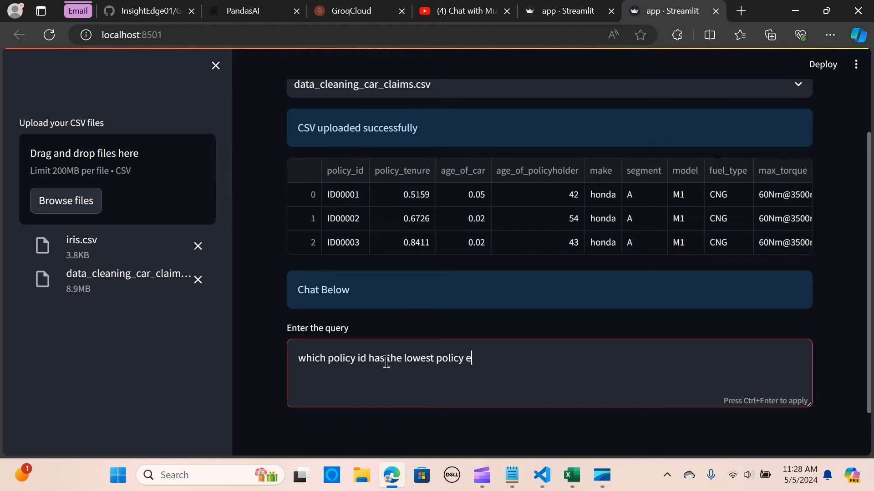
text(tenure)
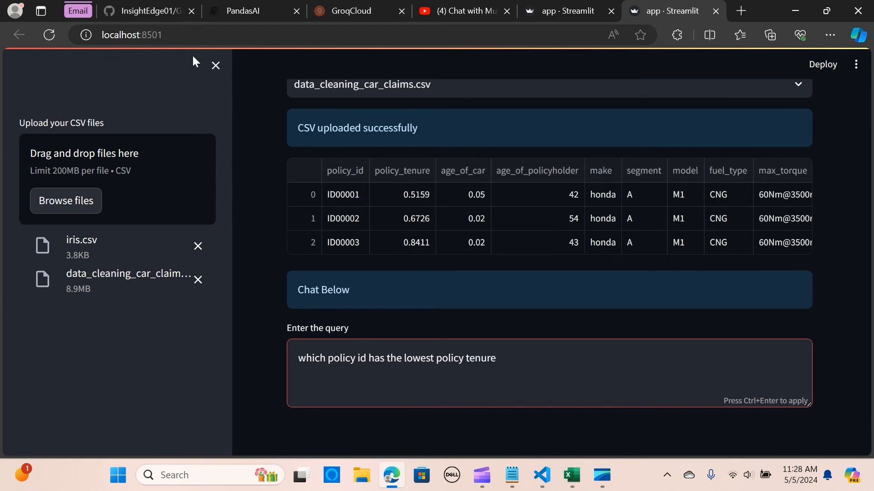
mouse_move(442, 274)
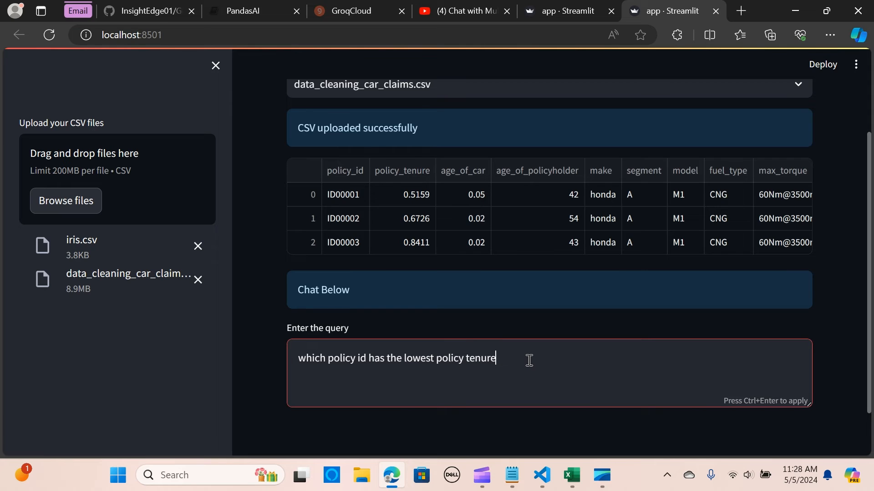
text(?)
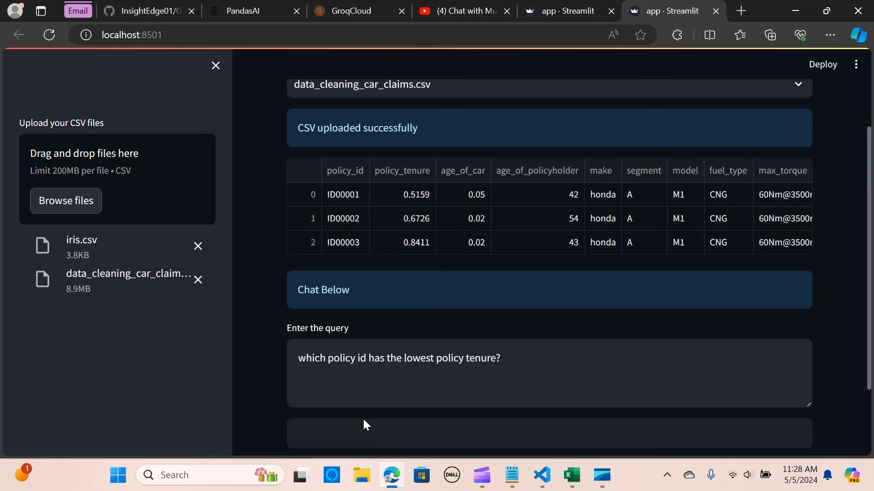
click(325, 333)
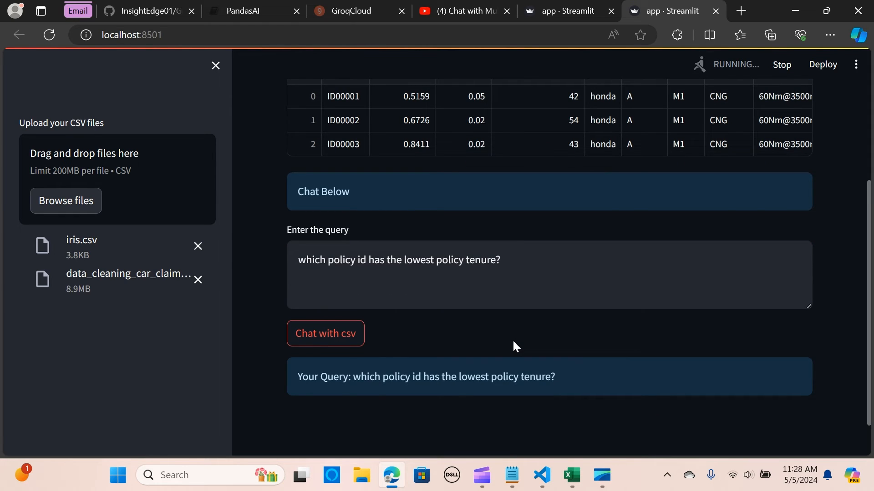
click(326, 333)
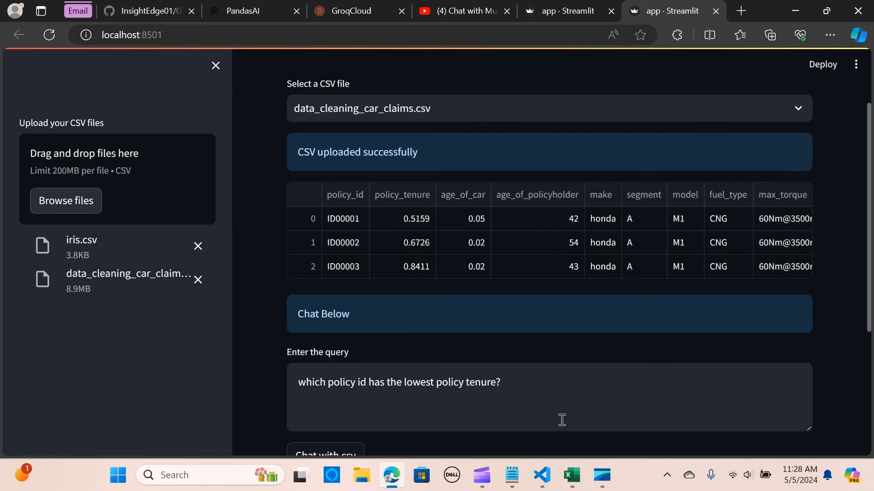
mouse_move(576, 451)
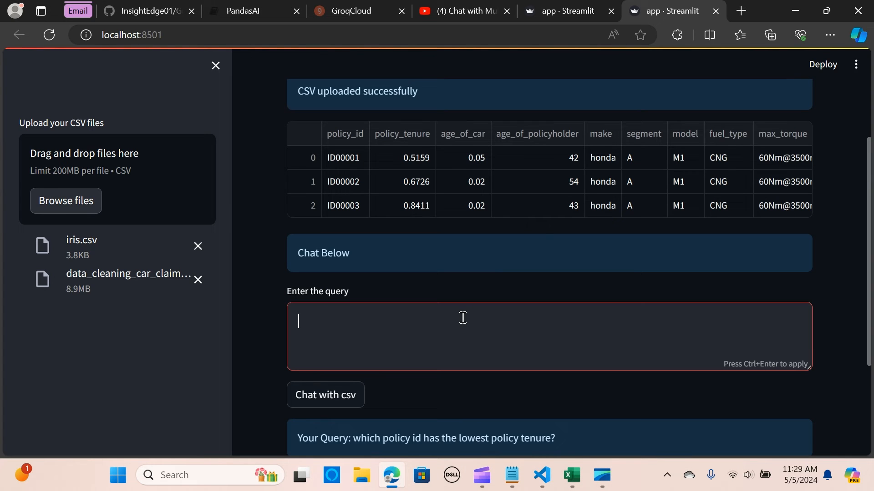
Ask 'which make has the lowest gear box' and send it to Chat with csv
text(which make ha)
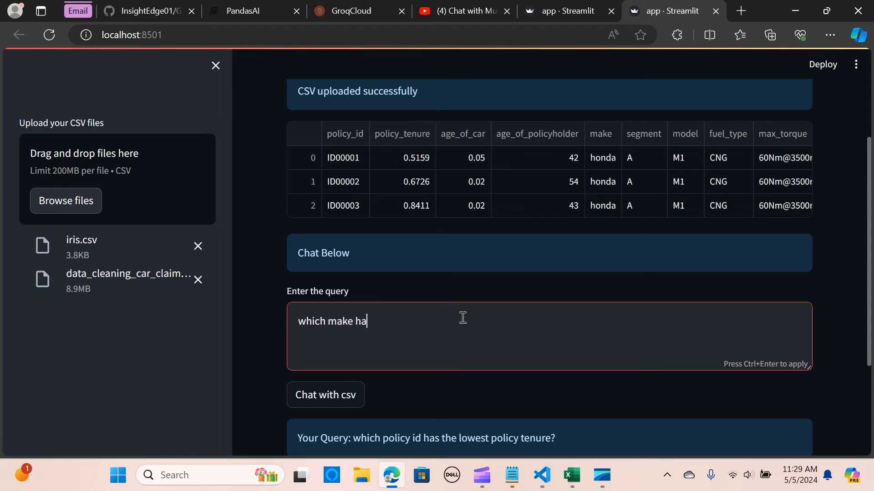
text(s the lowest)
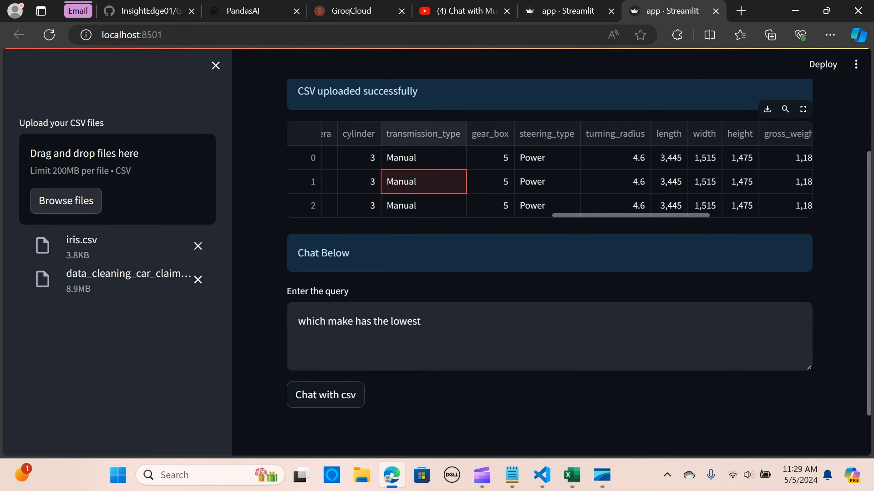
mouse_move(434, 200)
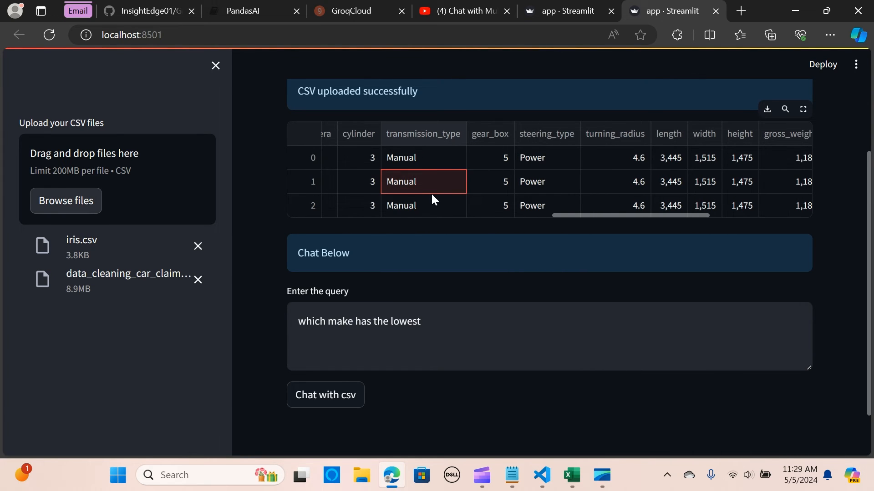
click(456, 314)
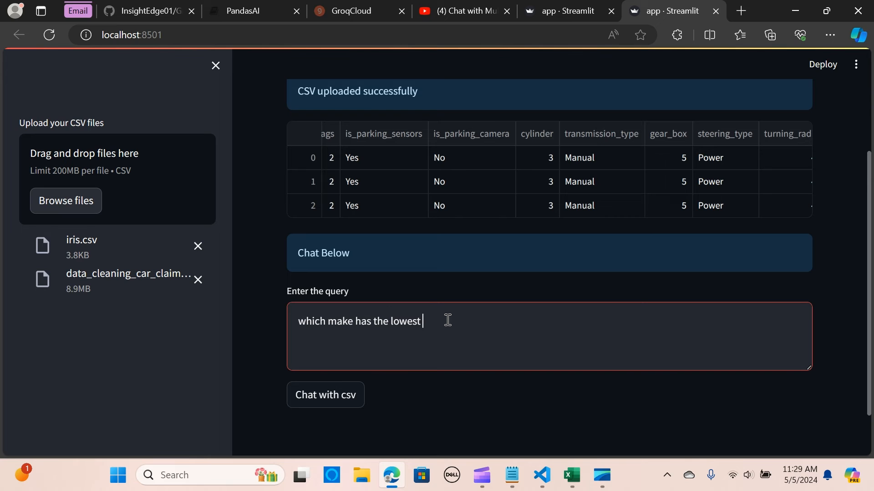
text(gear)
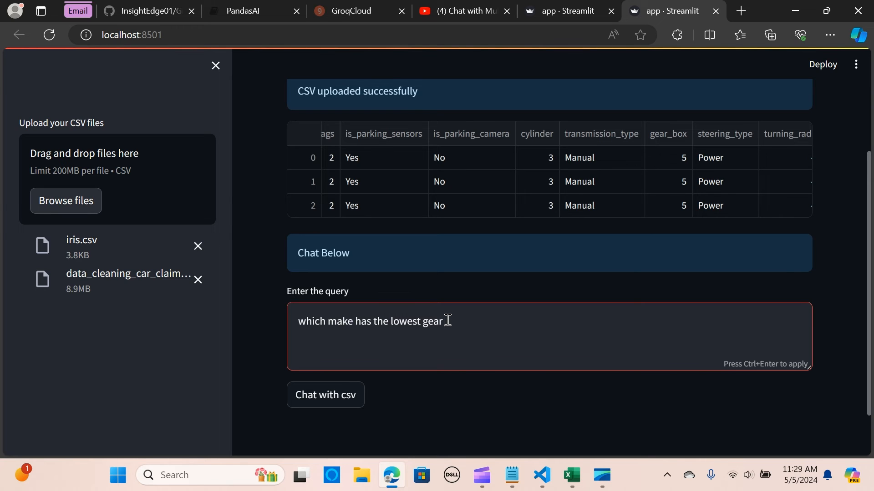
text(box)
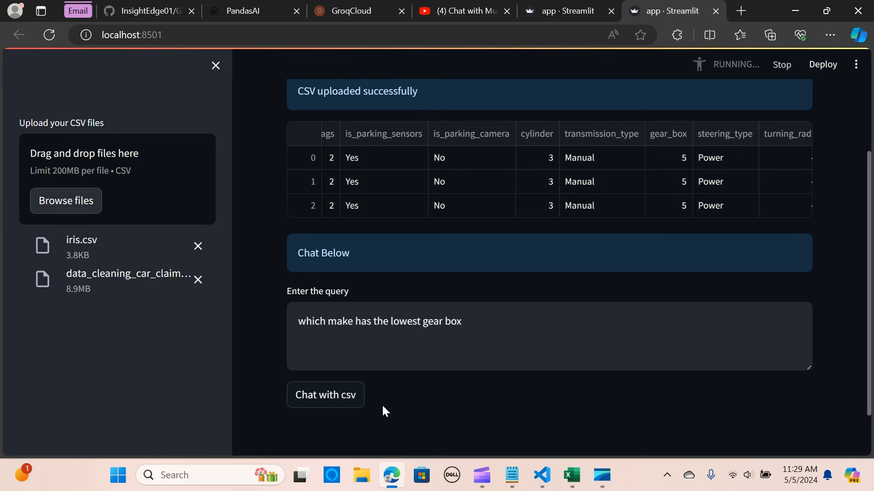
click(325, 394)
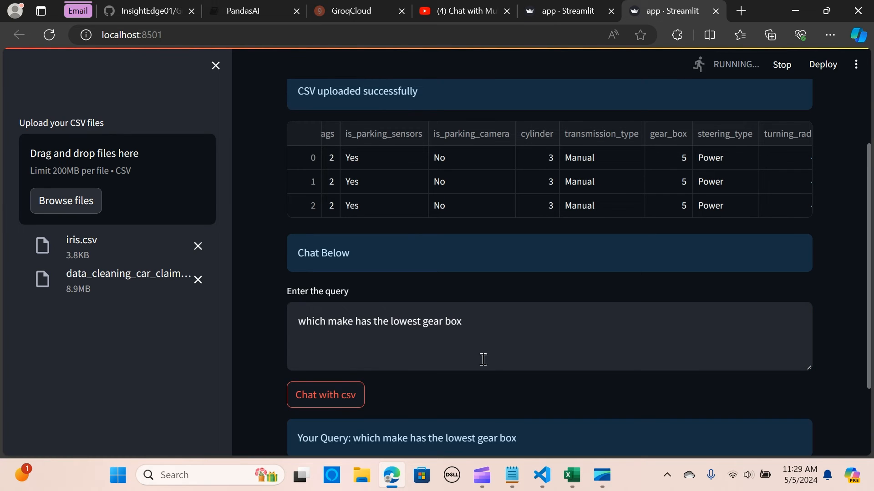
scroll(down, 3)
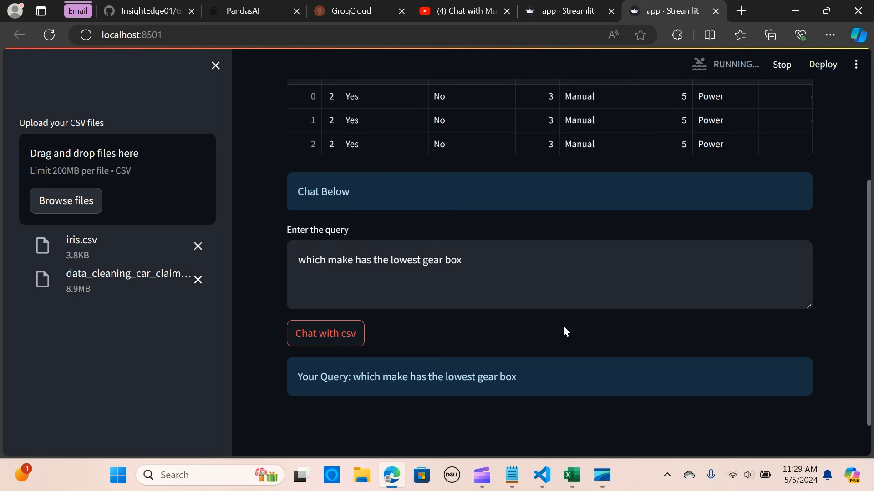
click(325, 333)
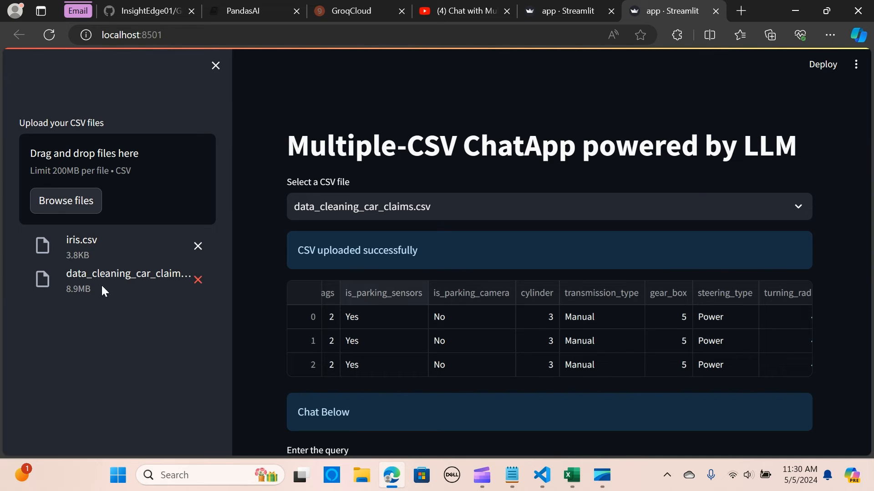
Choose iris.csv in the Select a CSV file dropdown and focus the query box
click(548, 206)
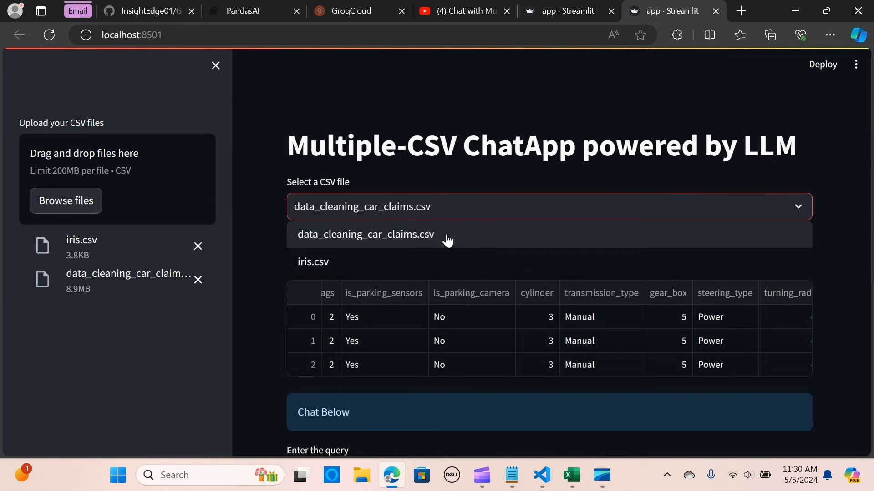
click(312, 261)
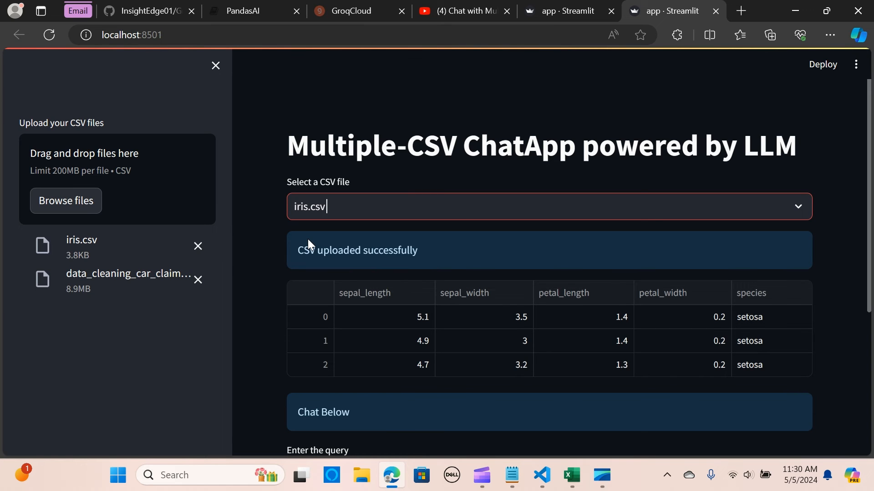
mouse_move(267, 290)
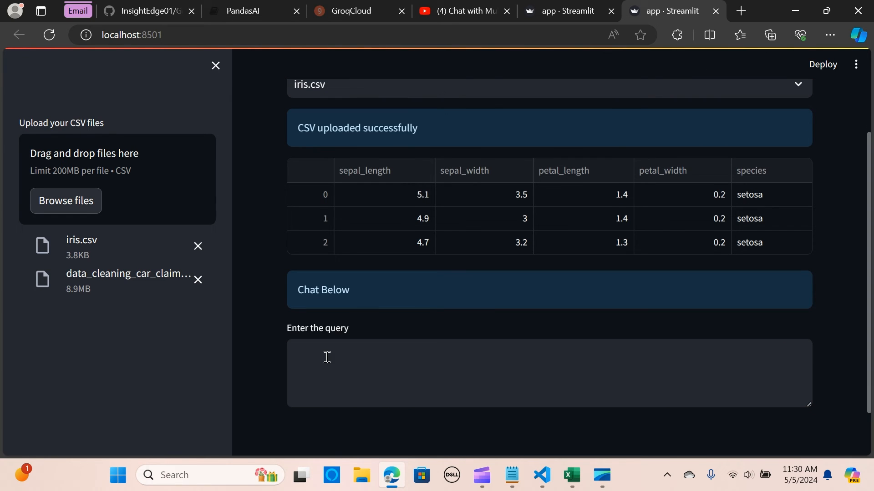
click(388, 372)
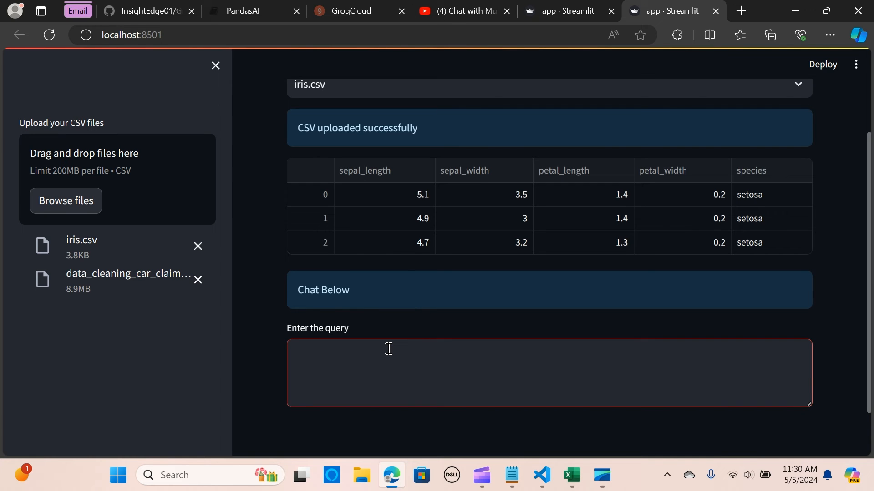
Ask 'which type of species has the highest sepal length?' and get the answer virginica
text(which)
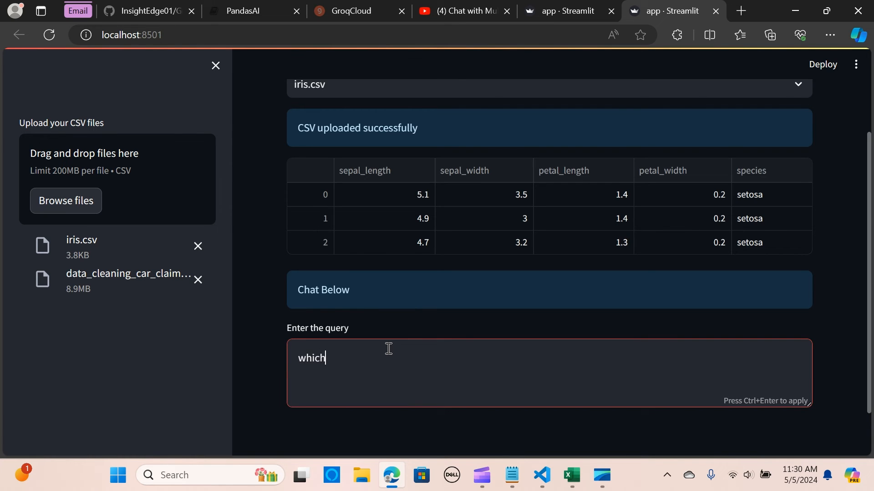
text(yp)
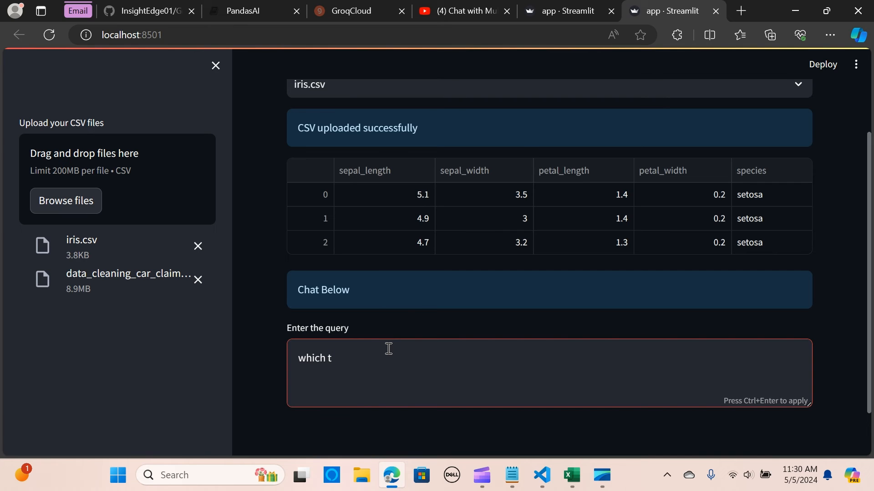
text(ype of)
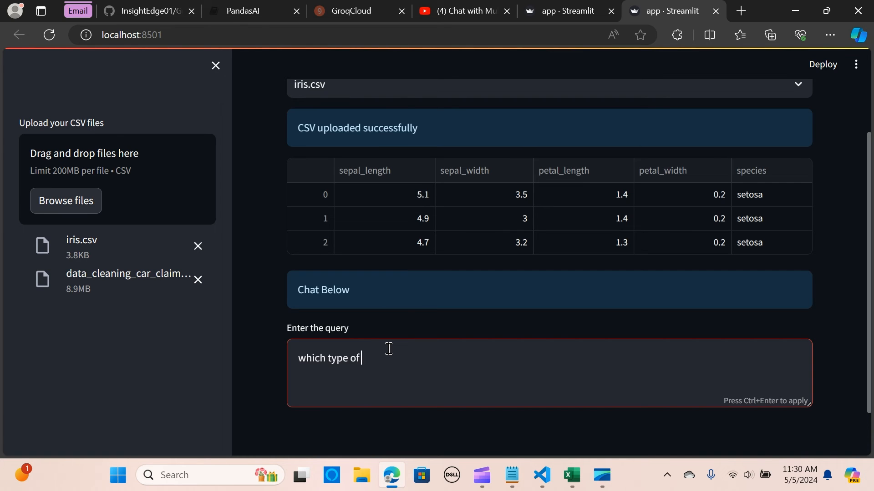
text(spec)
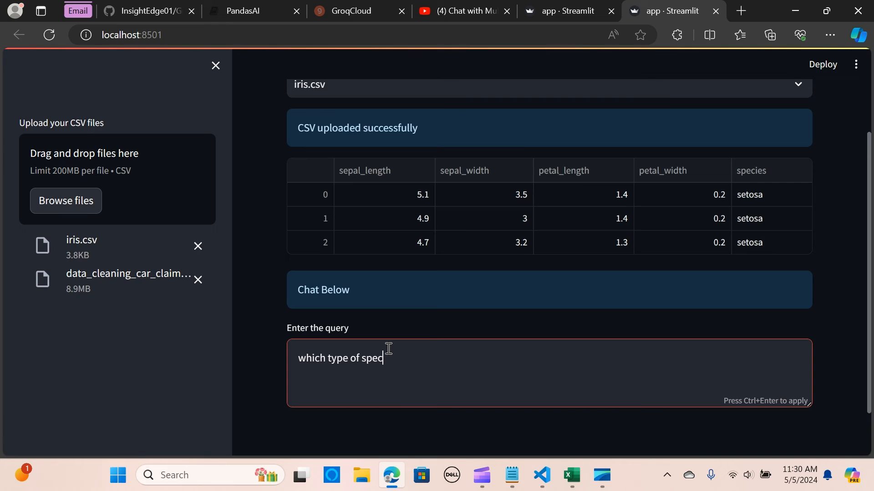
text(ies has th)
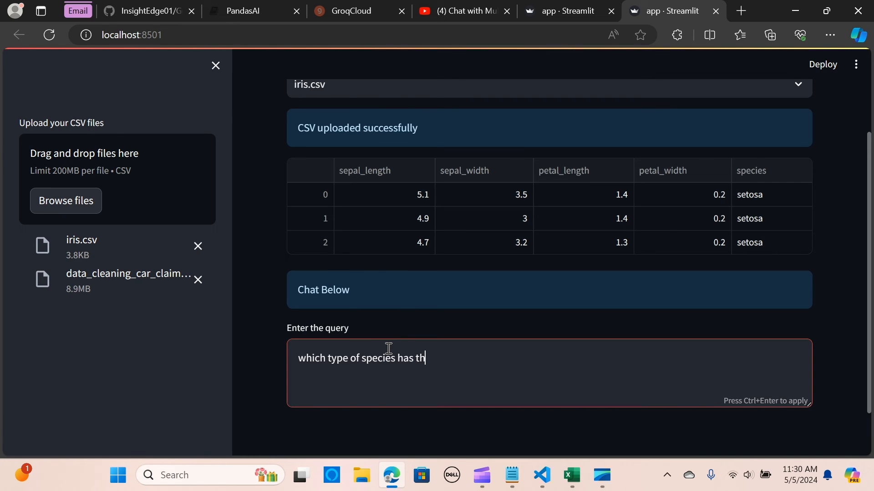
text(e highest sepal len)
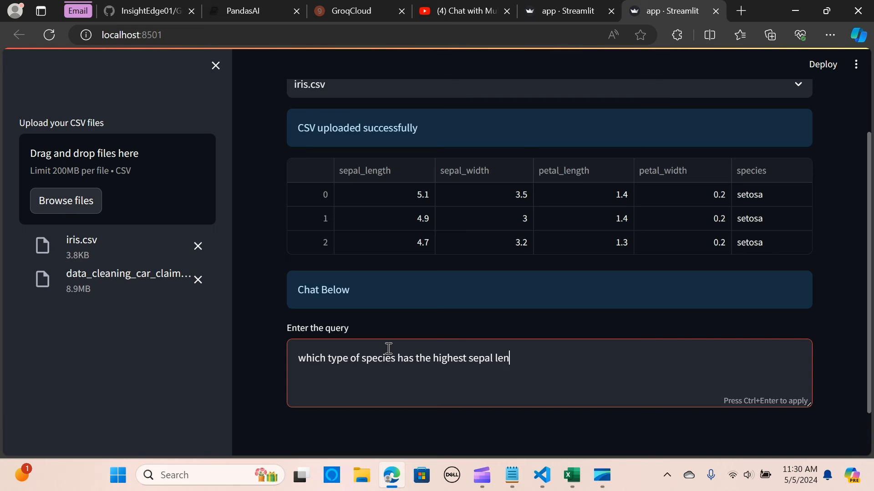
text(gth?)
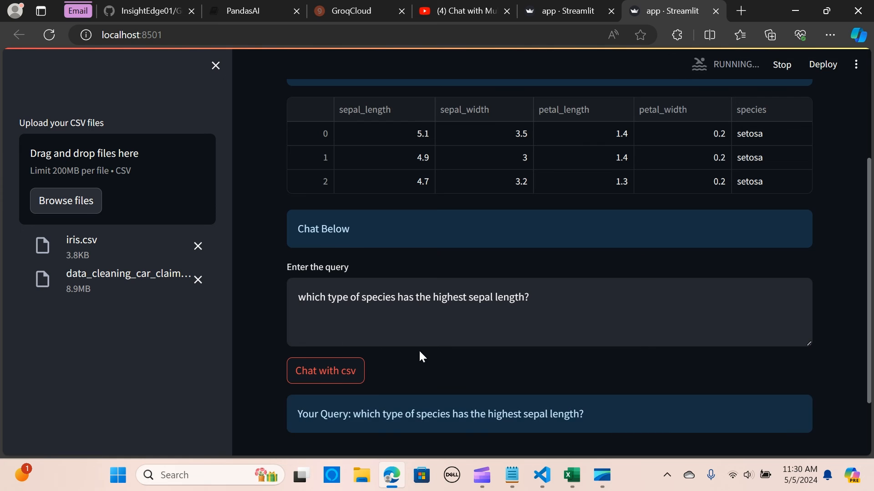
click(326, 370)
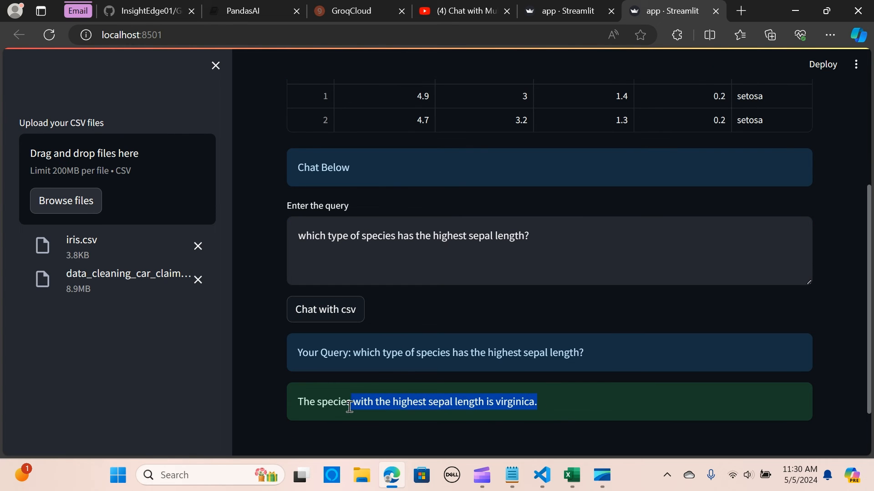
click(560, 240)
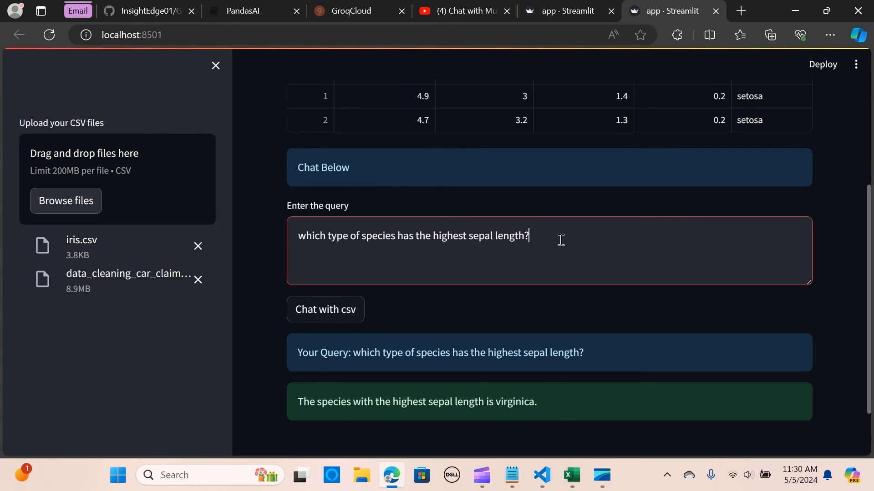
Replace the query with 'what is the average value of sepal length and petal width for iris species?'
triple_click(412, 235)
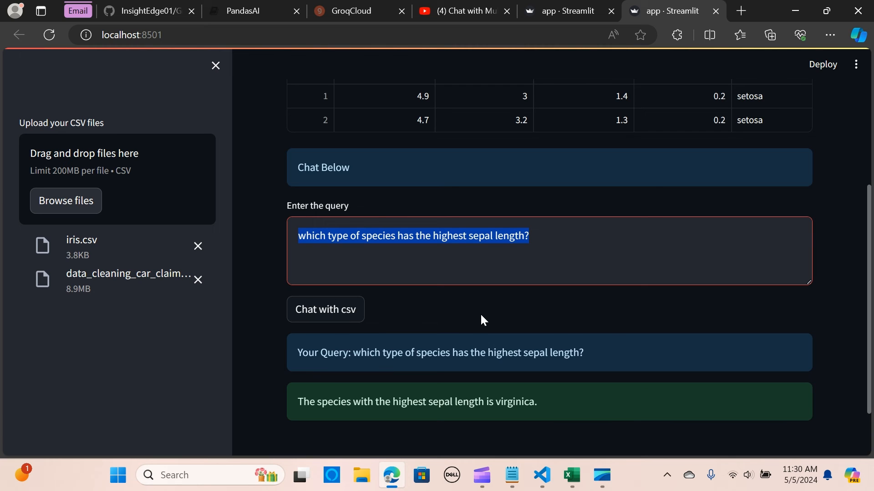
text(what is the a)
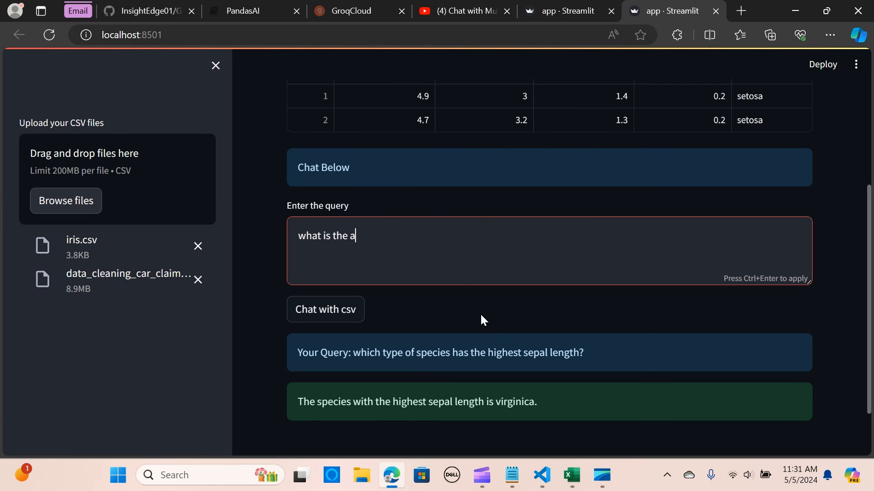
text(verate)
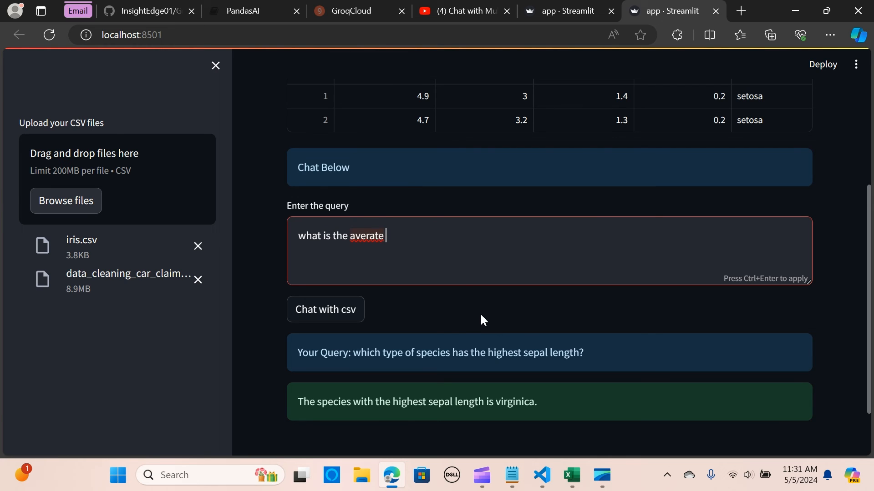
text(average)
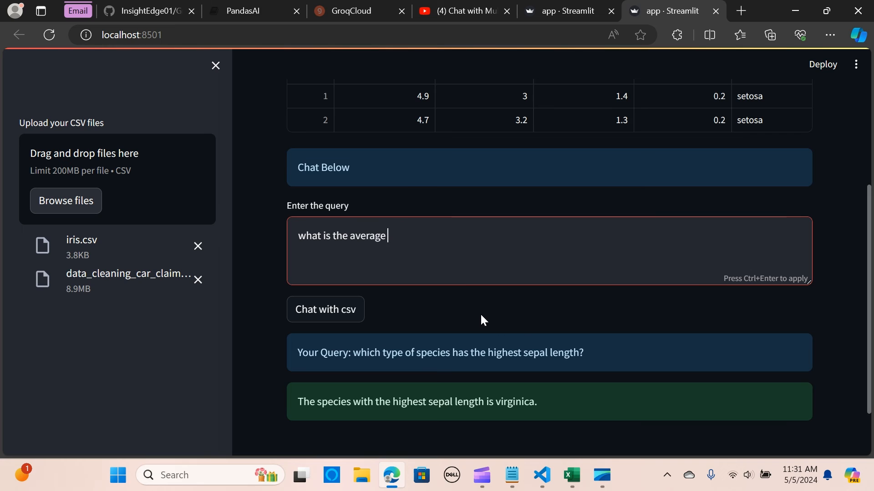
text(value of)
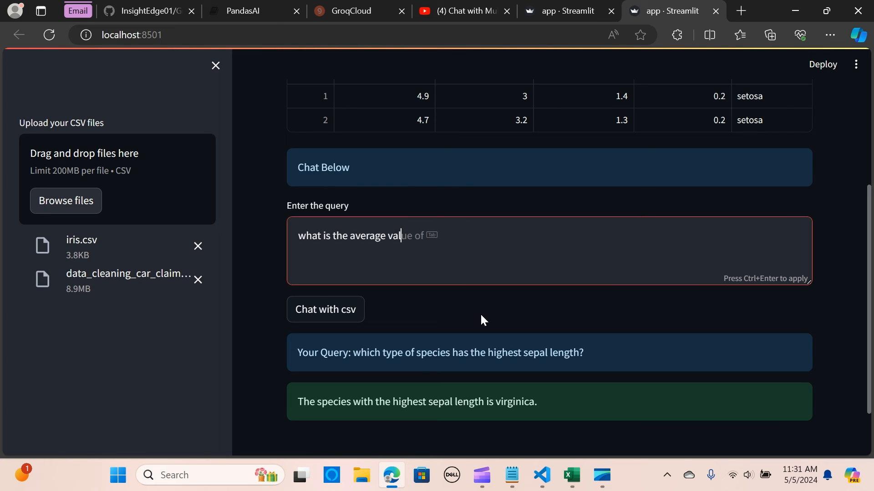
text(s)
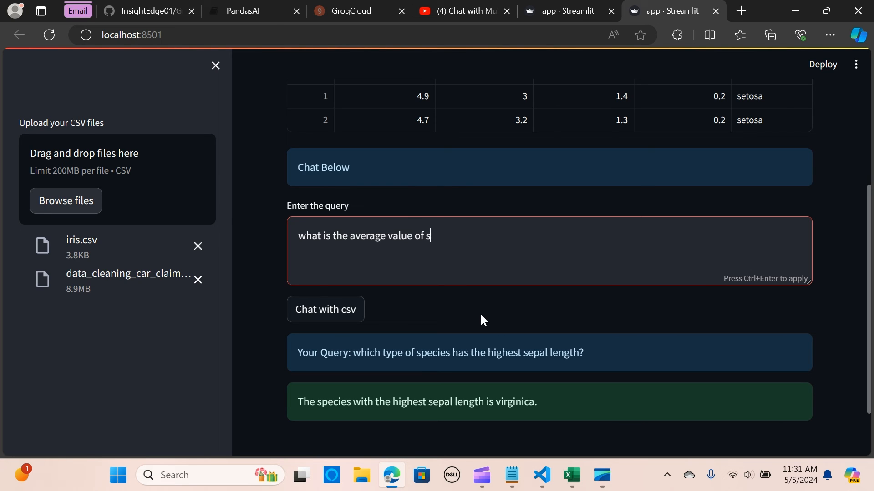
text(epal length and pet)
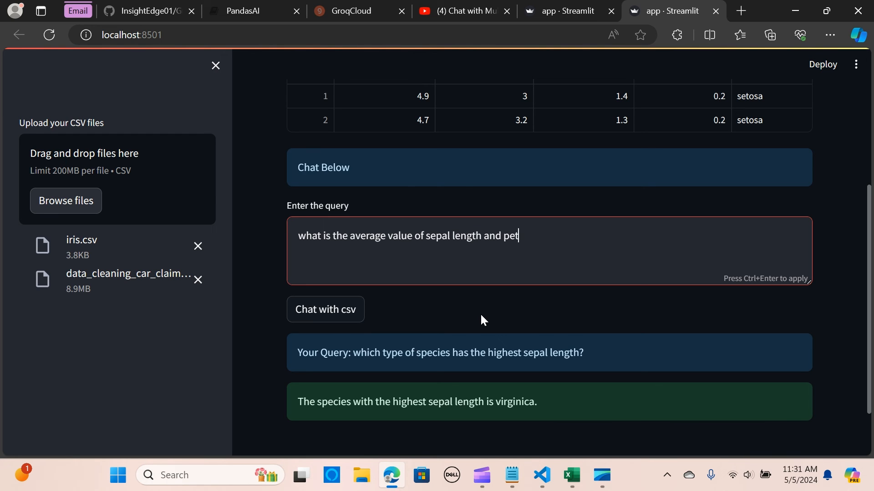
text(al)
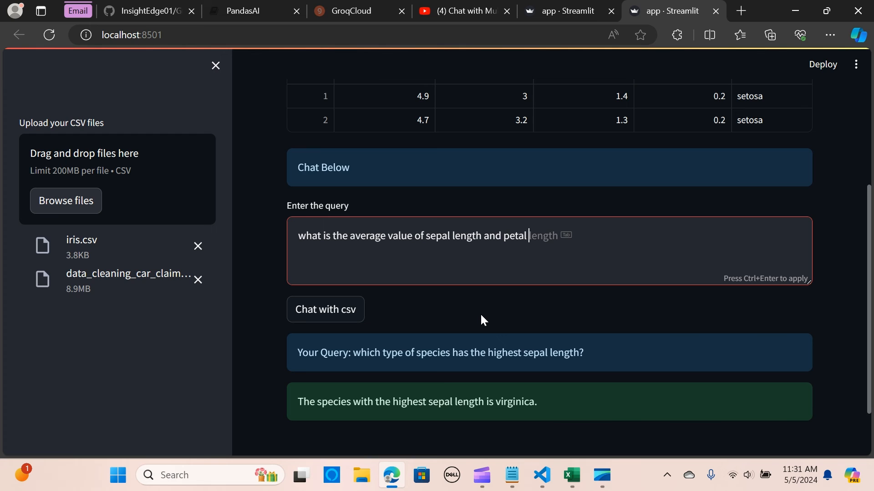
text(width)
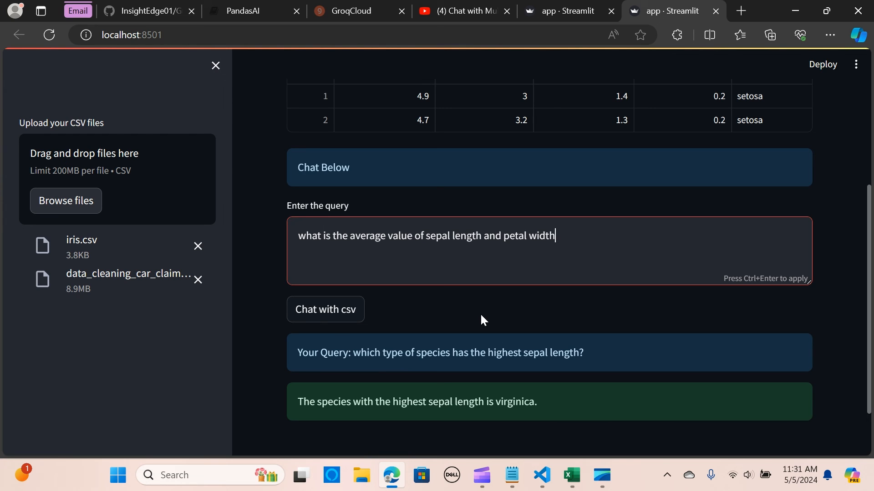
text(for)
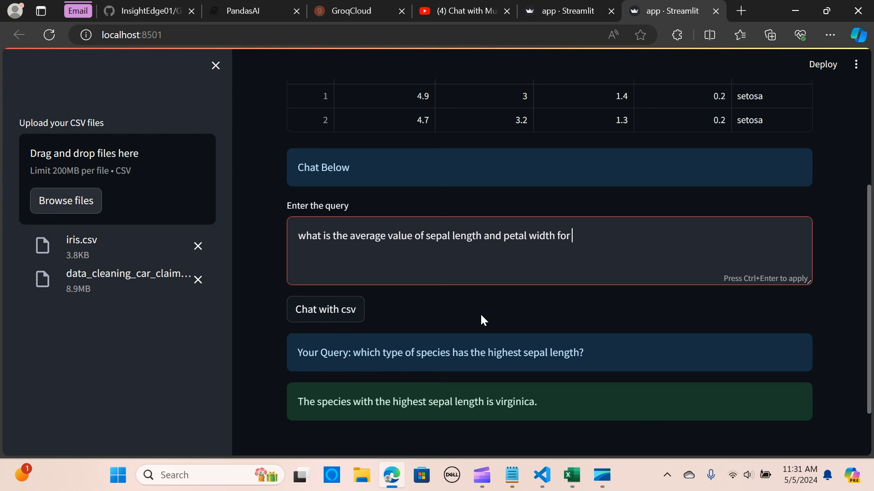
text(ires)
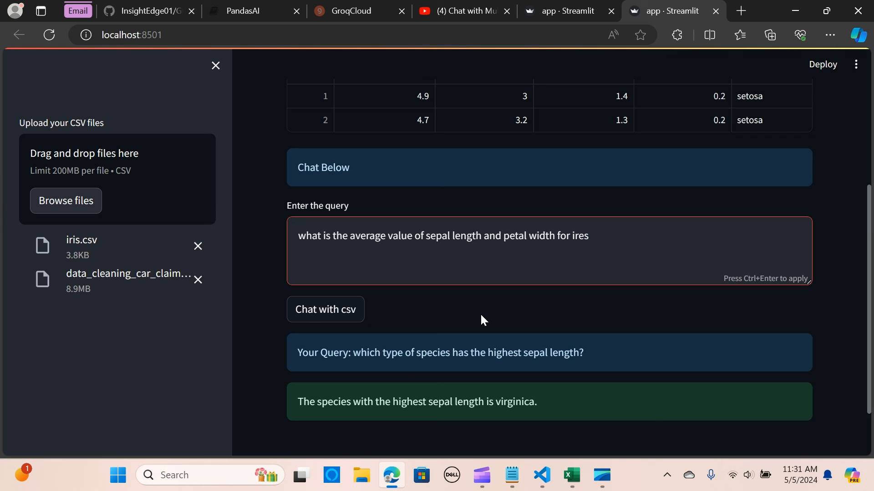
text(species)
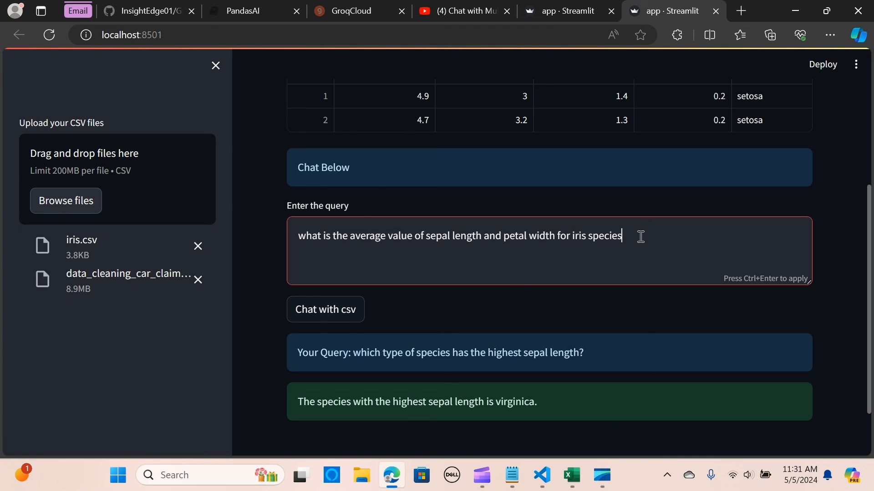
text(?)
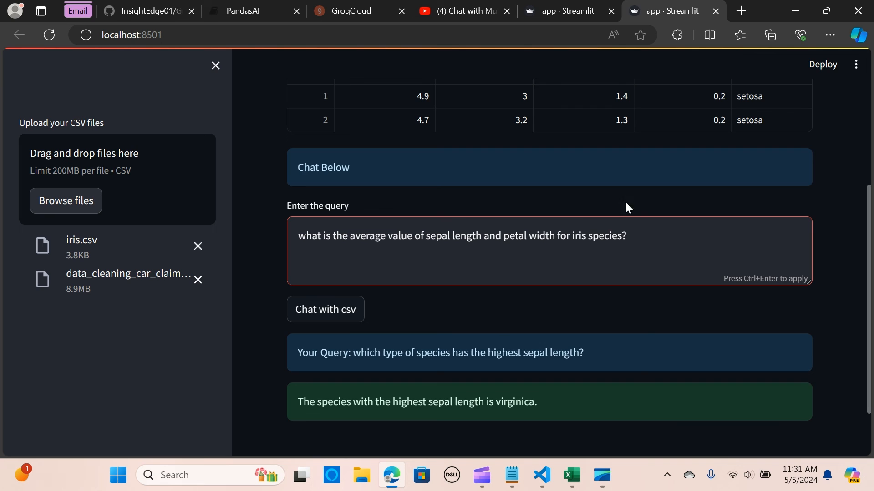
Submit the averages question and review the per-species sepal length and petal width values
click(325, 310)
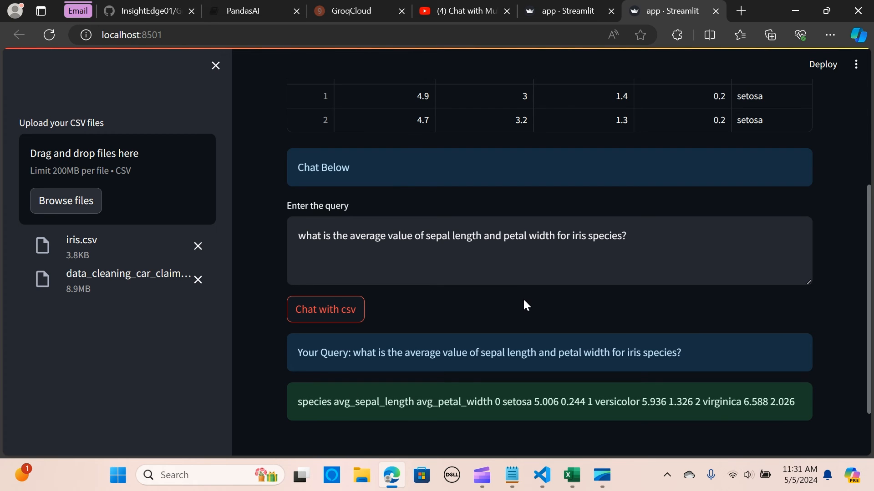
mouse_move(360, 403)
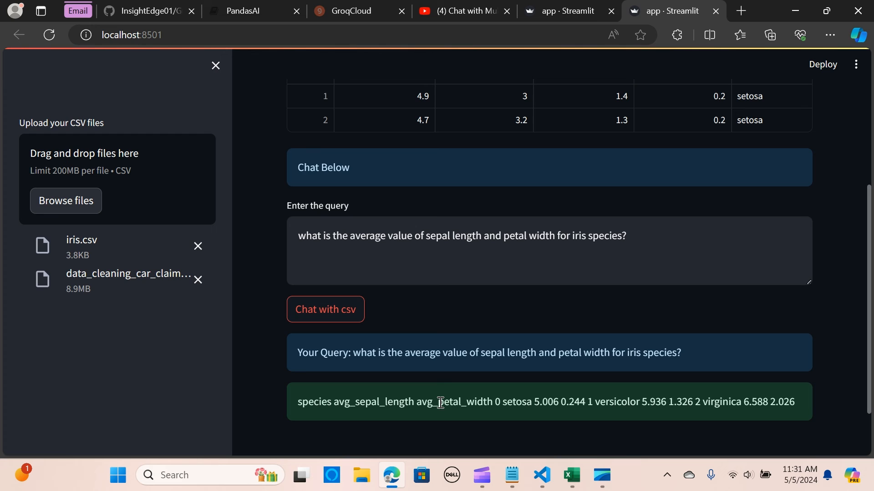
mouse_move(495, 402)
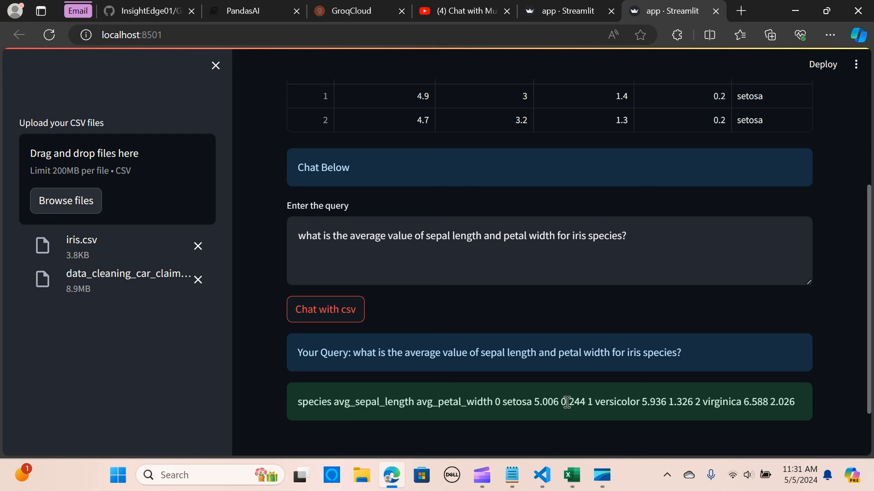
mouse_move(563, 404)
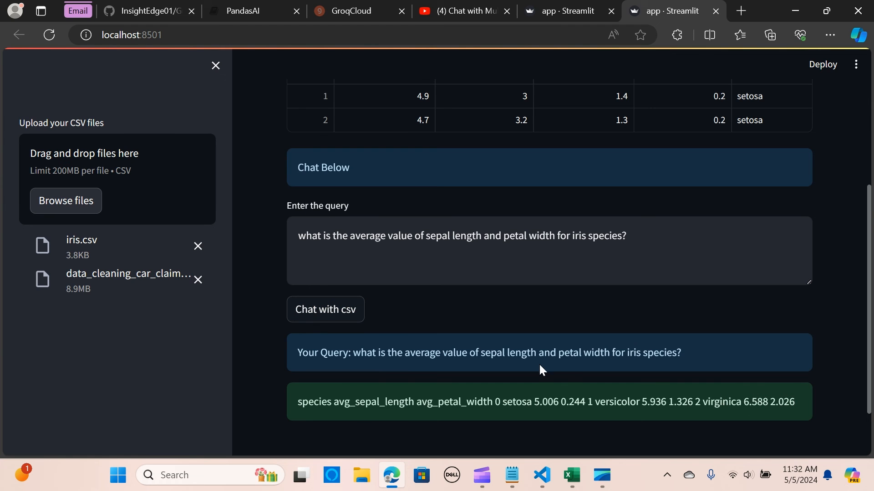
scroll(down, 3)
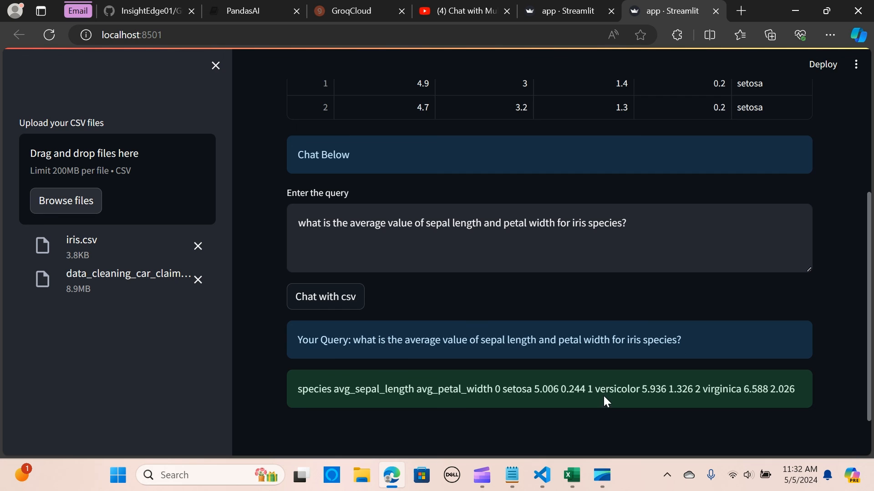
mouse_move(677, 390)
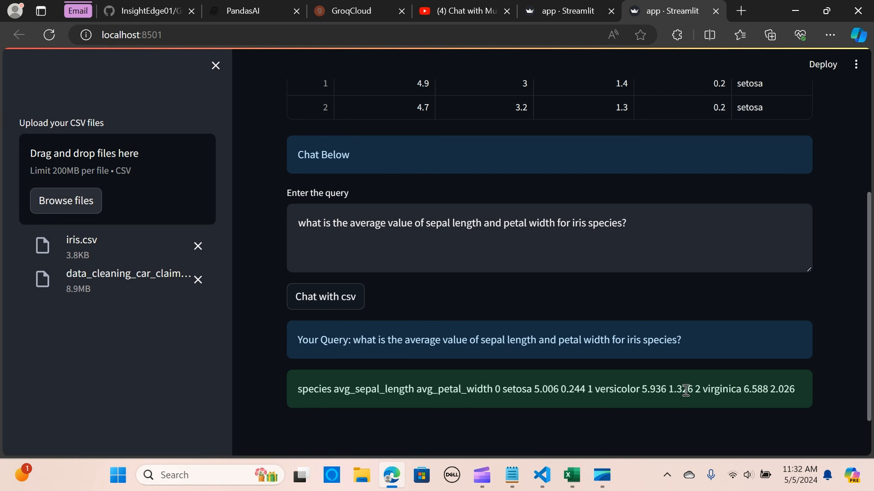
mouse_move(743, 392)
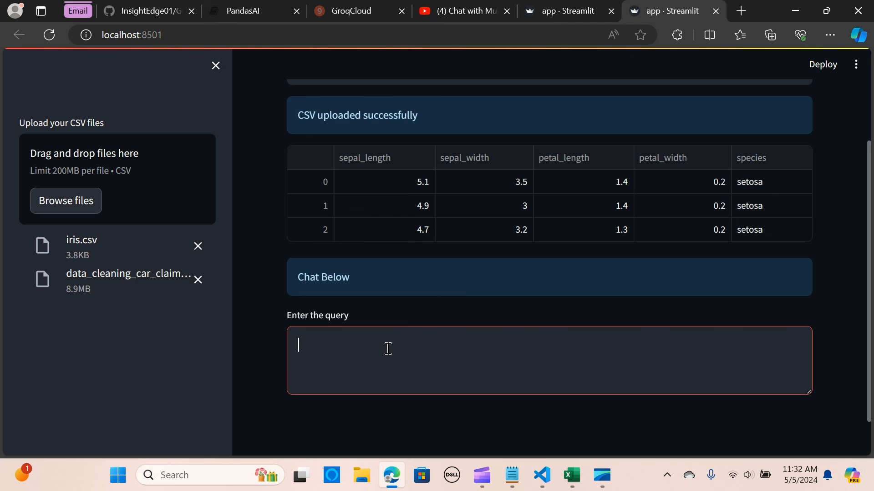
Ask 'Draw bar chart of species and sepal length' and send it via Chat with csv
text(Dre)
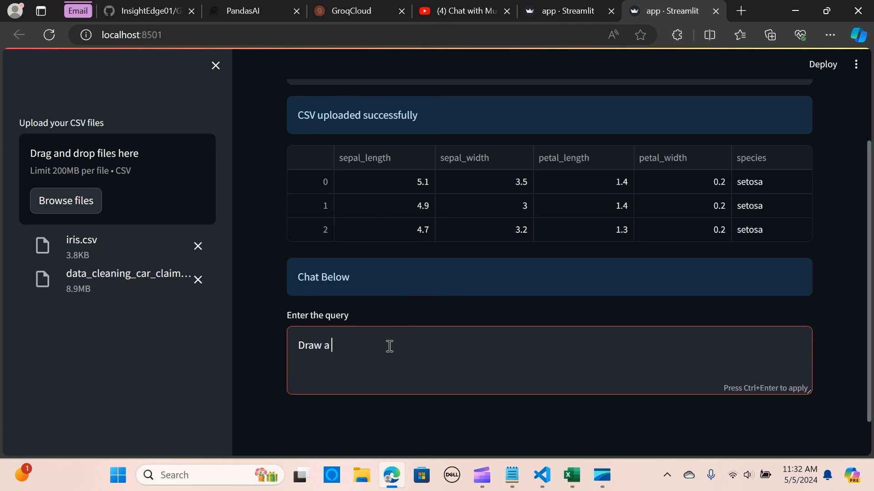
text(bar chat)
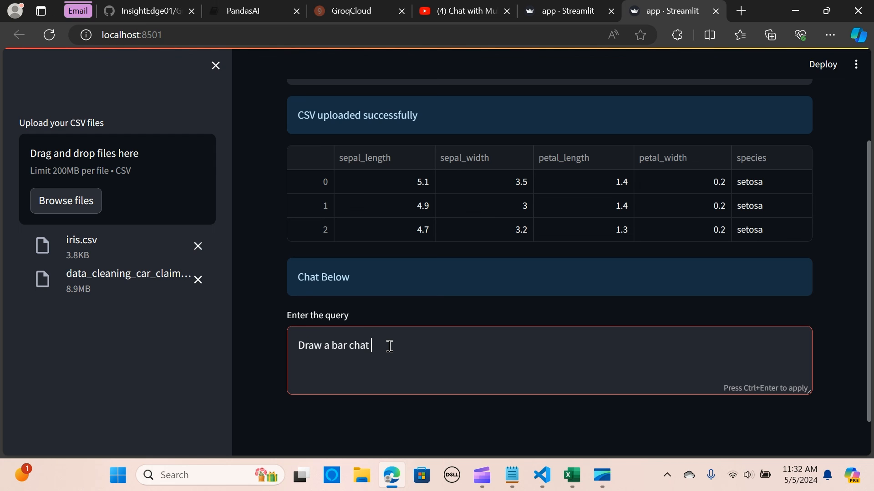
text(of specie)
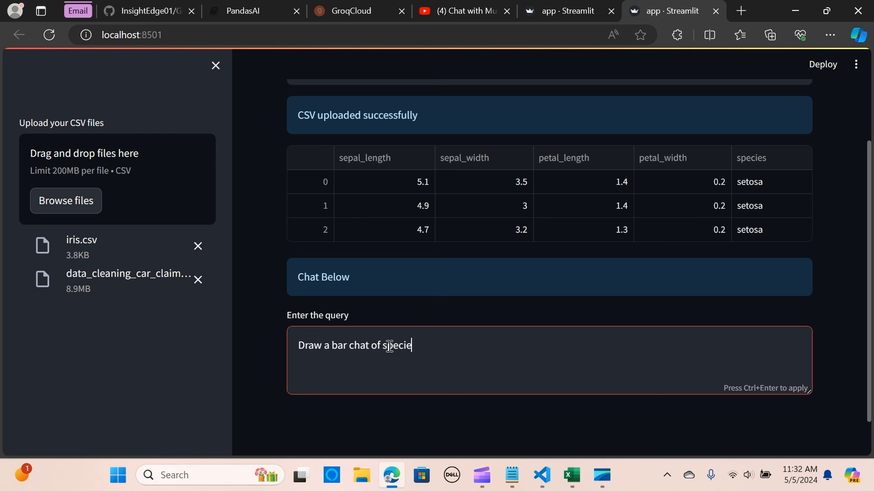
text(s and sepa)
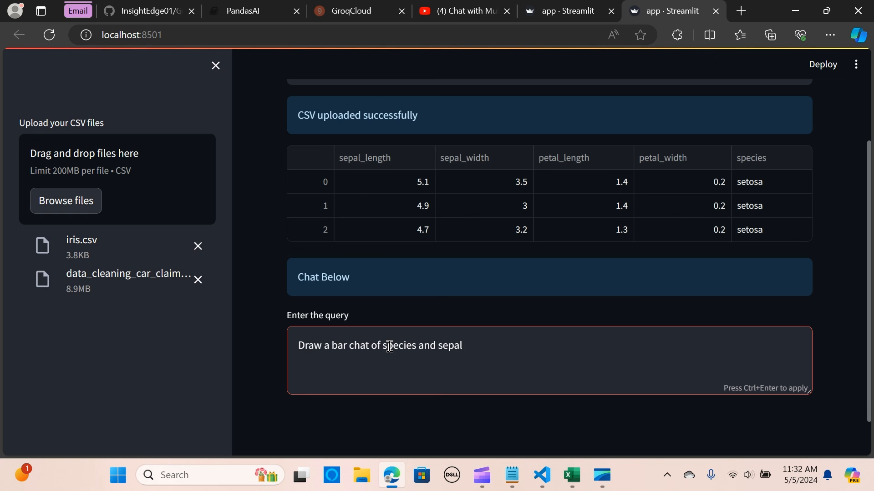
text(len)
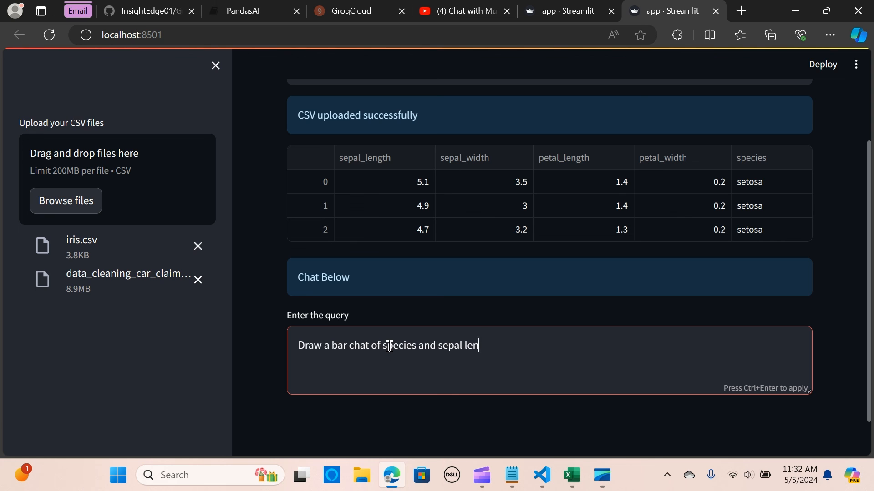
text(gth)
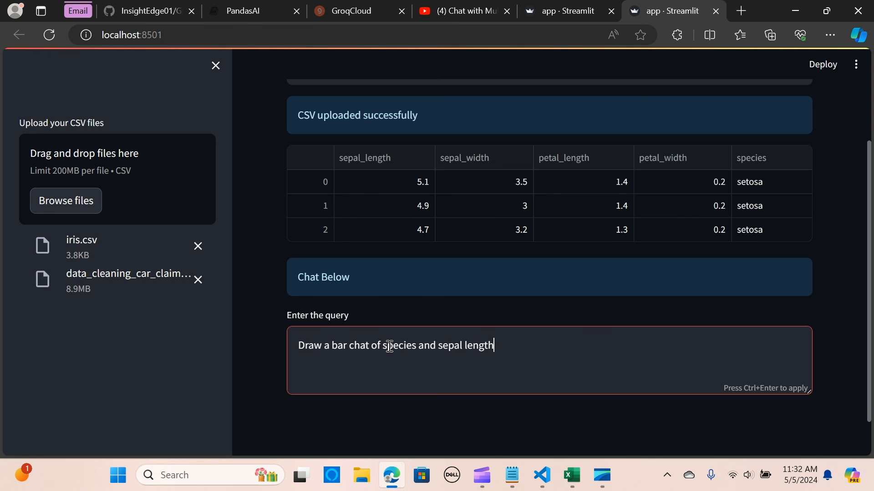
key(ctrl+enter)
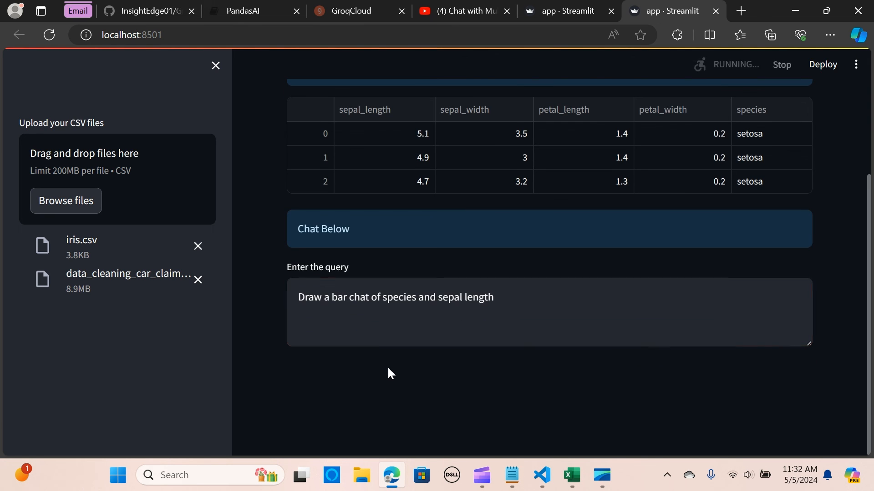
click(325, 372)
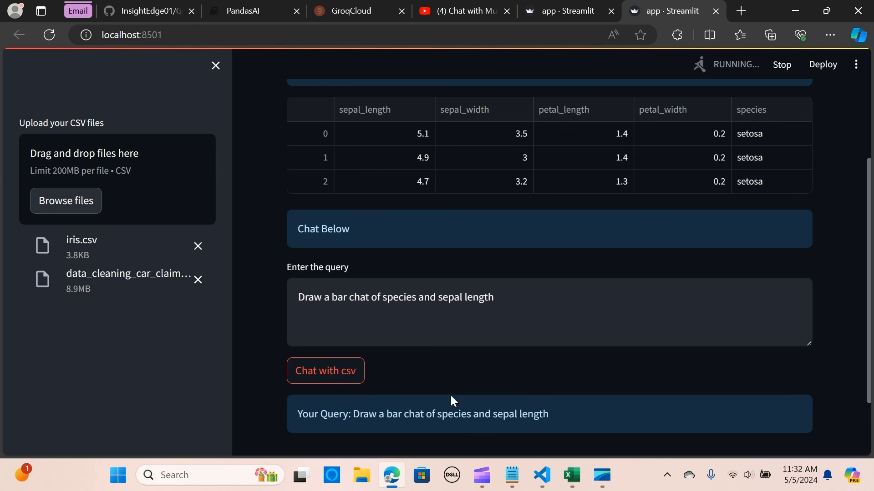
click(540, 478)
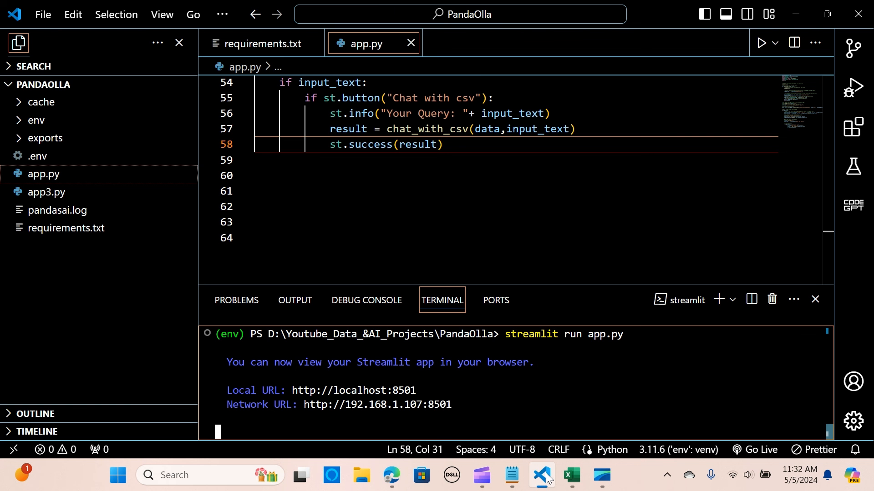
View temp_chart.png in Photos showing mean sepal length for setosa, versicolor and virginica
click(601, 478)
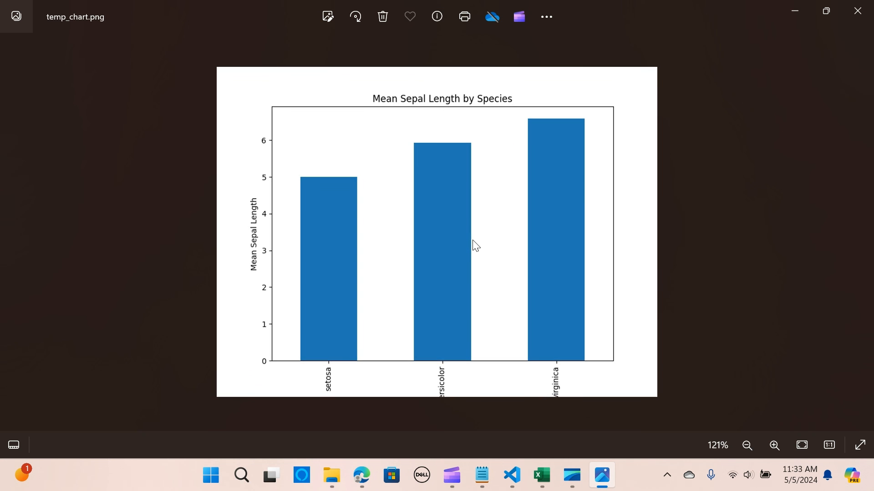
mouse_move(325, 311)
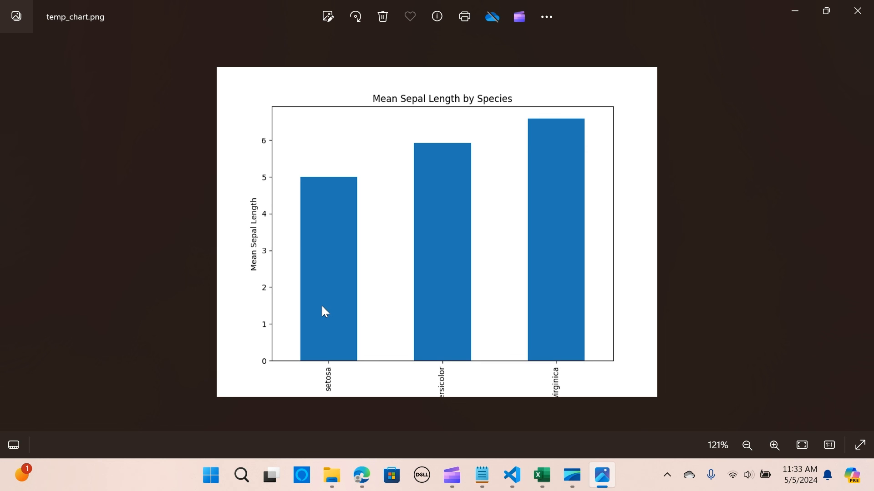
mouse_move(262, 241)
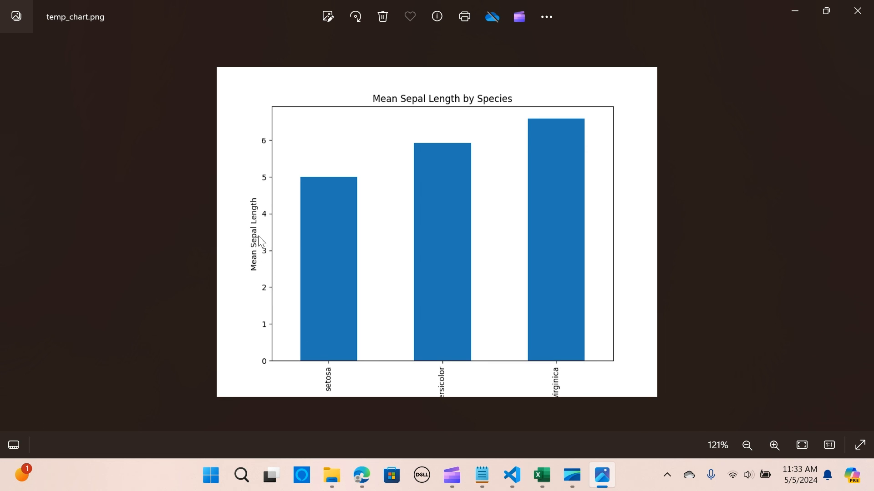
mouse_move(332, 393)
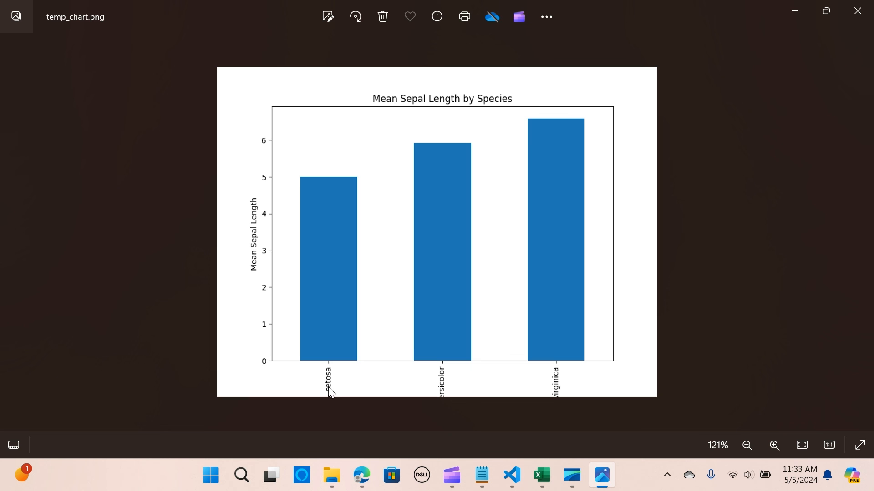
click(747, 445)
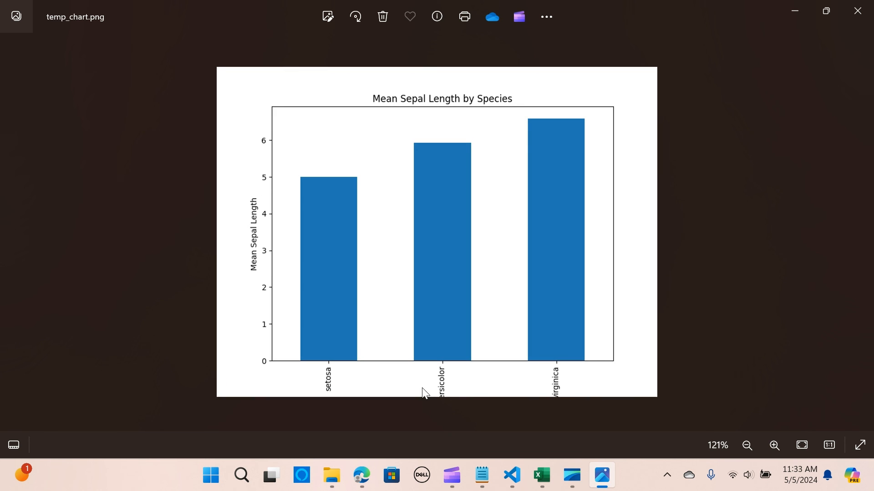
mouse_move(507, 324)
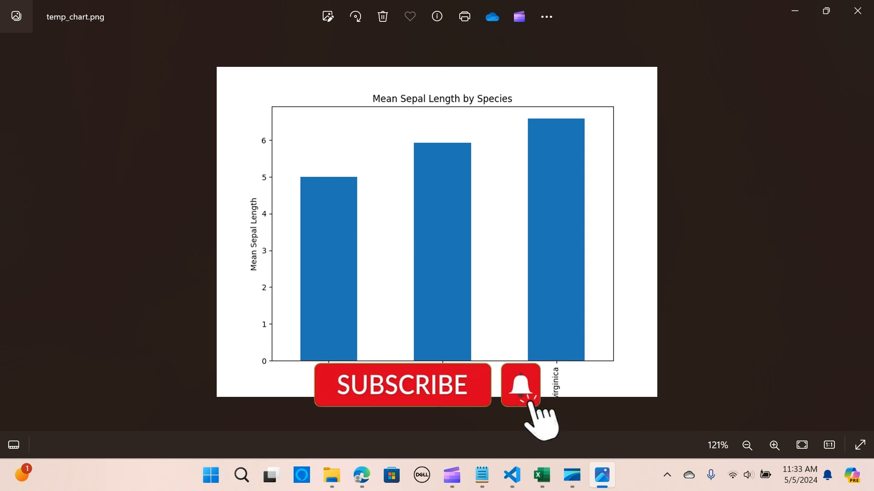
mouse_move(257, 256)
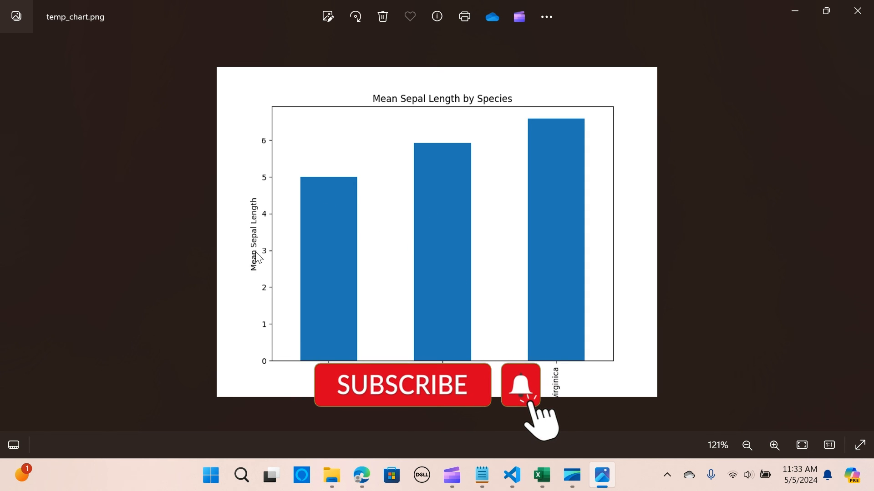
mouse_move(420, 177)
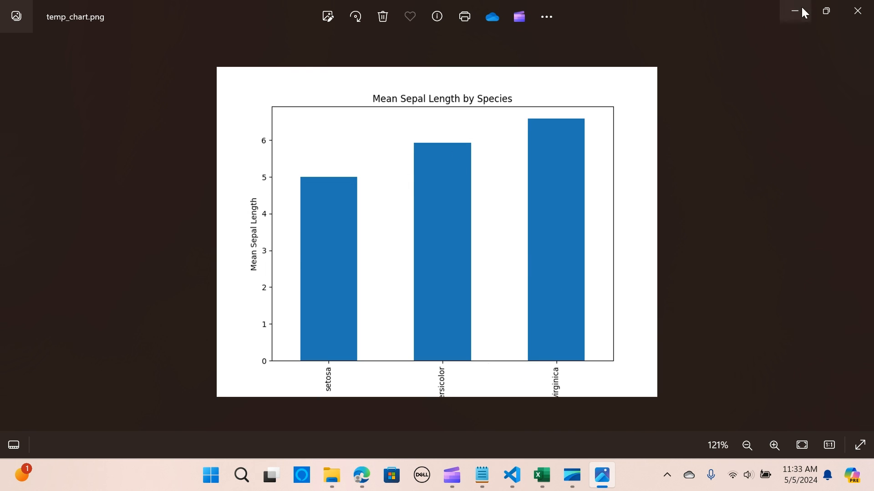
Show temp_chart.png from the exports\charts folder in the VS Code Explorer
click(540, 475)
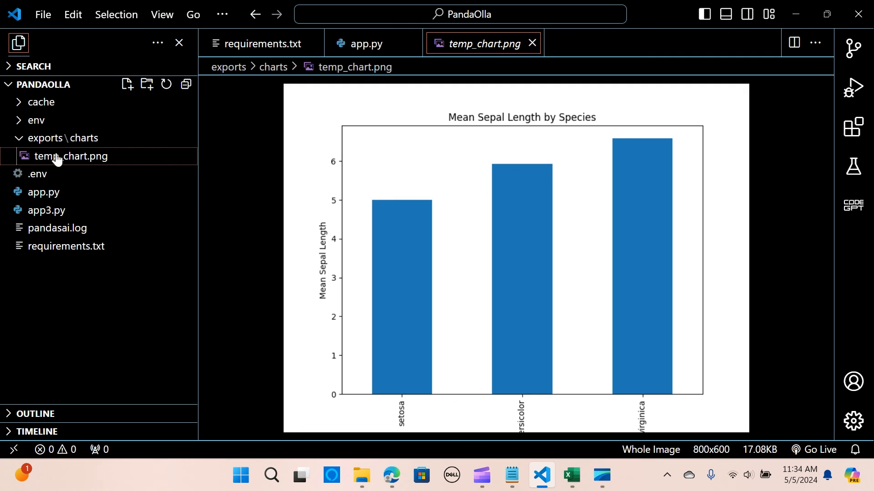
click(63, 138)
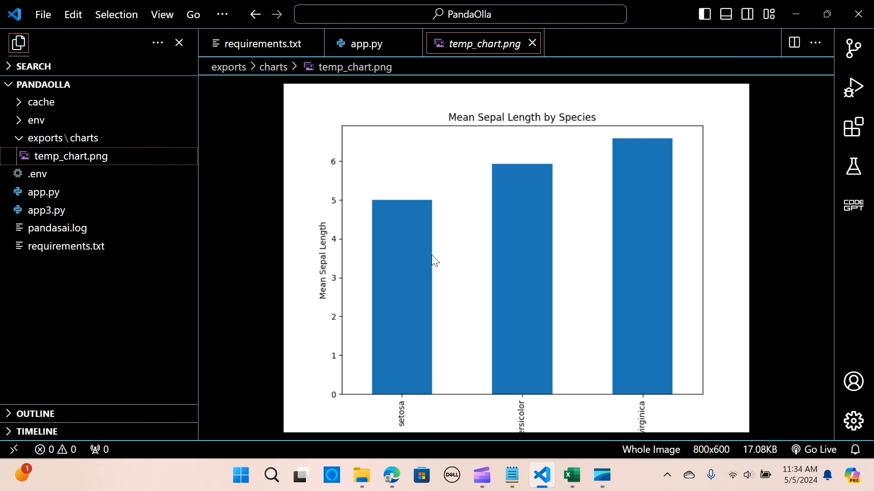
mouse_move(530, 455)
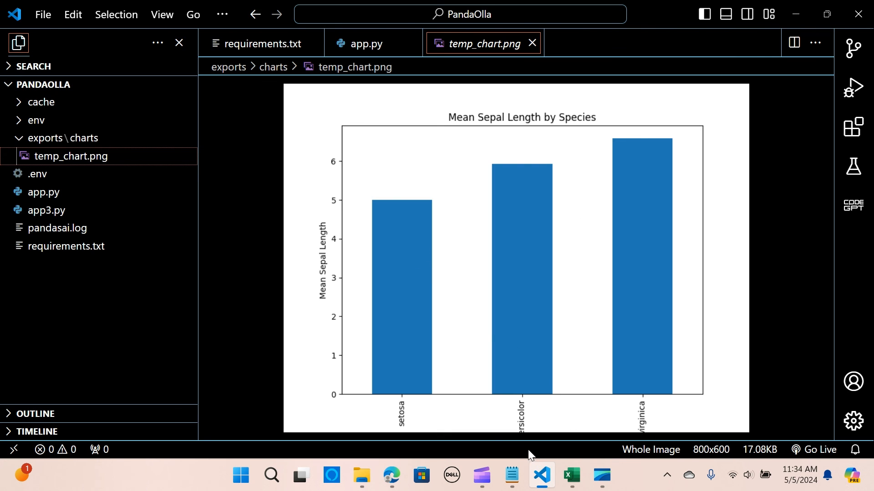
mouse_move(500, 322)
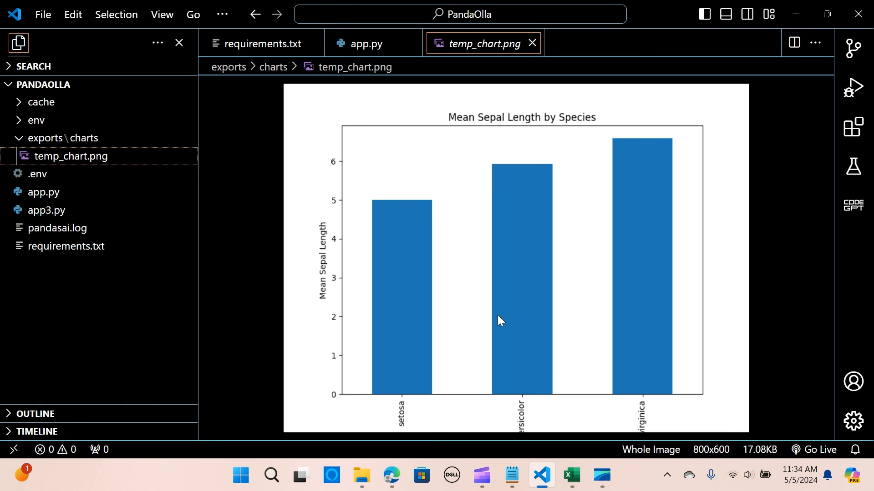
mouse_move(497, 323)
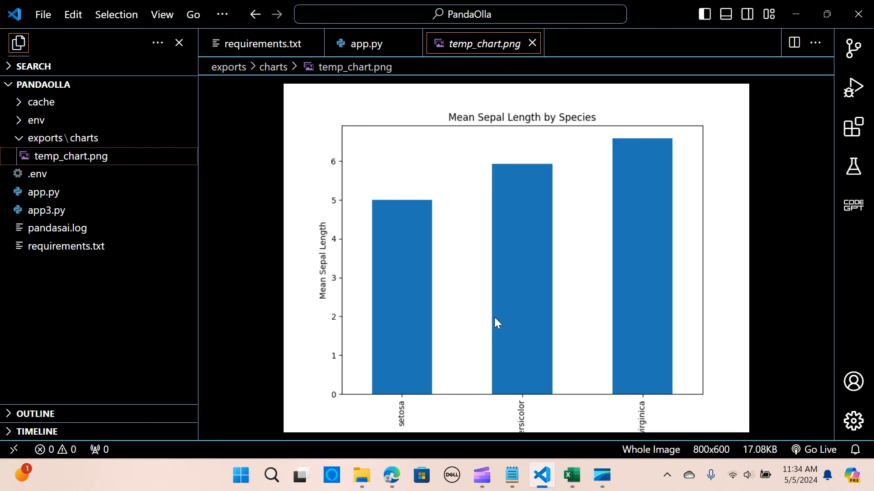